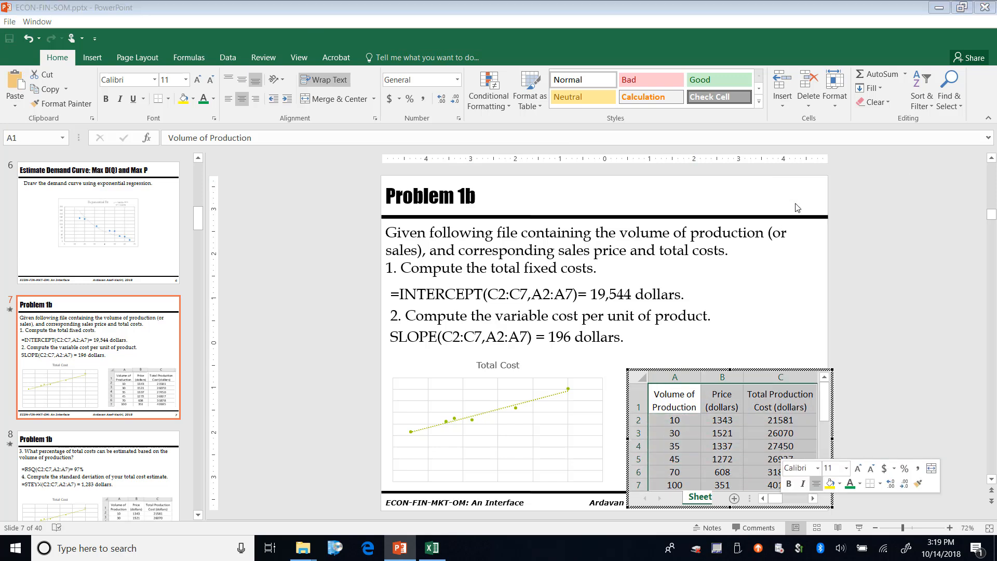
# Step: Switch from the PowerPoint slide to the Excel workbook to paste the table
pyautogui.click(432, 547)
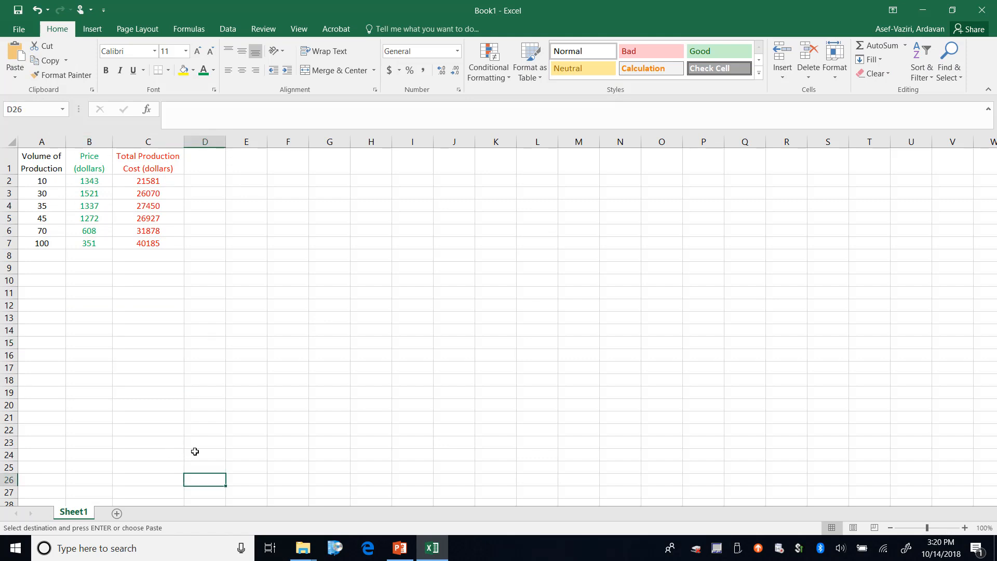
# Step: Select the production volumes A2:A7 and total costs C2:C7 for charting
pyautogui.moveTo(41, 180); pyautogui.dragTo(42, 230)
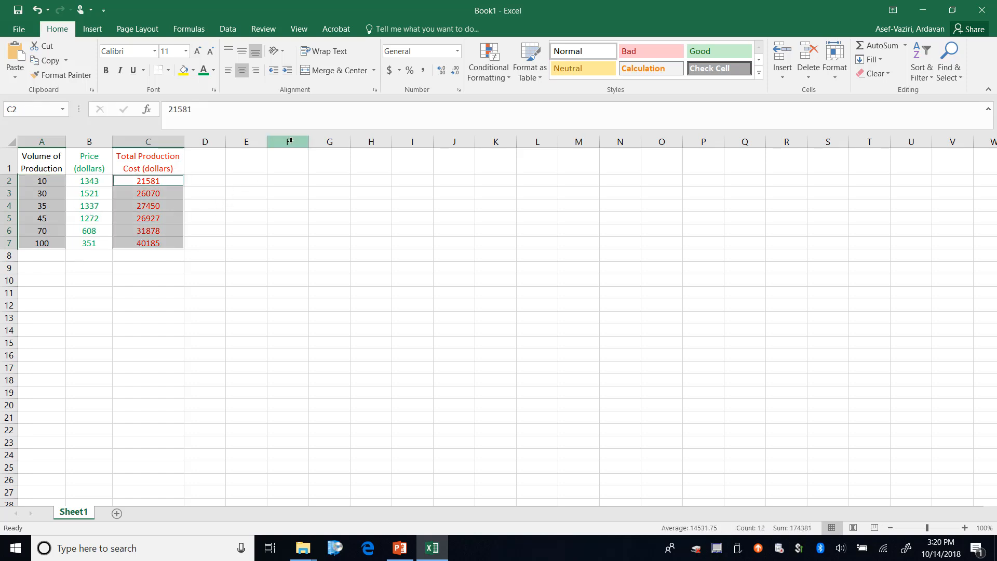
# Step: Insert a scatter chart of total cost versus volume and place it beside the table
pyautogui.click(92, 29)
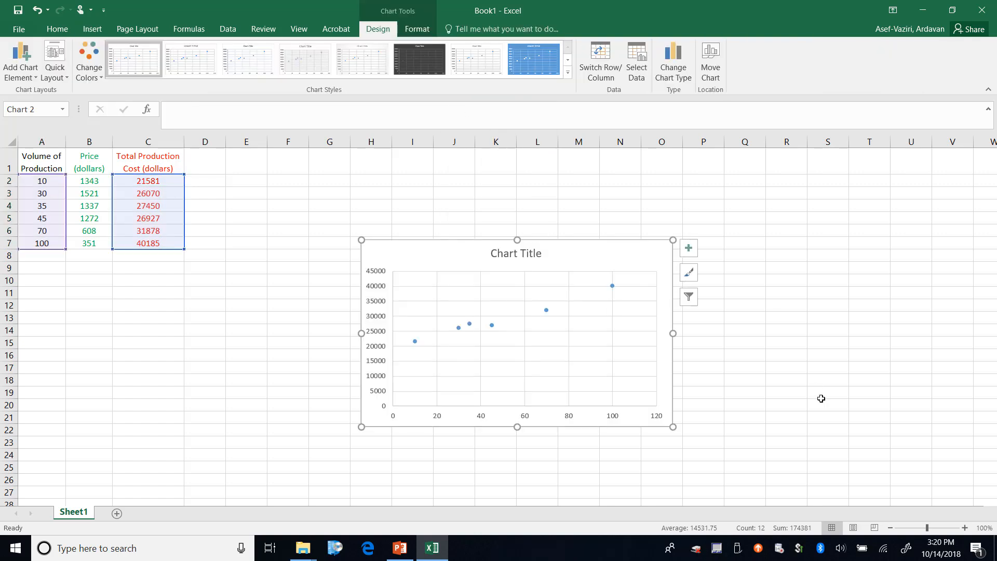
pyautogui.moveTo(785, 282)
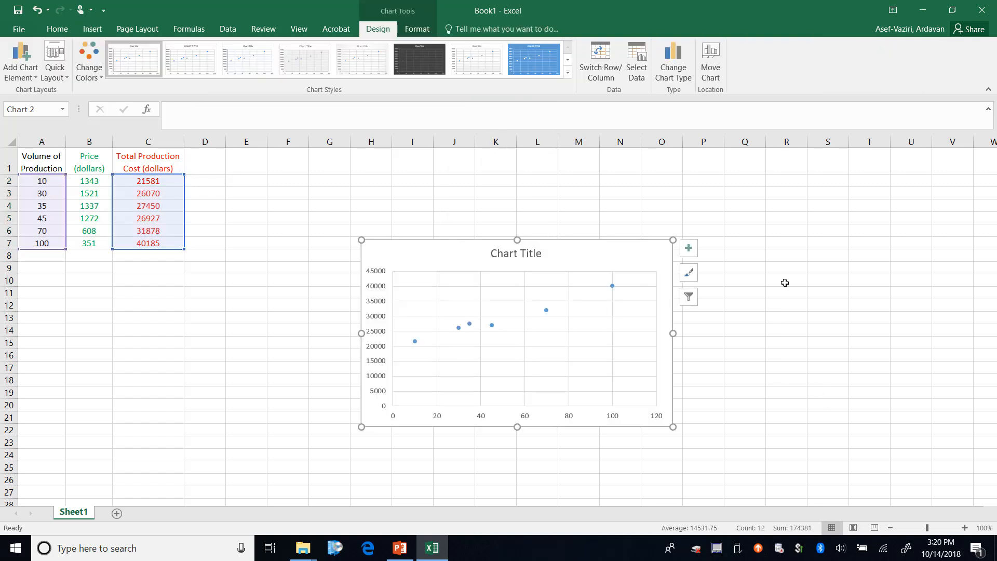
pyautogui.moveTo(773, 268)
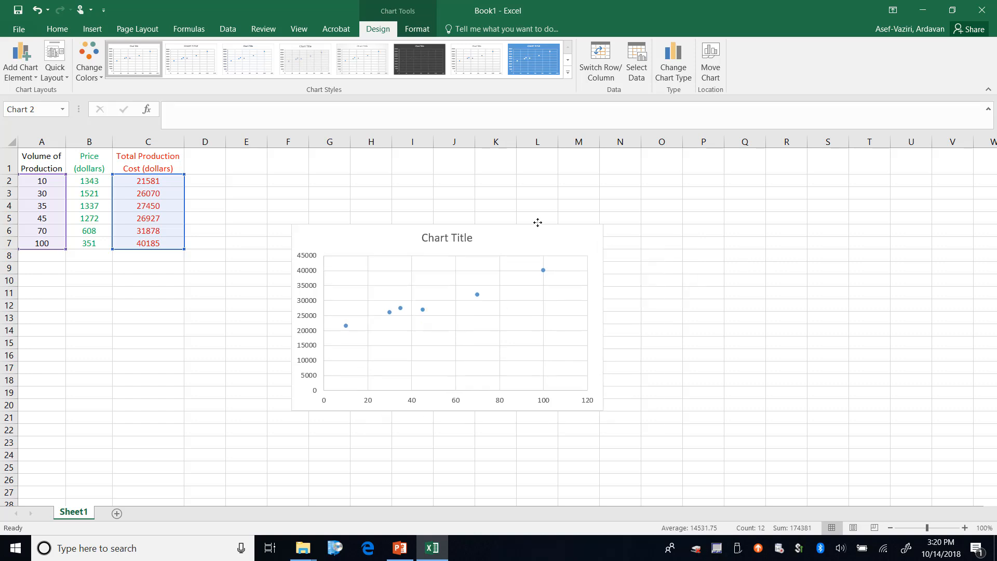
pyautogui.click(578, 194)
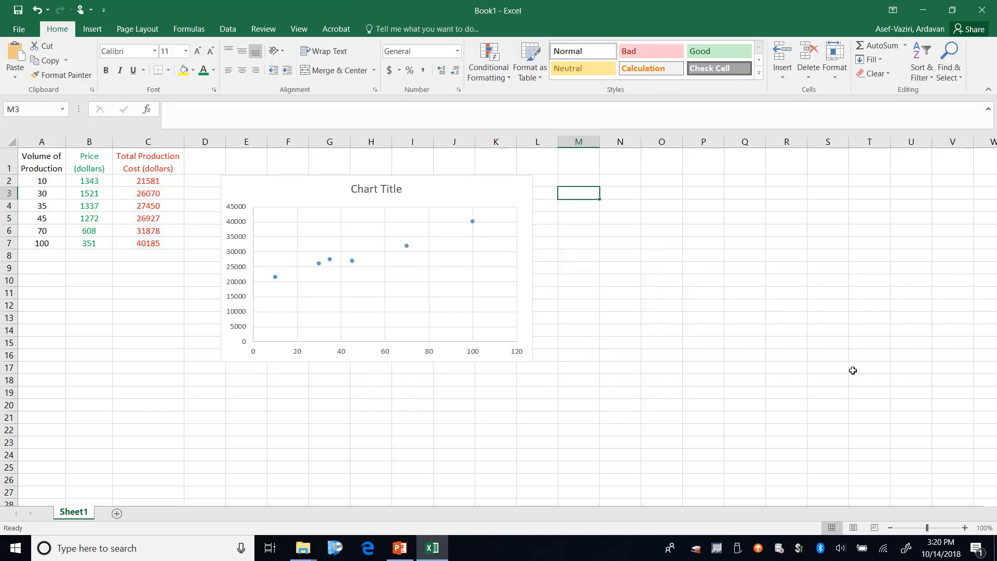
pyautogui.moveTo(896, 399)
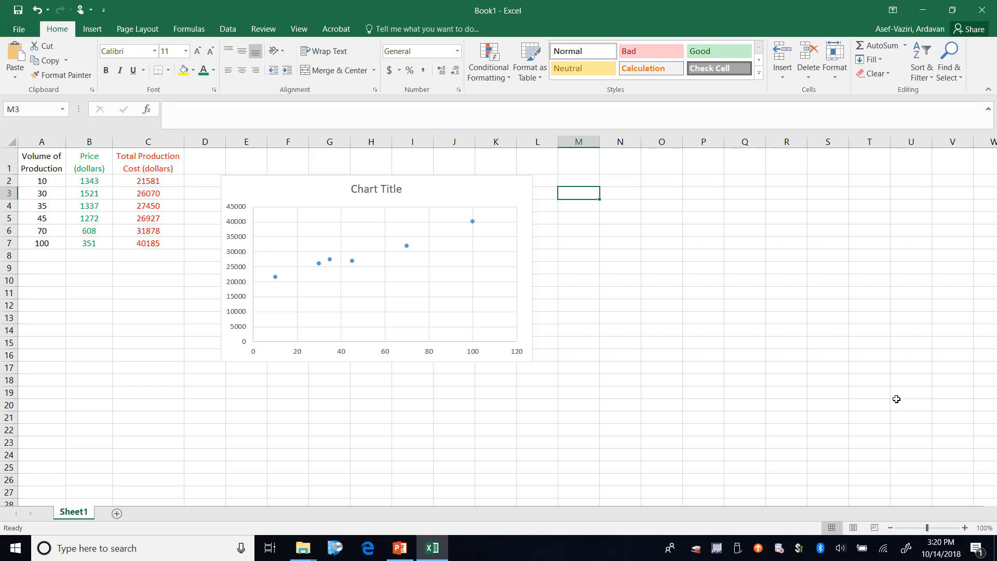
pyautogui.moveTo(513, 150)
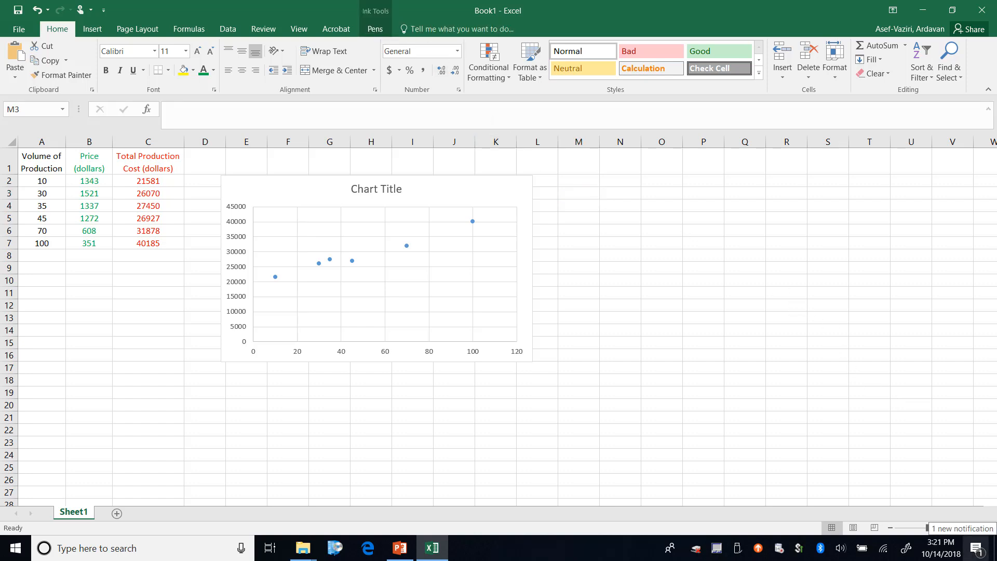
pyautogui.moveTo(254, 281); pyautogui.dragTo(273, 274)
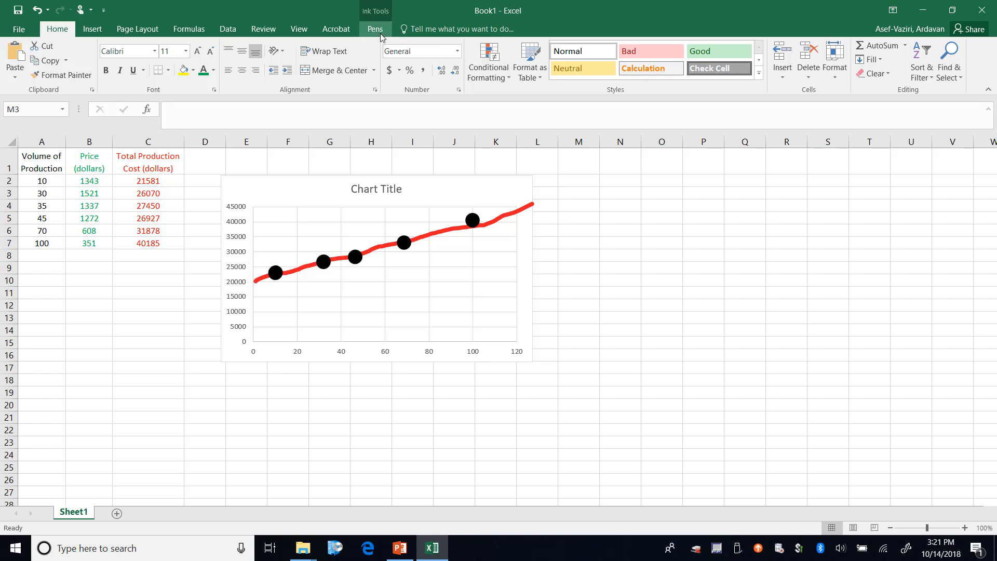
pyautogui.click(374, 29)
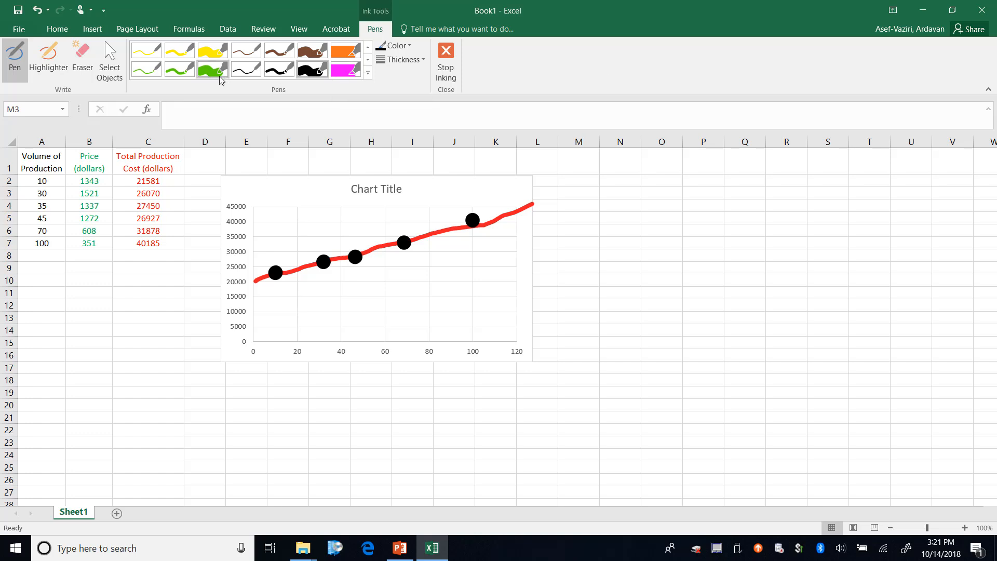
pyautogui.moveTo(921, 111)
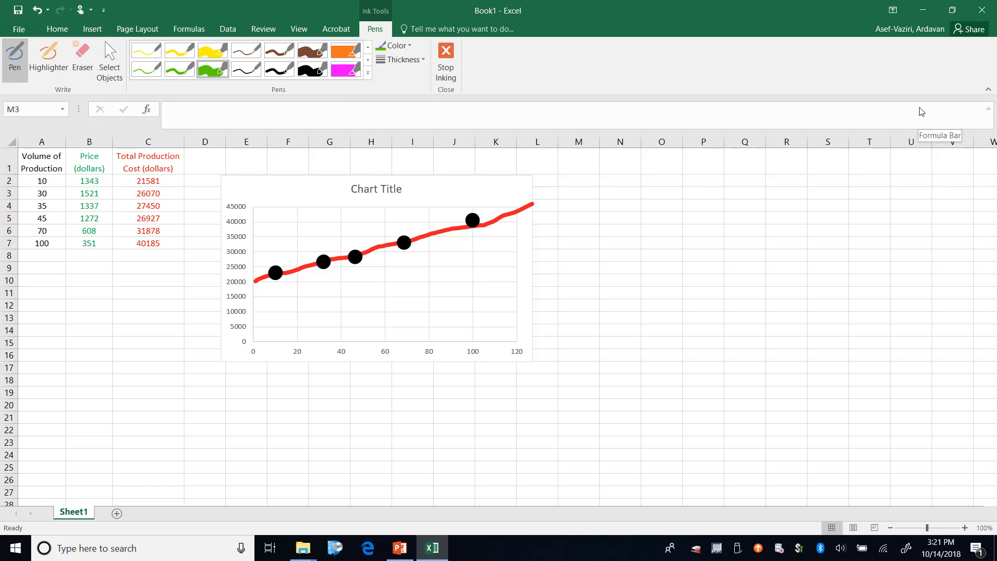
pyautogui.moveTo(254, 282); pyautogui.dragTo(296, 268)
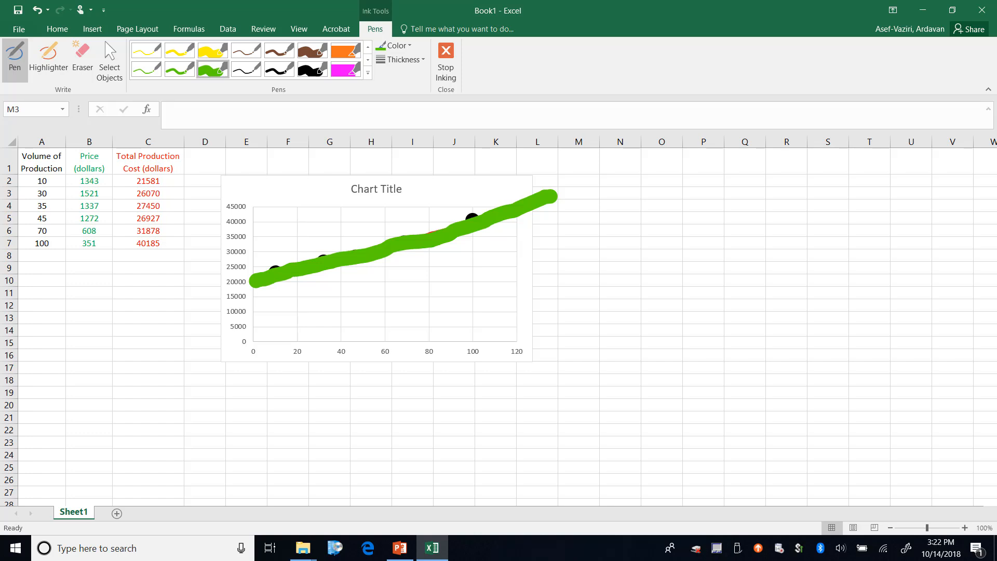
pyautogui.click(404, 243)
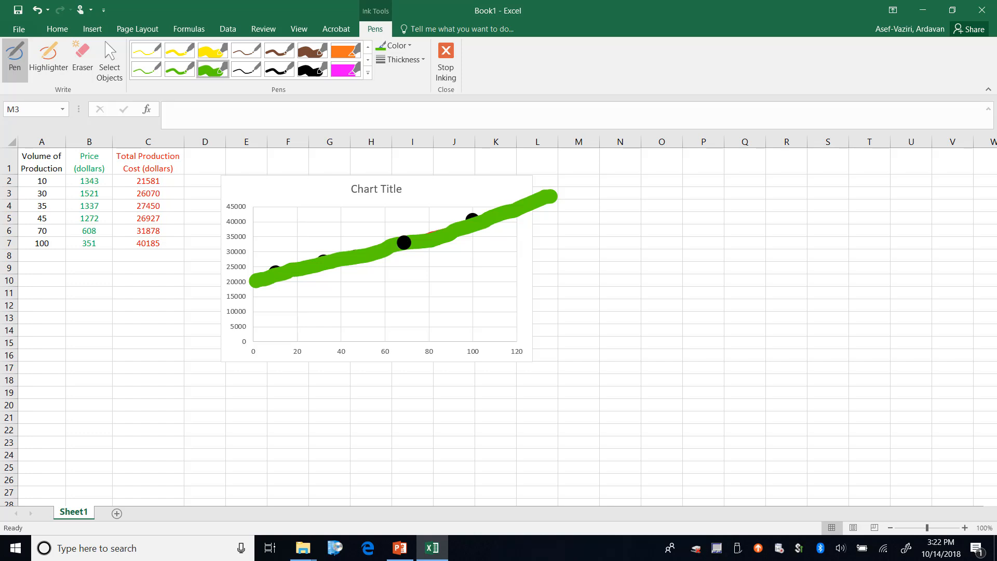
pyautogui.click(82, 57)
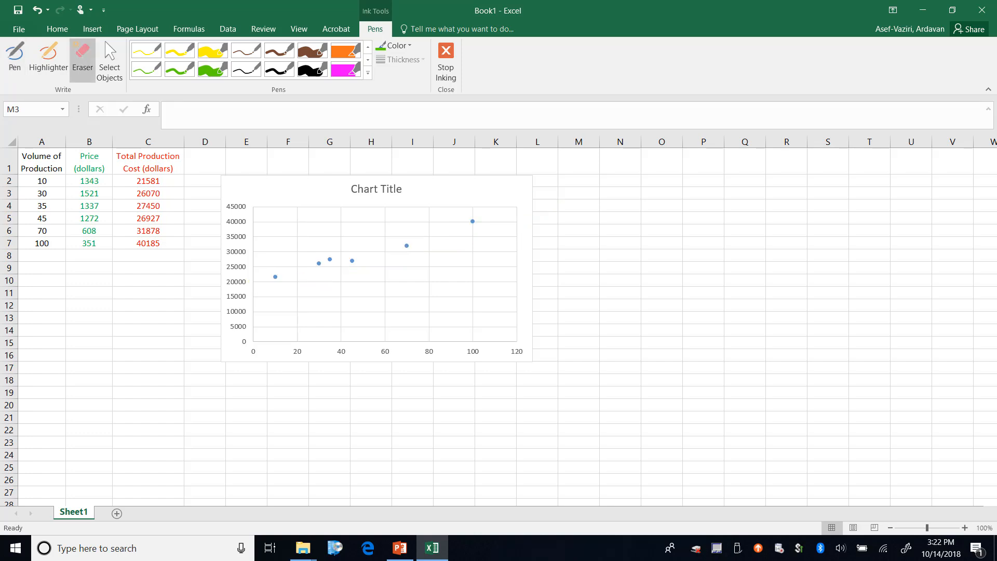
pyautogui.click(42, 266)
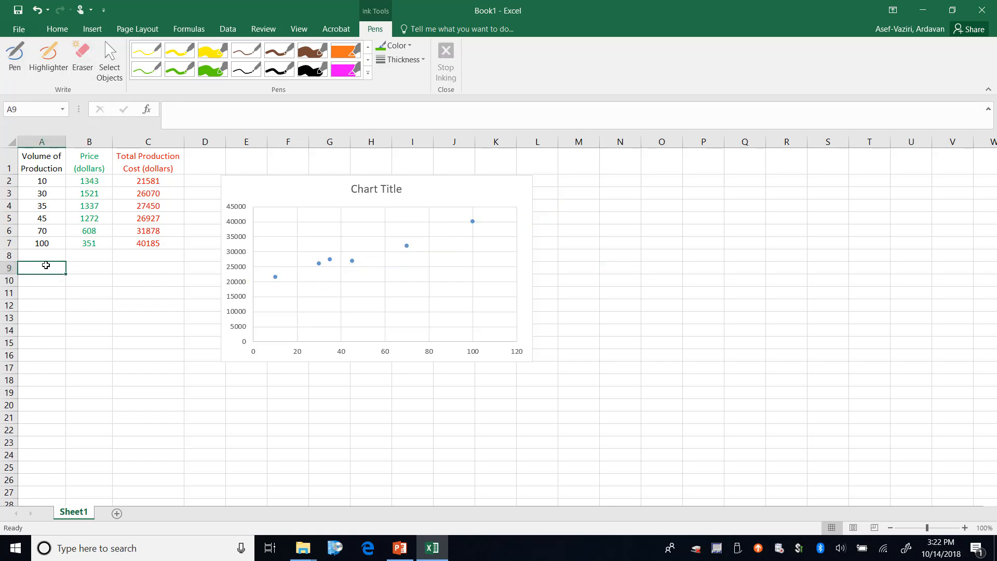
# Step: Label rows A9 and A10 as 'intercept' and 'slope'
pyautogui.write('interce')
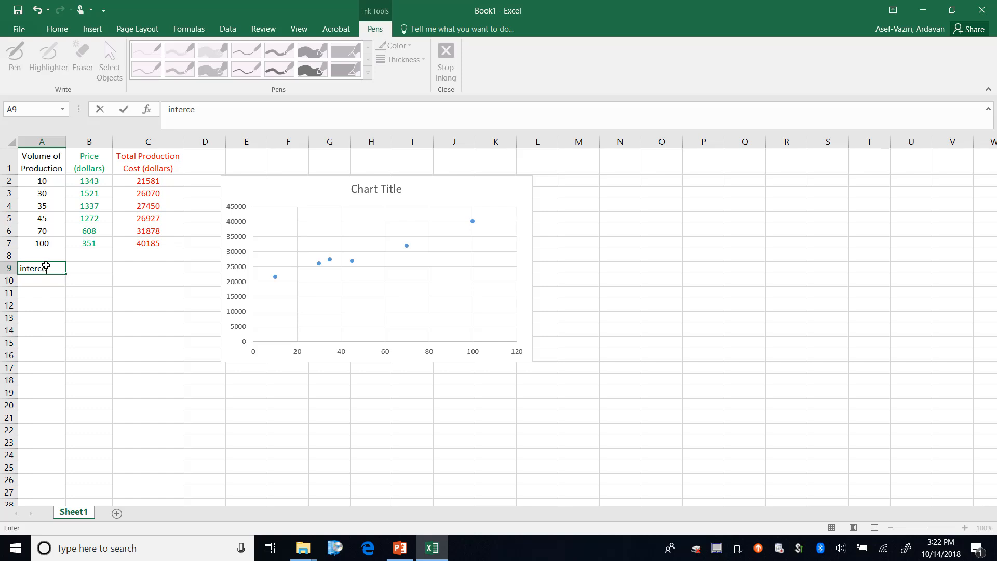
pyautogui.write('slope')
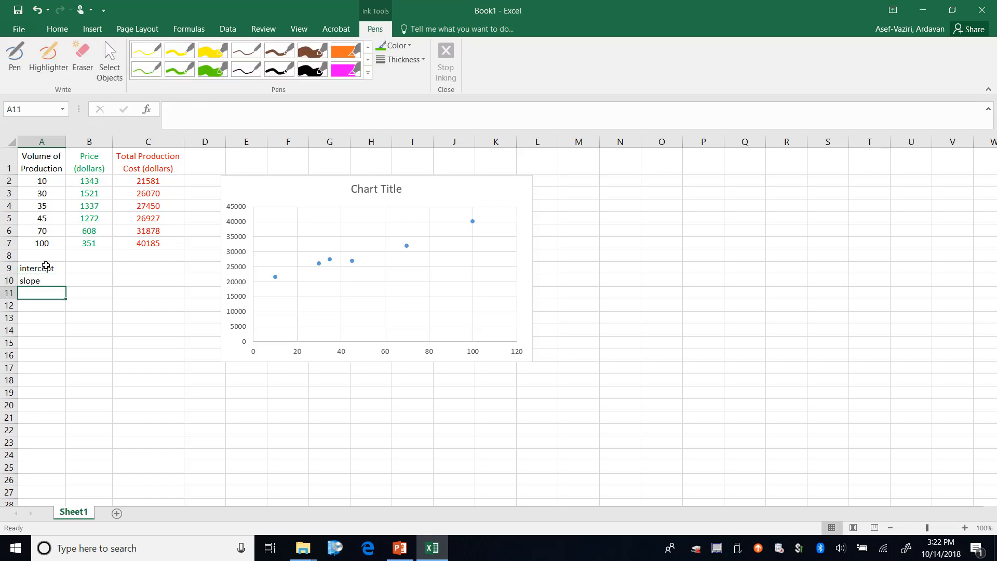
# Step: Compute =INTERCEPT(C2:C7,A2:A7) in B9, giving 19543.685
pyautogui.write('=int')
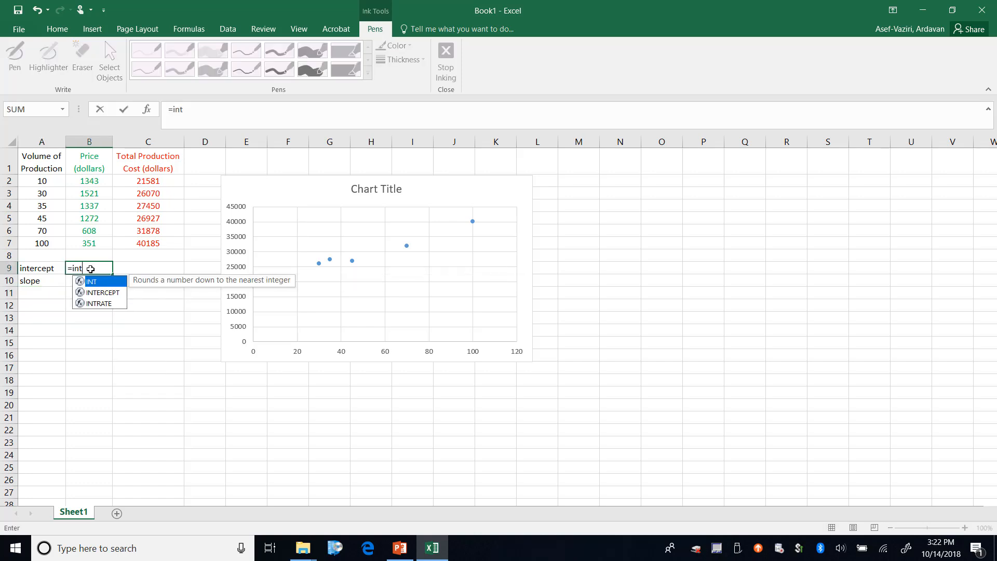
pyautogui.write('e')
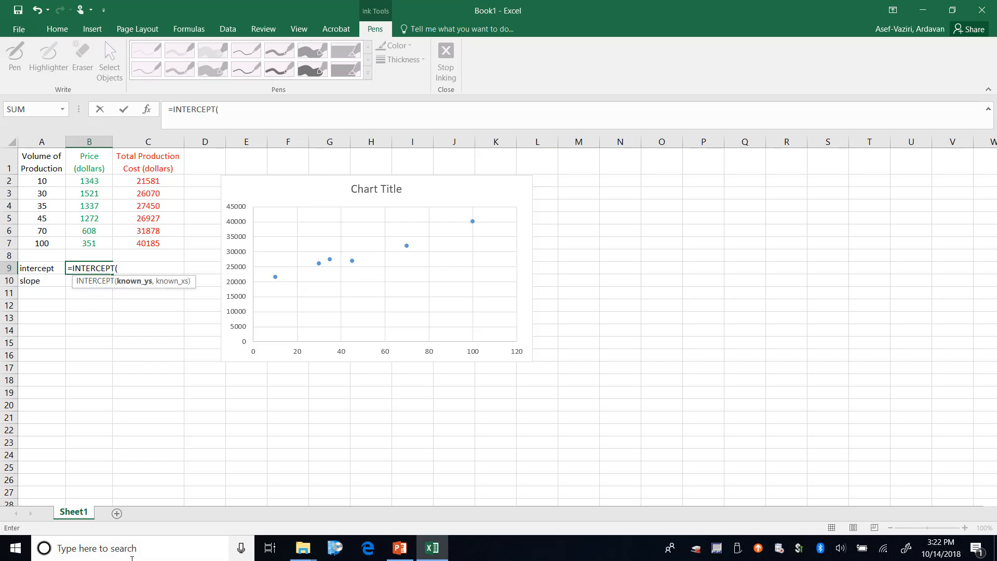
pyautogui.moveTo(131, 513)
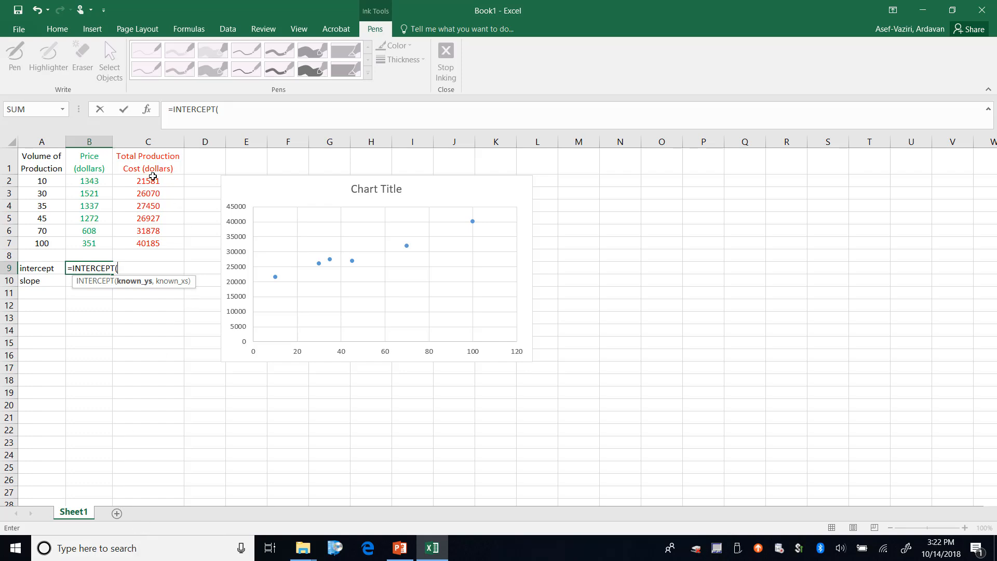
pyautogui.moveTo(148, 181); pyautogui.dragTo(147, 243)
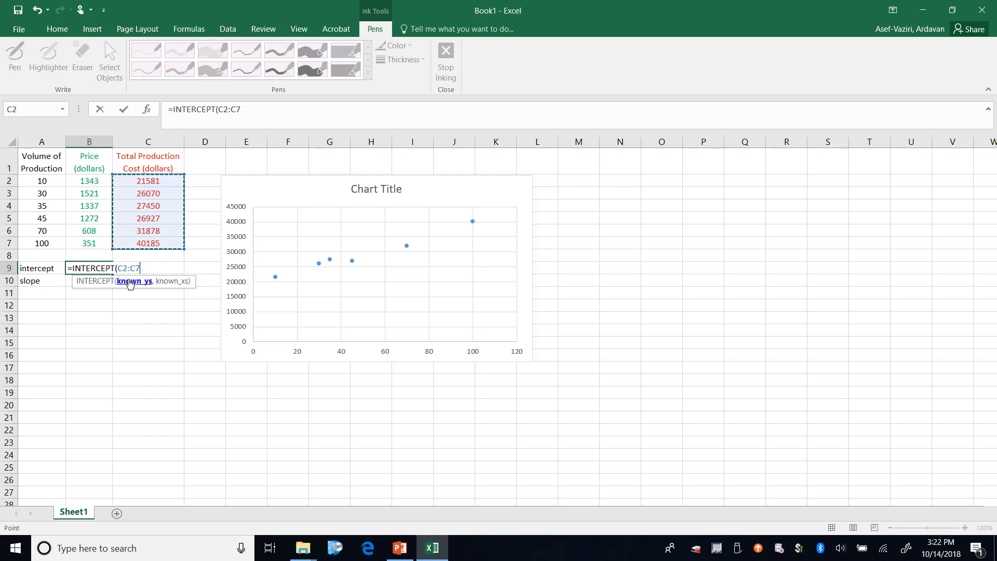
pyautogui.write(',')
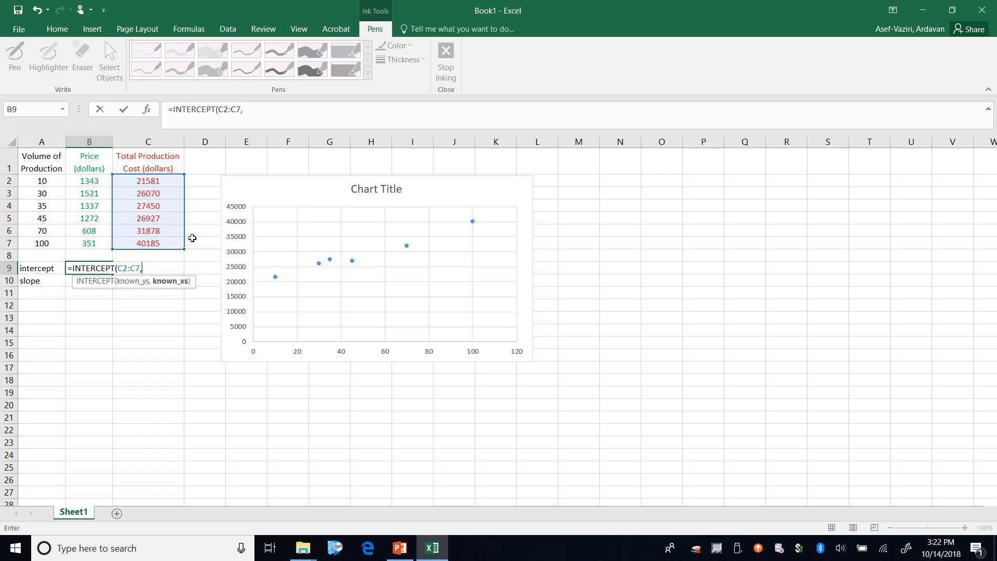
pyautogui.moveTo(42, 181); pyautogui.dragTo(42, 243)
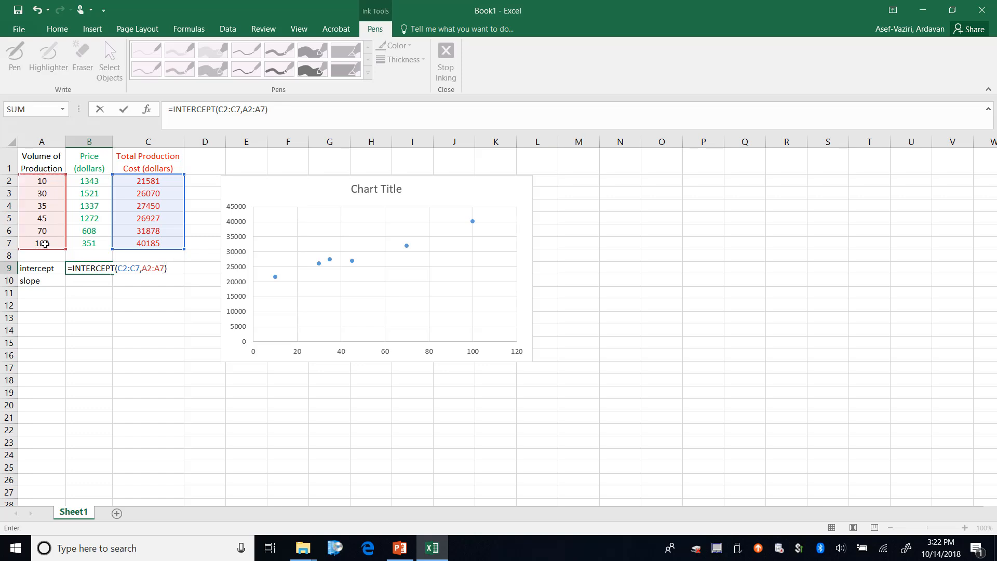
pyautogui.press('Enter')
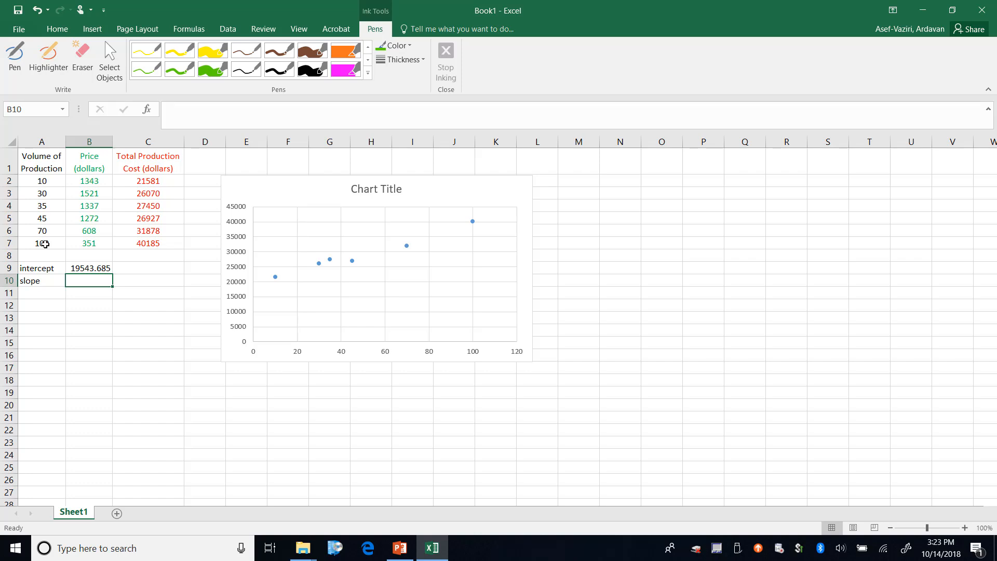
pyautogui.click(89, 268)
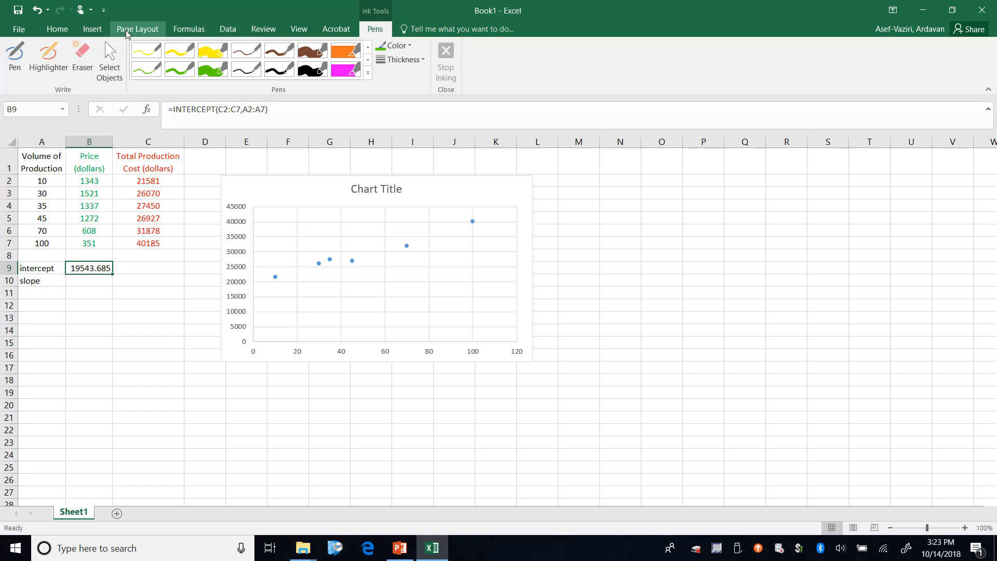
# Step: Round the intercept to 19544 and compute =SLOPE(C2:C7,A2:A7) in B10, giving 196
pyautogui.click(56, 29)
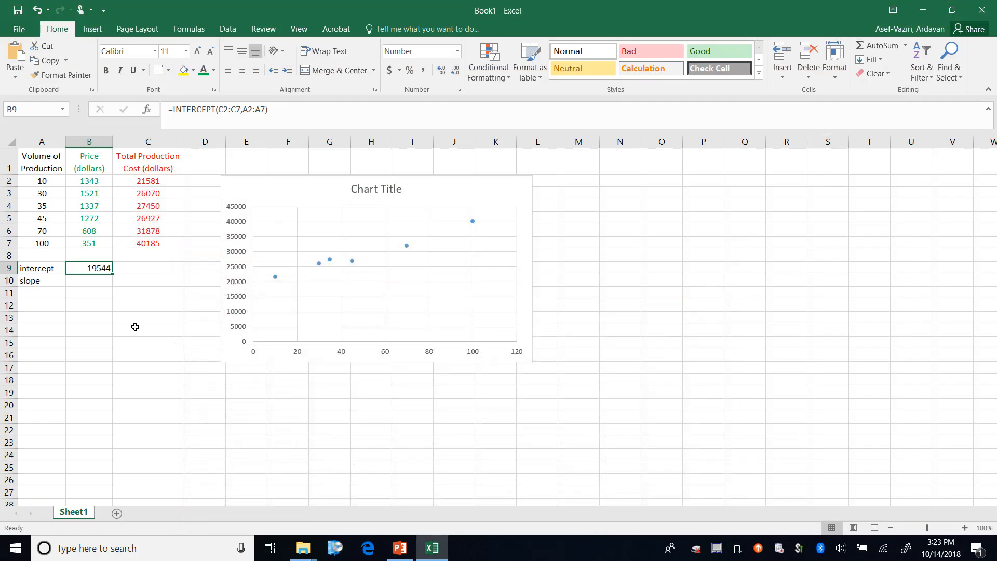
pyautogui.moveTo(104, 276)
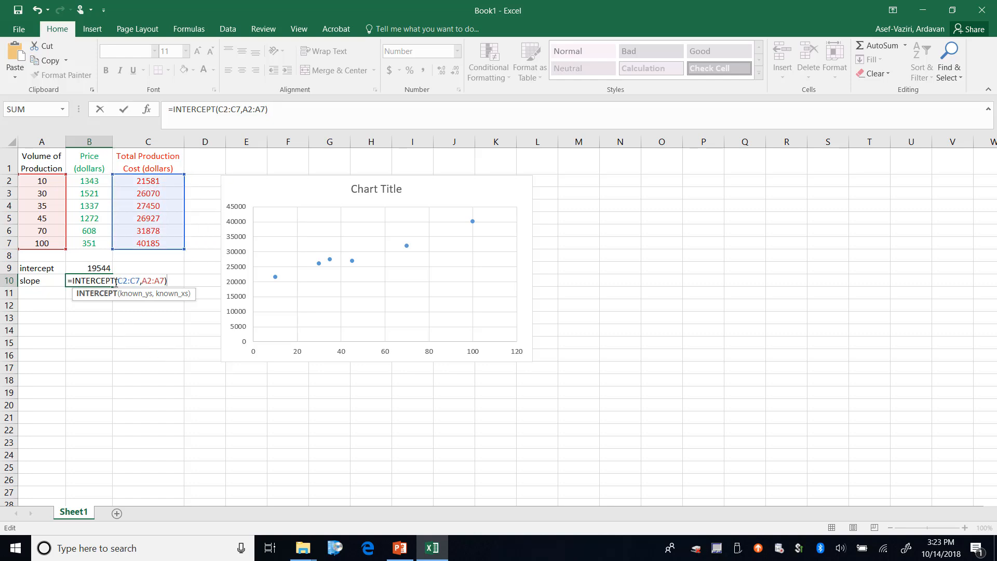
pyautogui.press('Backspace')
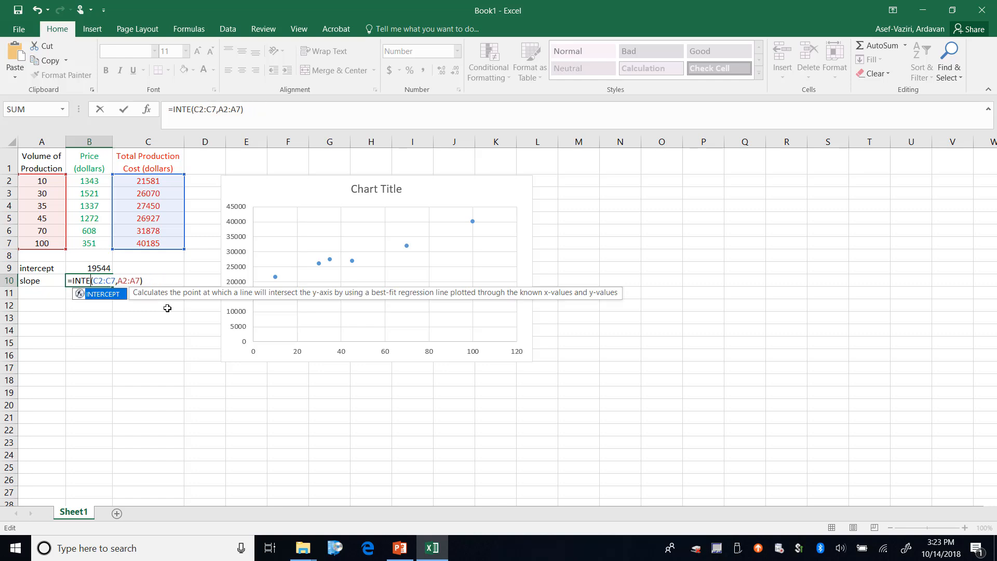
pyautogui.write('s')
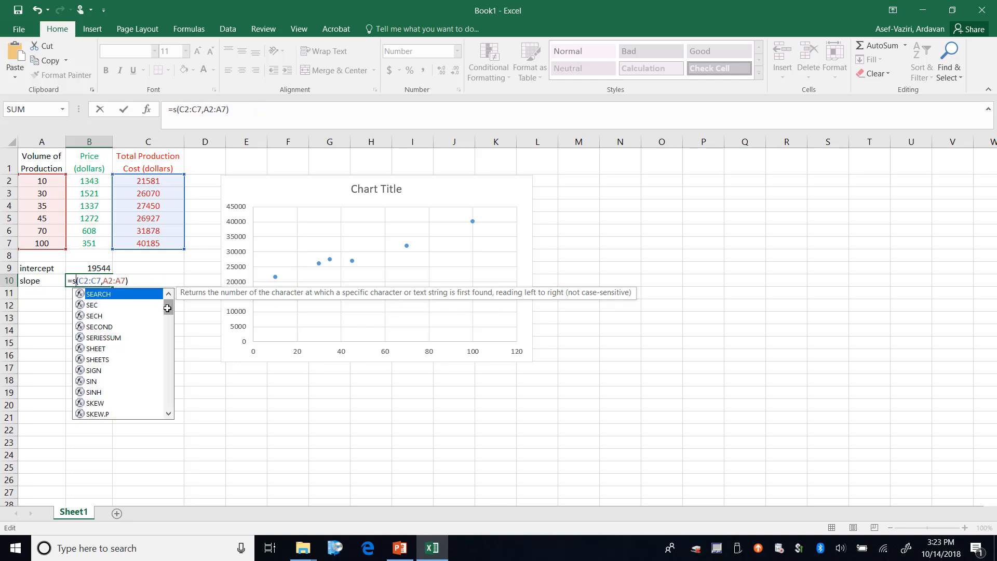
pyautogui.write('l')
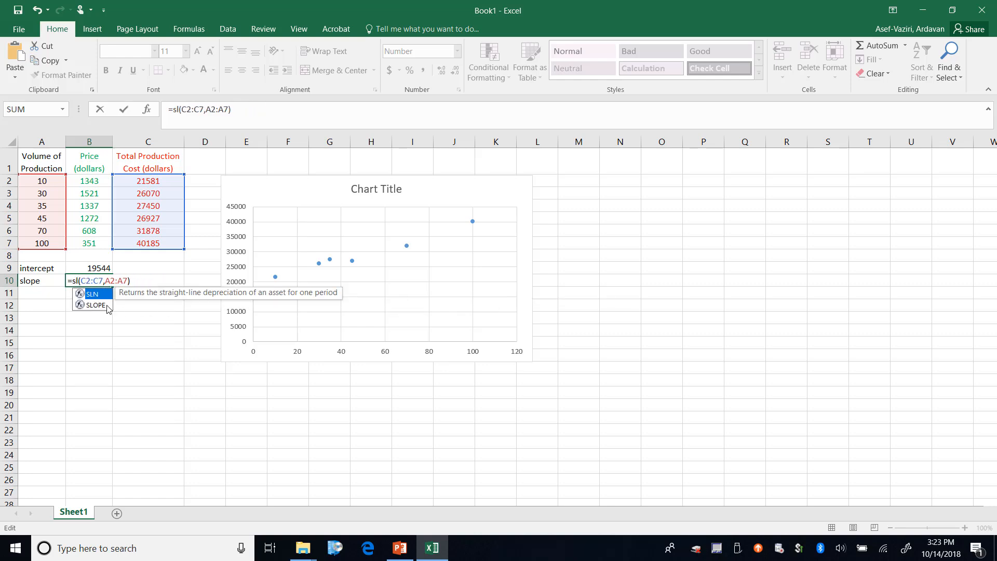
pyautogui.moveTo(96, 305)
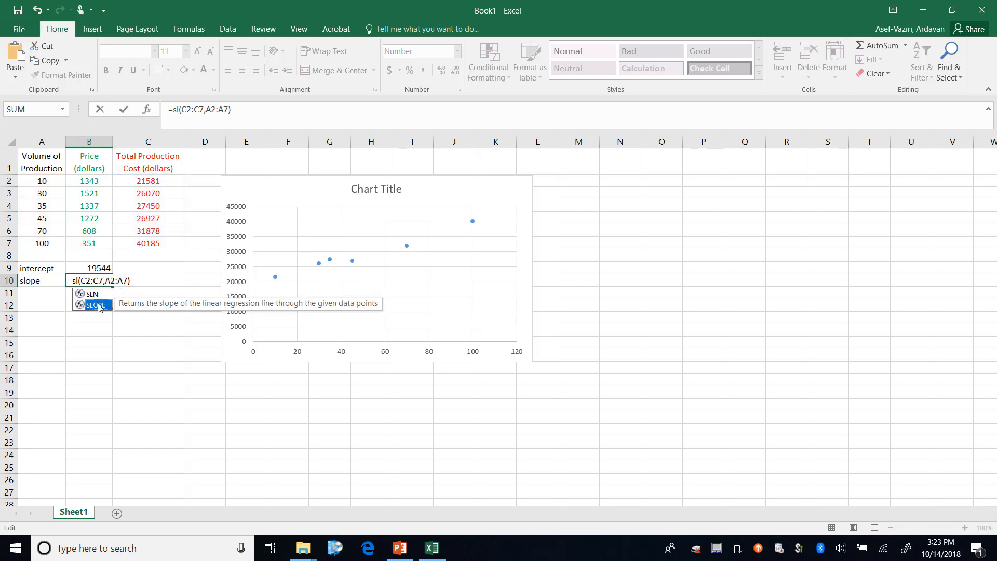
pyautogui.press('Enter')
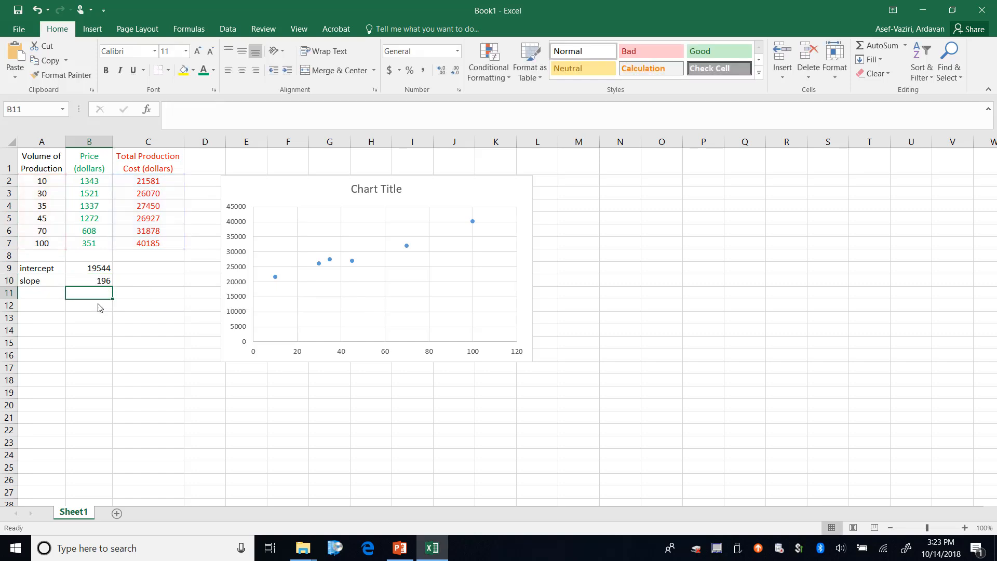
pyautogui.moveTo(241, 180)
pyautogui.write('=')
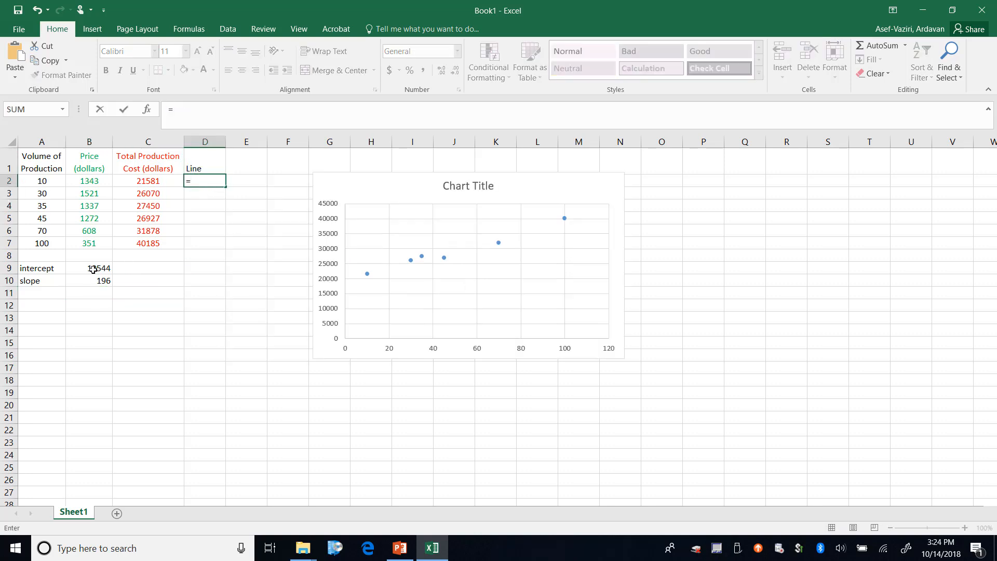
# Step: Enter =$B$9+$B$10*A2 in D2 and fill the Line column down to D7
pyautogui.click(89, 268)
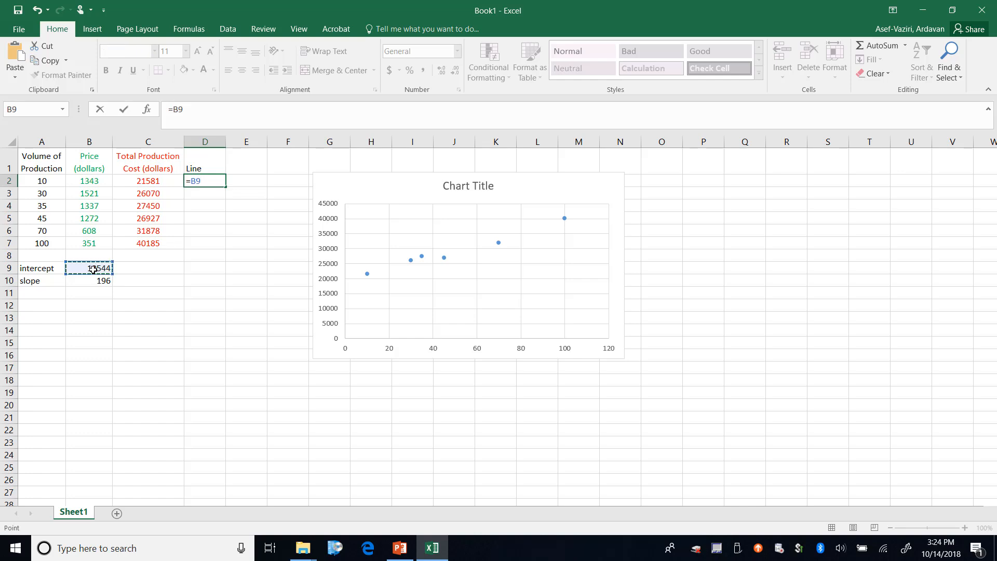
pyautogui.press('F4')
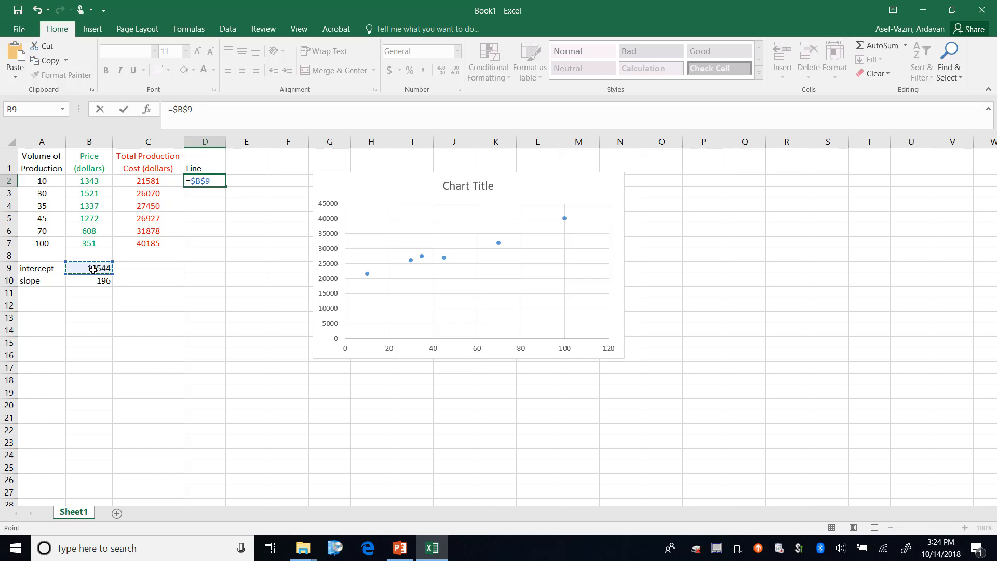
pyautogui.write('+')
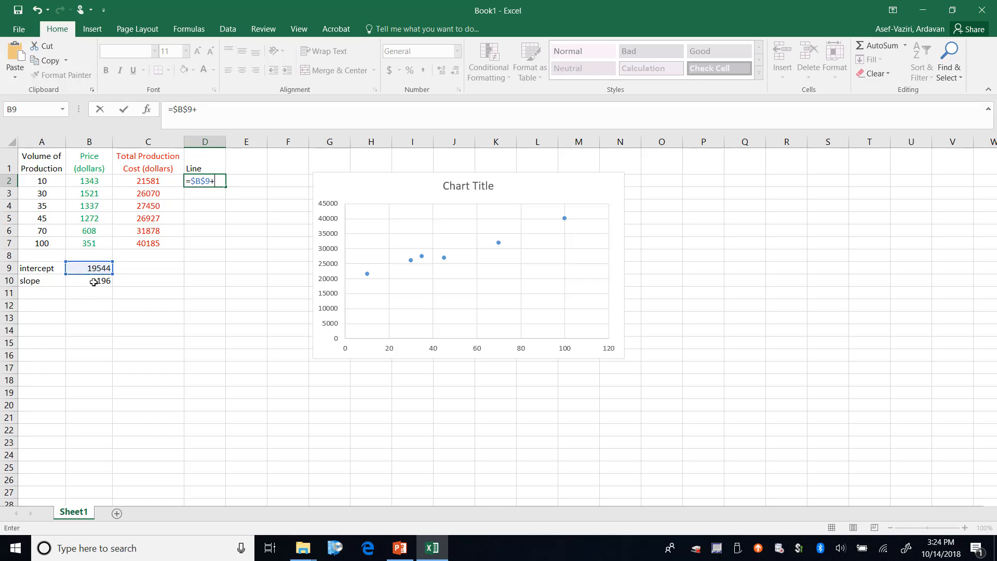
pyautogui.click(89, 281)
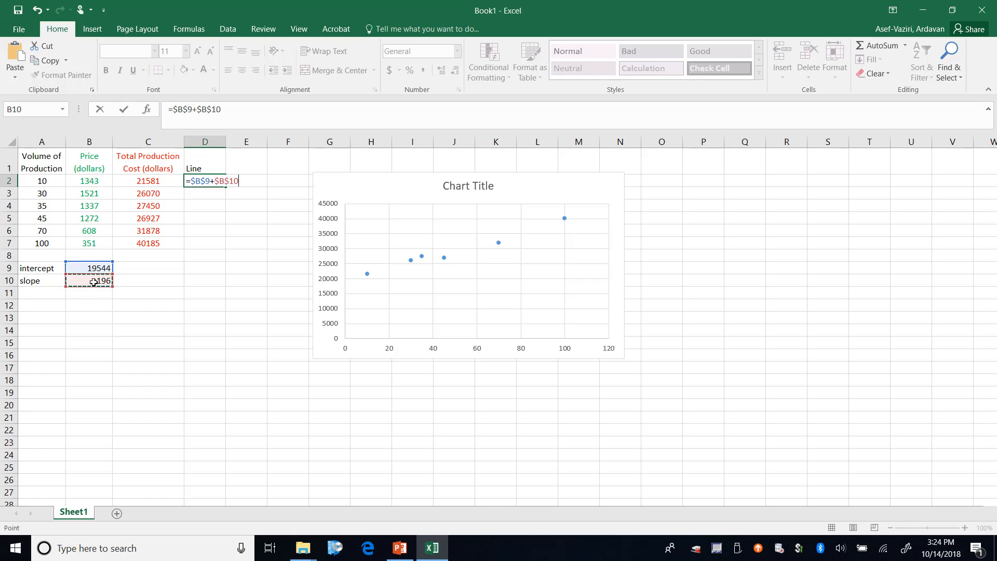
pyautogui.write('*')
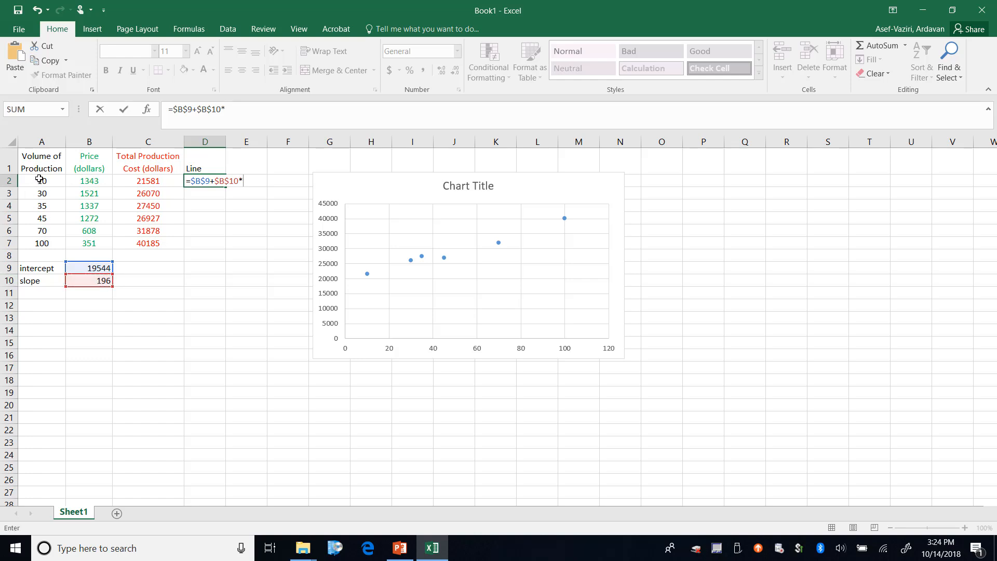
pyautogui.press('Enter')
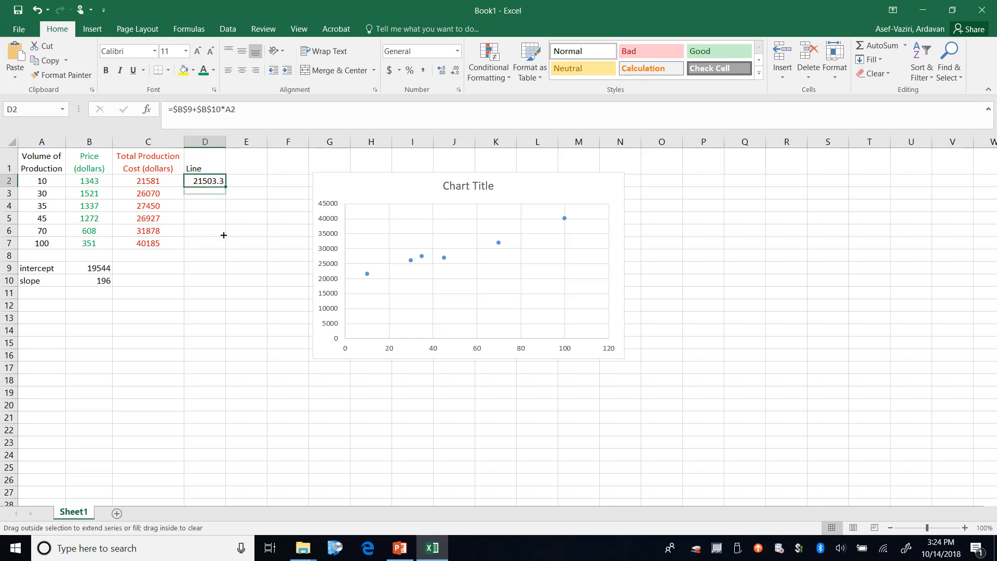
pyautogui.moveTo(204, 181); pyautogui.dragTo(204, 243)
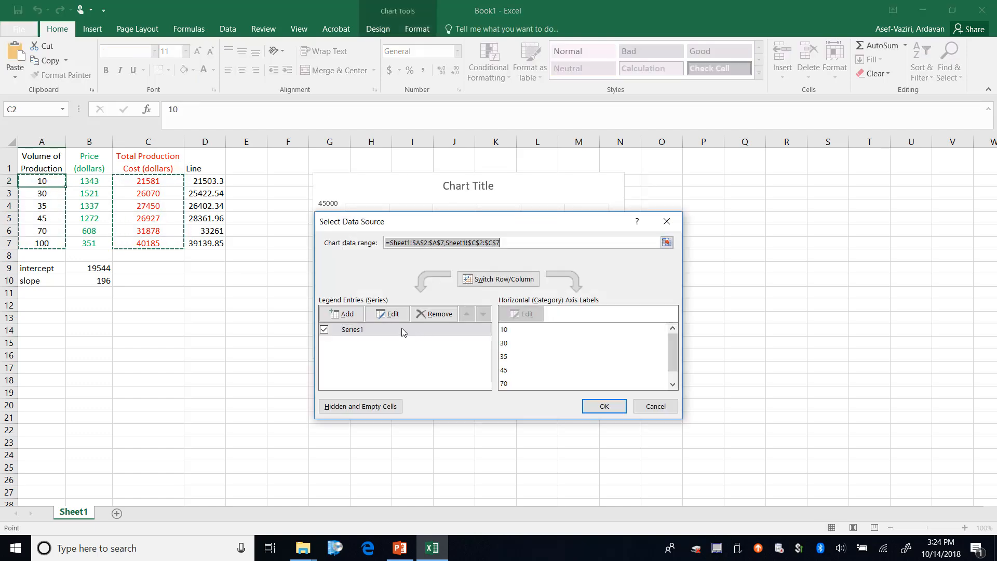
# Step: Add a 'Line' series with X A2:A7 and Y D2:D7 to the cost scatter chart
pyautogui.click(387, 314)
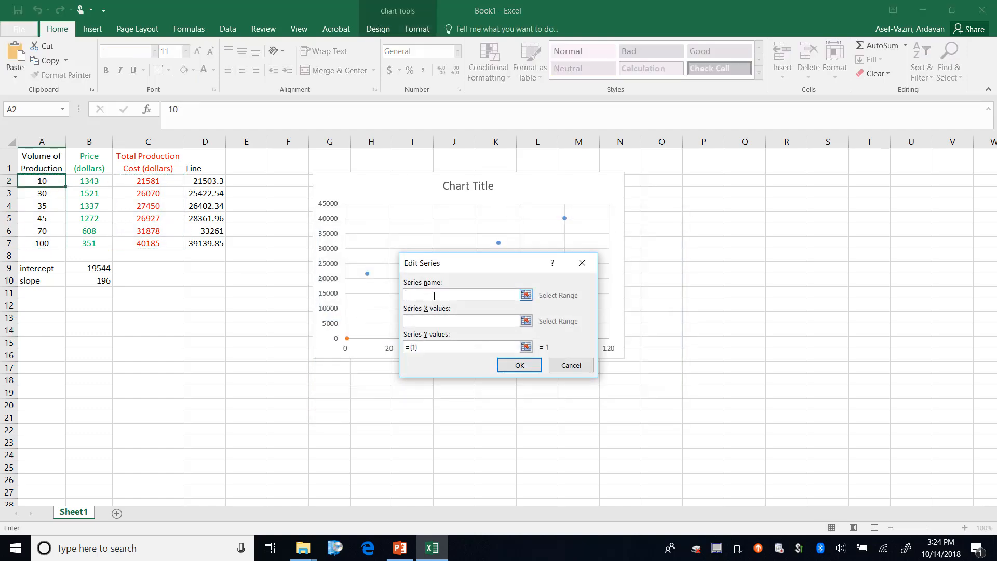
pyautogui.click(204, 162)
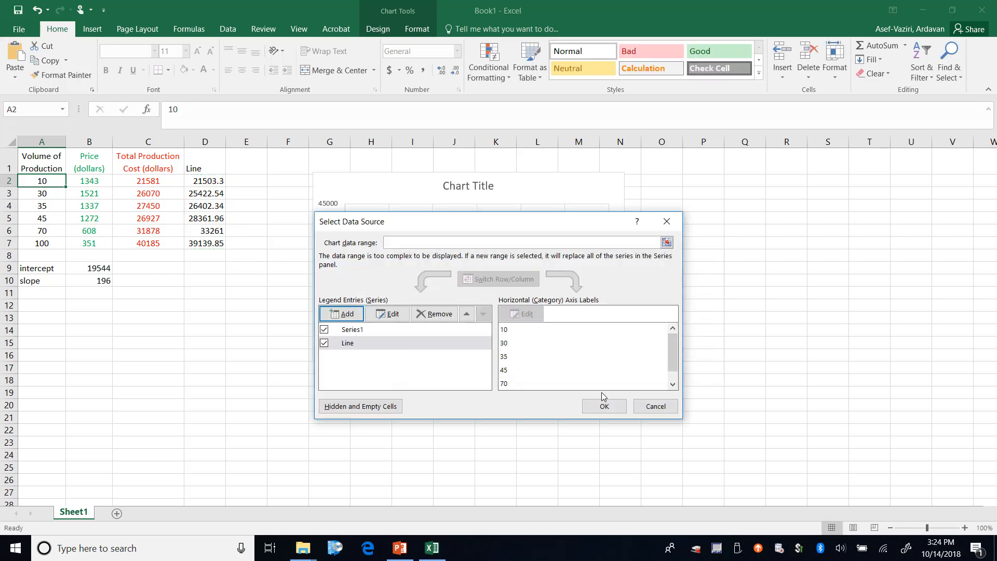
pyautogui.click(604, 406)
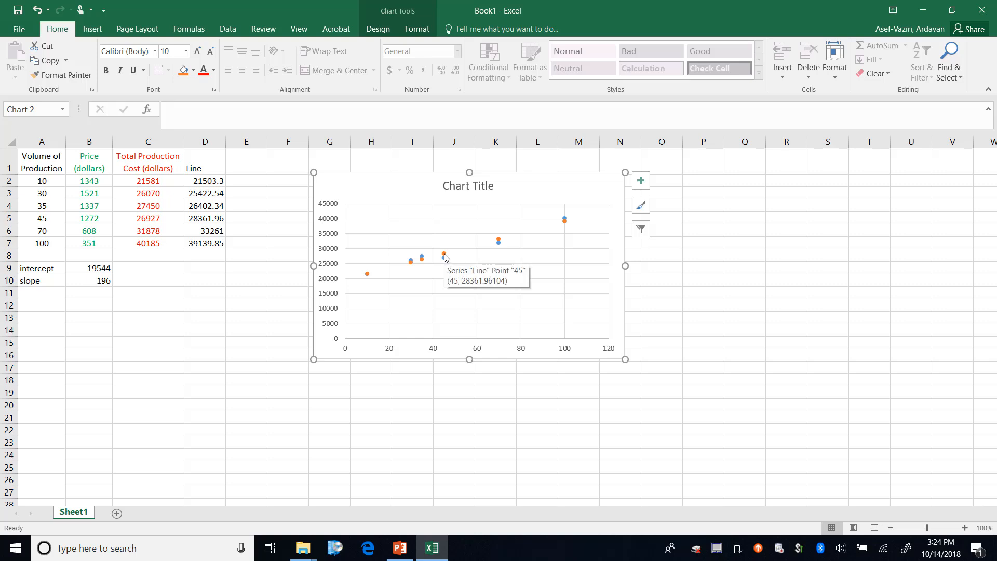
# Step: Change the Line series to Scatter with Smooth Lines so it draws through the cost points
pyautogui.rightClick(442, 256)
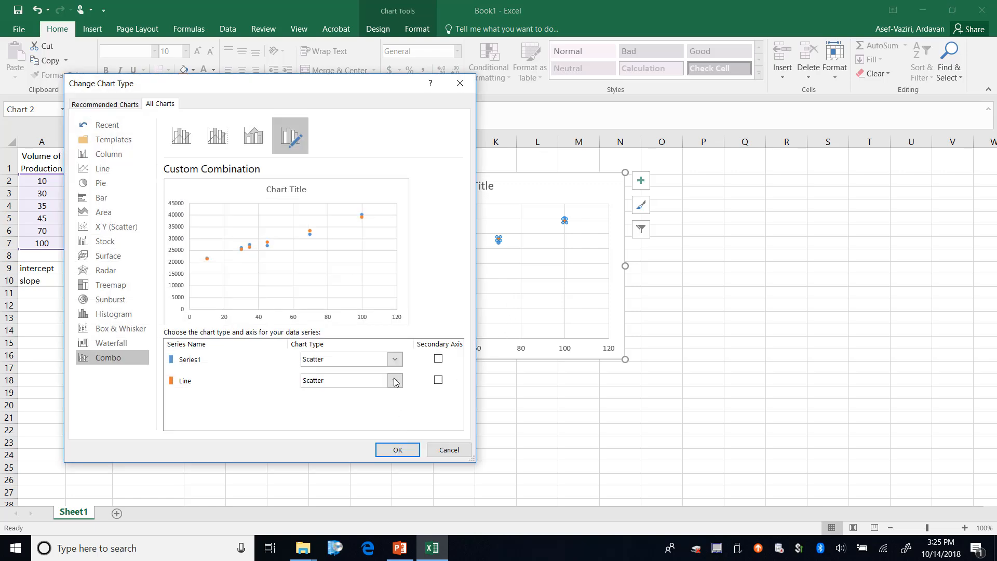
pyautogui.click(395, 380)
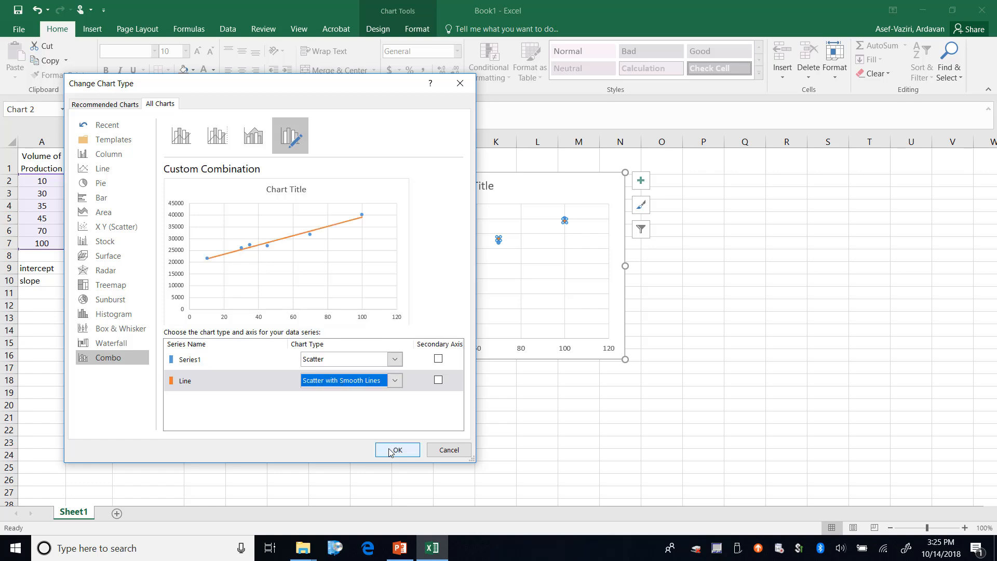
pyautogui.click(397, 449)
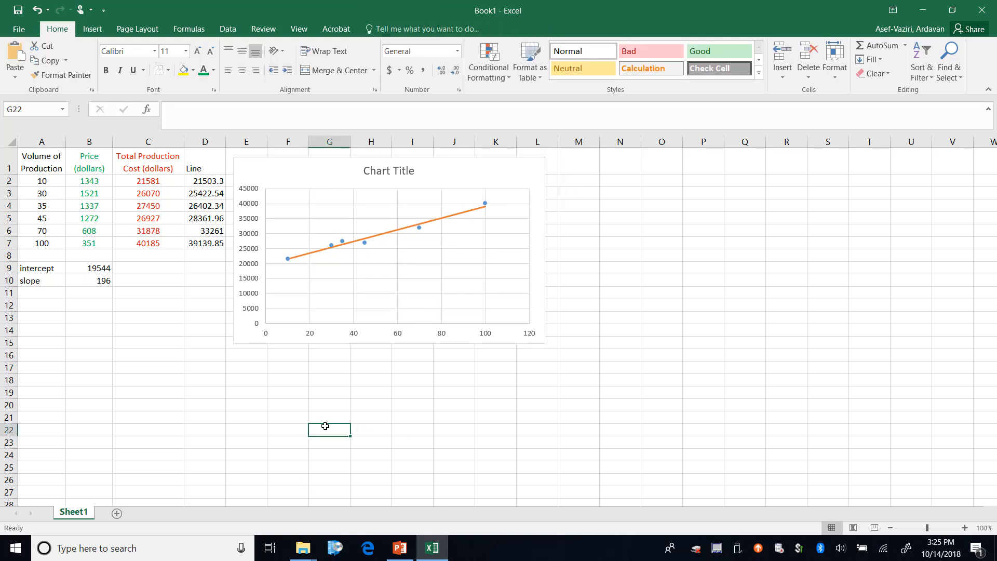
pyautogui.moveTo(152, 272)
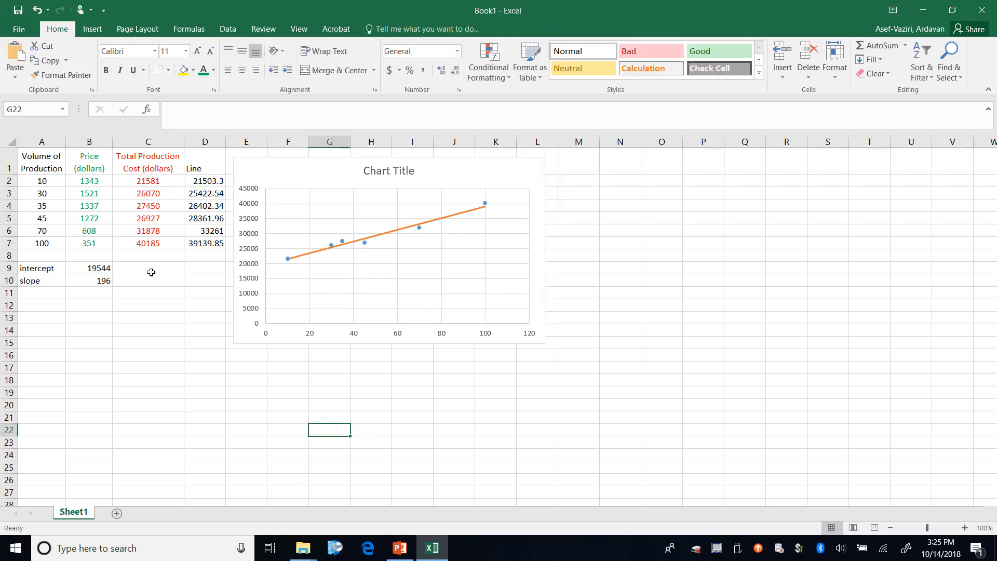
# Step: Label the intercept 'Fixed Costs' (F) and the slope 'Variable Costs' (V) in C9:D10
pyautogui.click(151, 268)
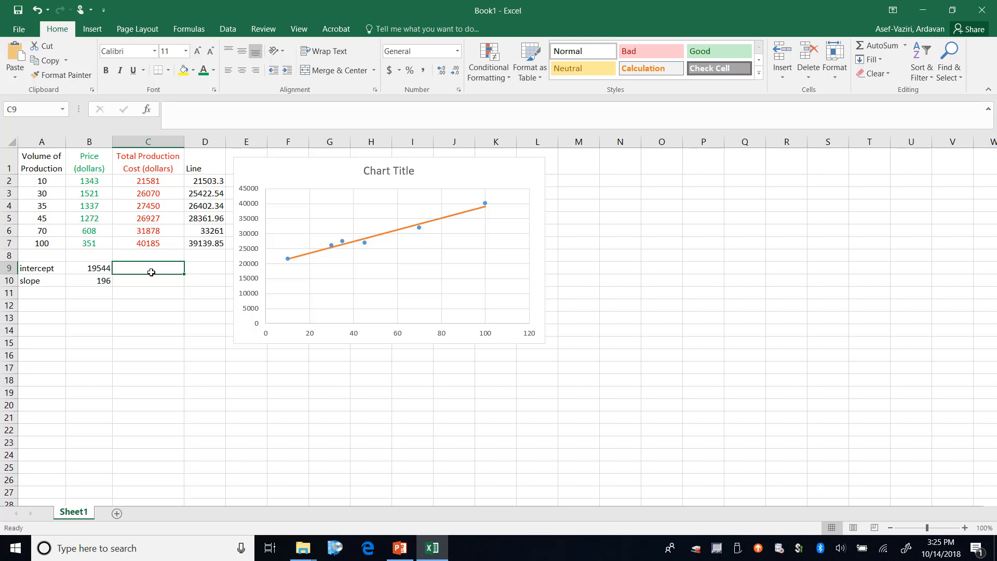
pyautogui.write('Fixed Costs')
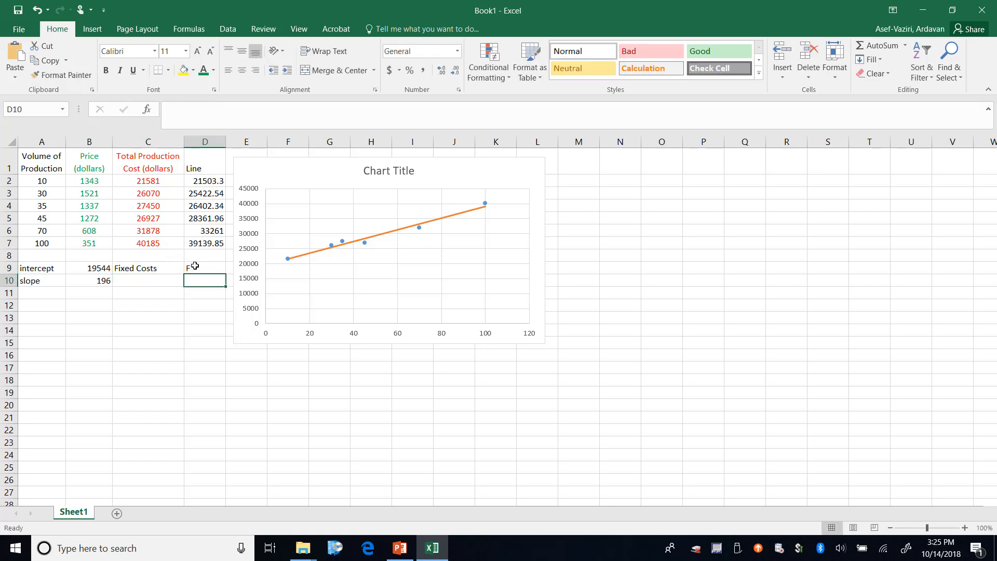
pyautogui.click(148, 268)
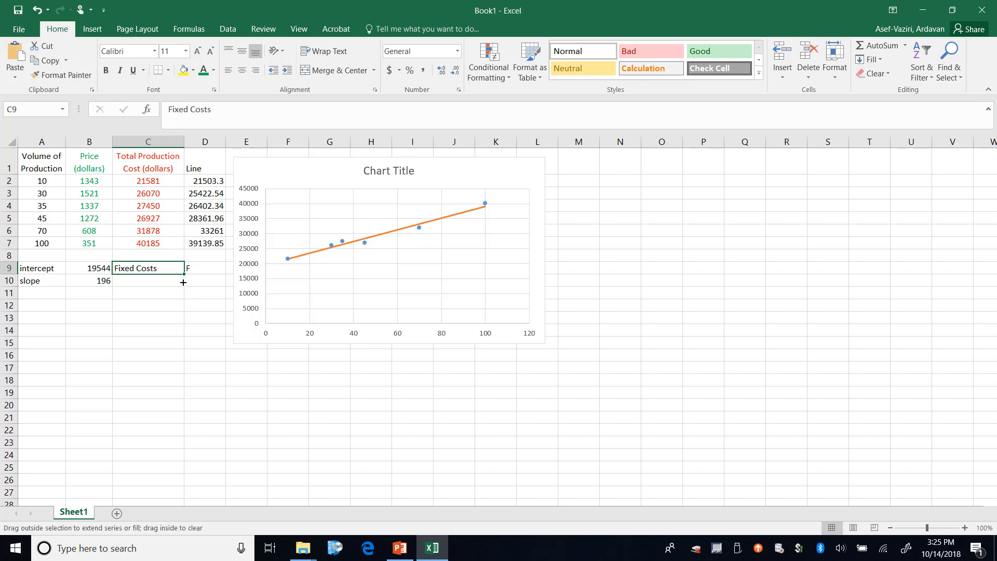
pyautogui.moveTo(183, 268); pyautogui.dragTo(182, 280)
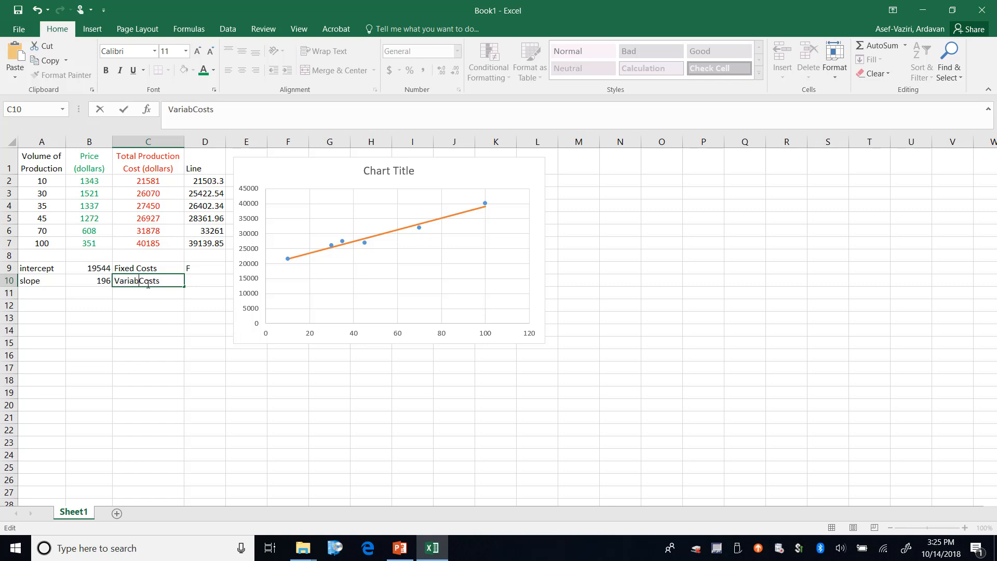
pyautogui.press('Enter')
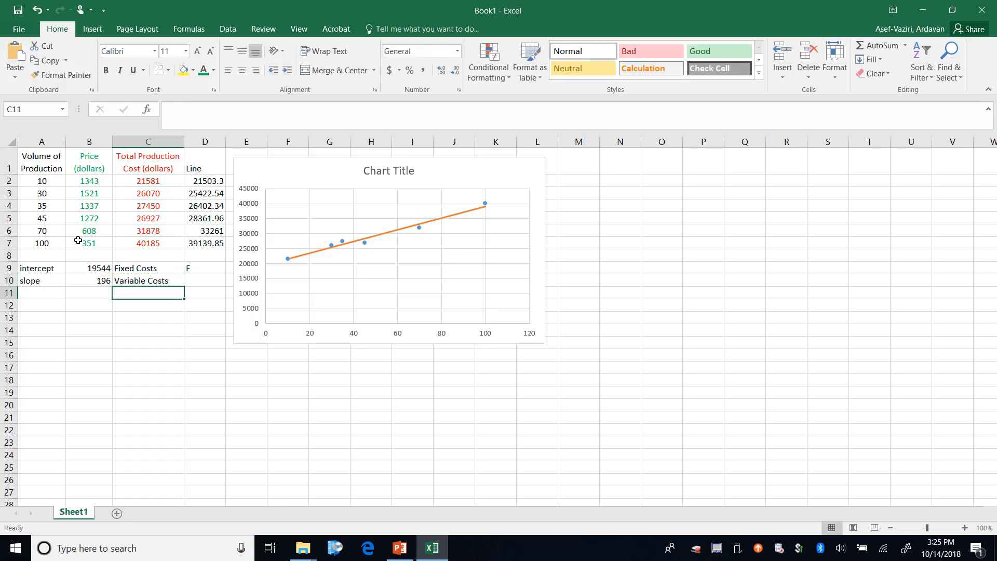
pyautogui.click(204, 280)
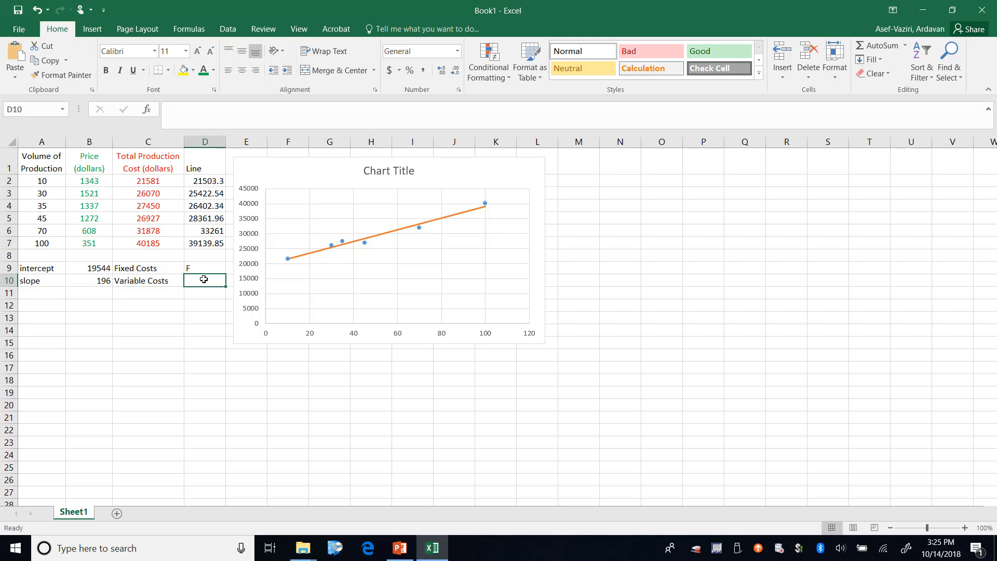
pyautogui.write('V')
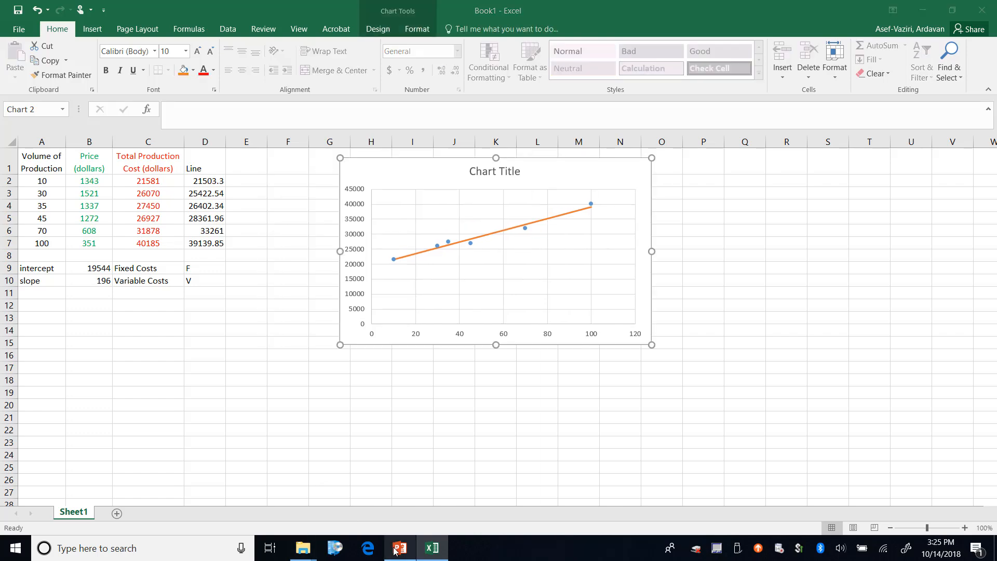
# Step: Check the PowerPoint slide and return to the Excel workbook
pyautogui.click(398, 547)
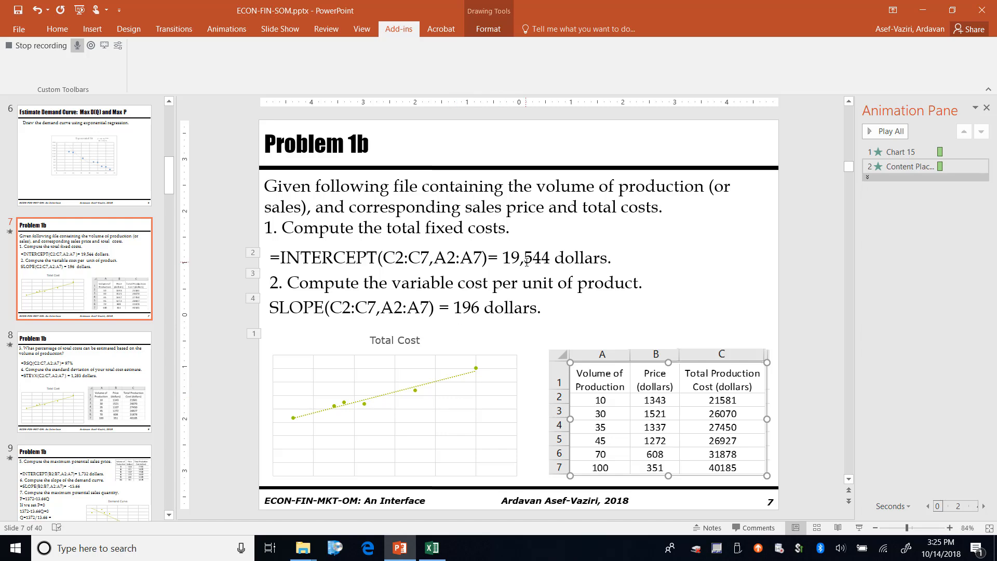
pyautogui.click(432, 548)
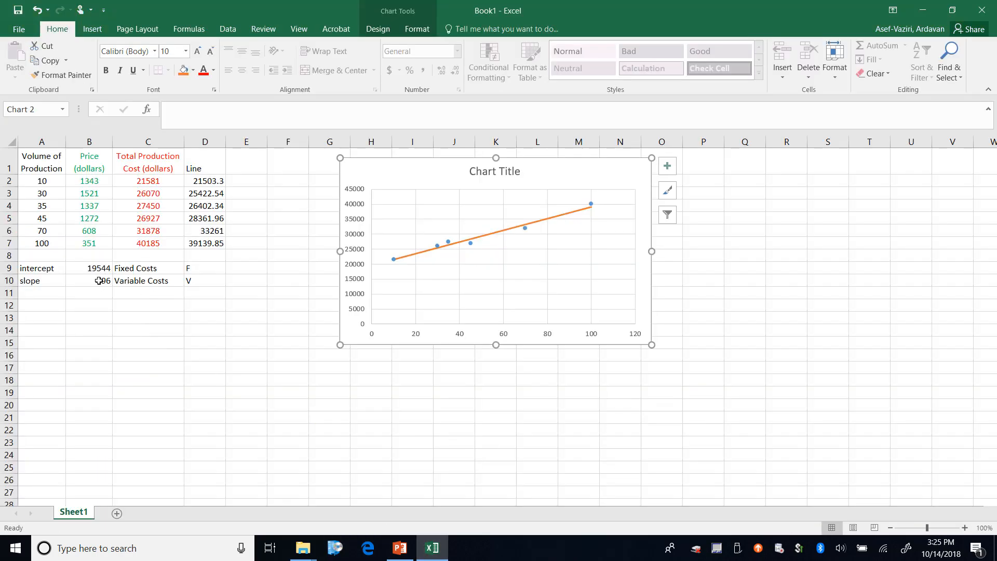
# Step: Add an 'R-Sqared' label and compute =RSQ(C2:C7,A2:A7) in B11
pyautogui.click(42, 292)
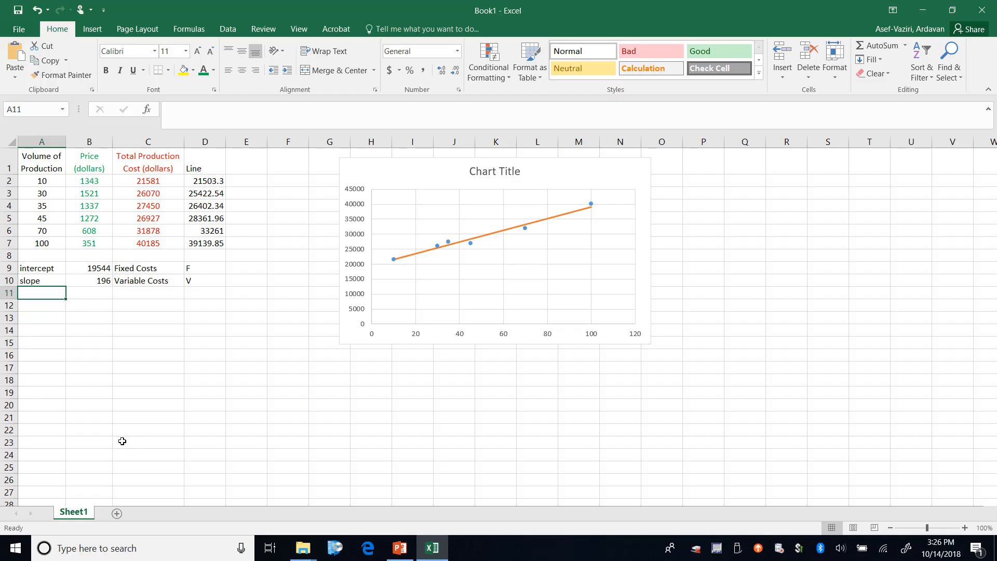
pyautogui.write('R')
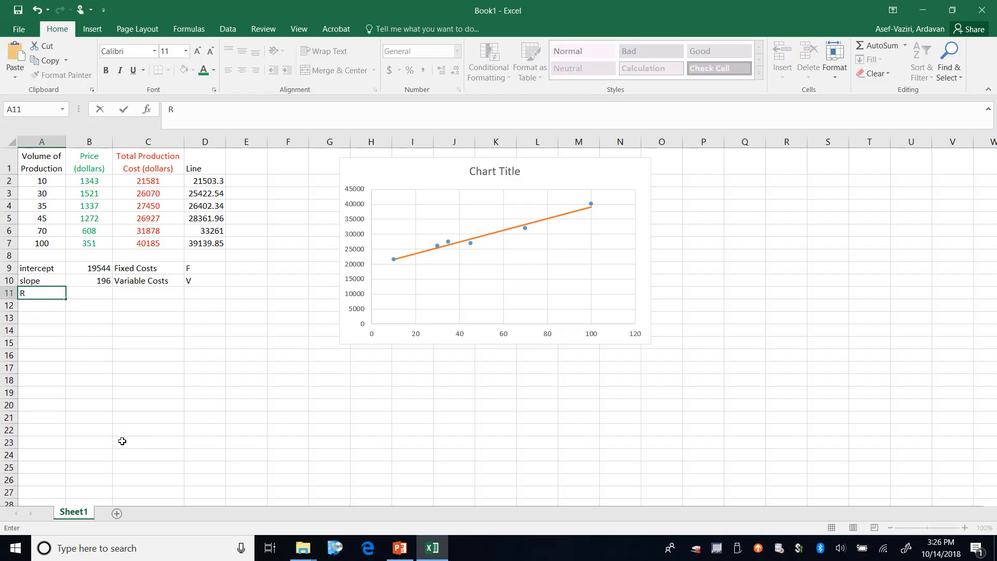
pyautogui.write('-Sqared')
pyautogui.click(89, 293)
pyautogui.write('=')
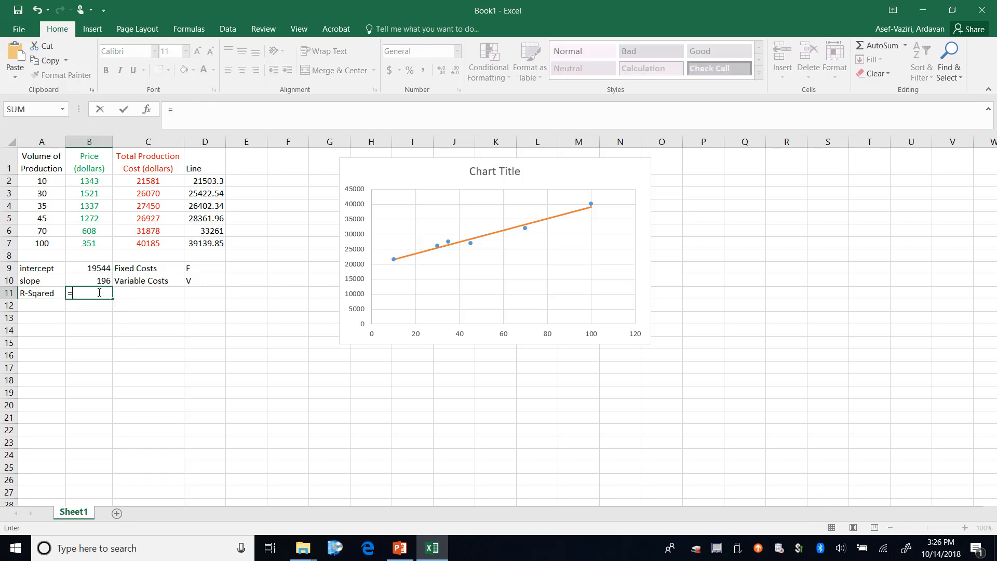
pyautogui.write('r')
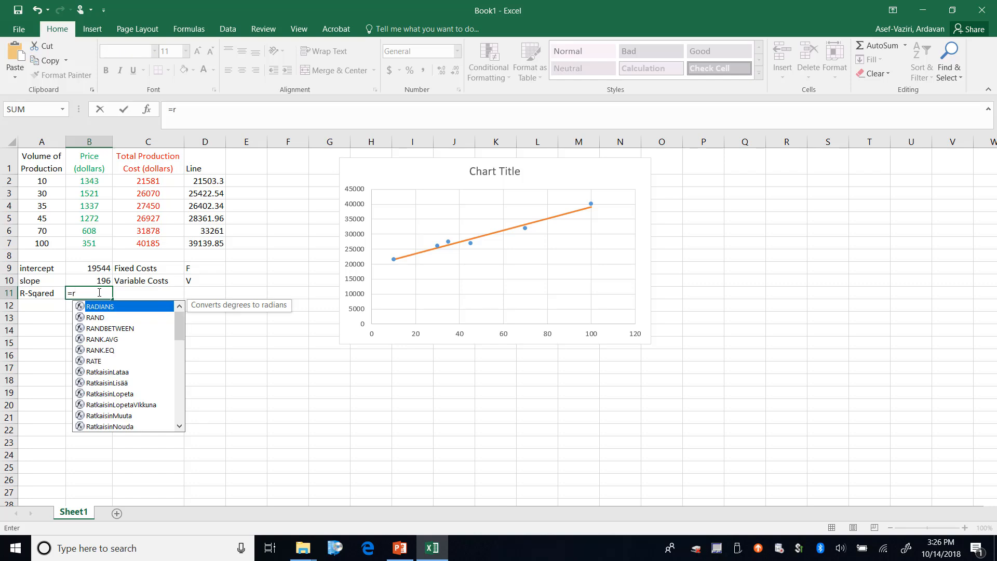
pyautogui.write('s')
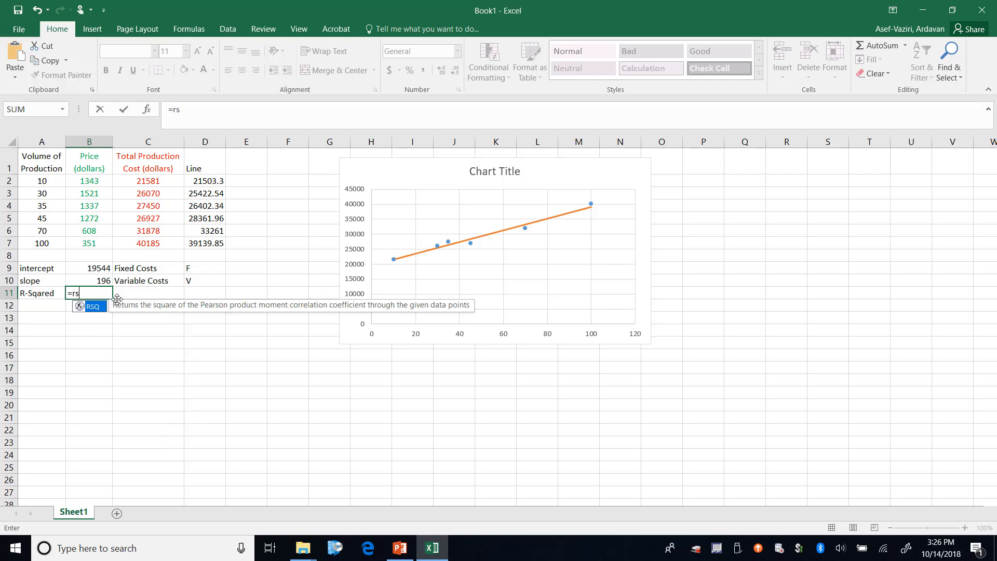
pyautogui.write('RSQ(')
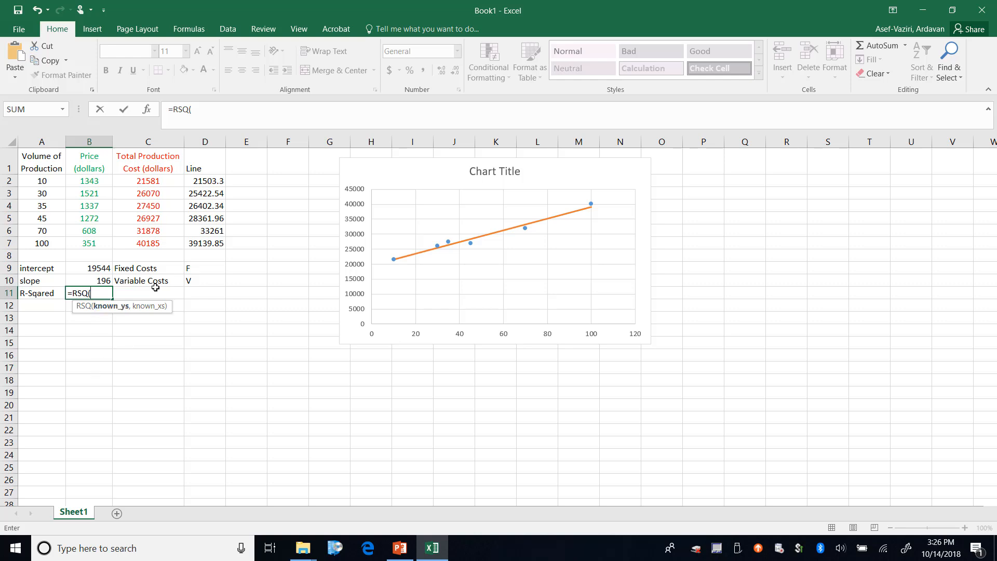
pyautogui.moveTo(147, 180); pyautogui.dragTo(147, 217)
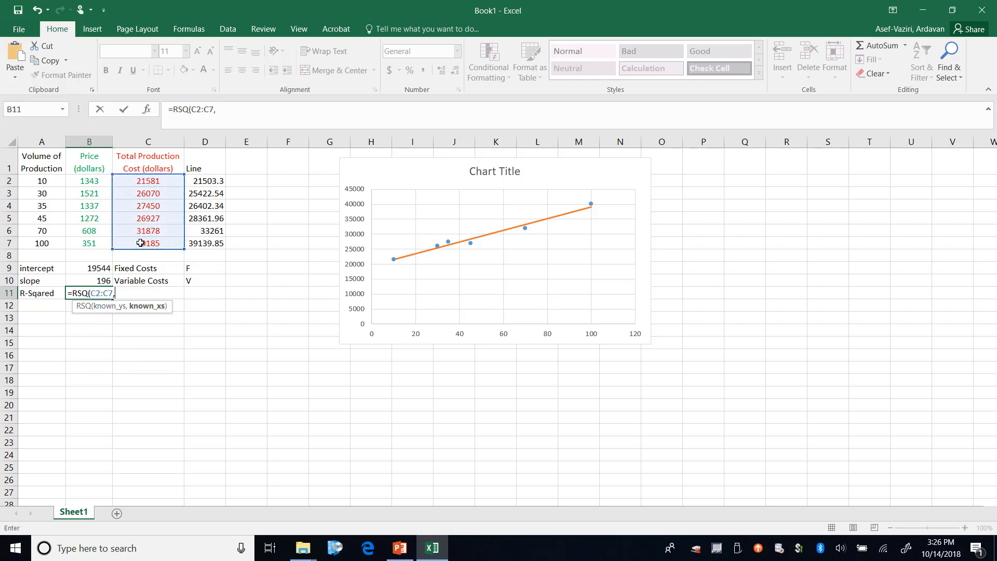
pyautogui.moveTo(41, 180); pyautogui.dragTo(41, 230)
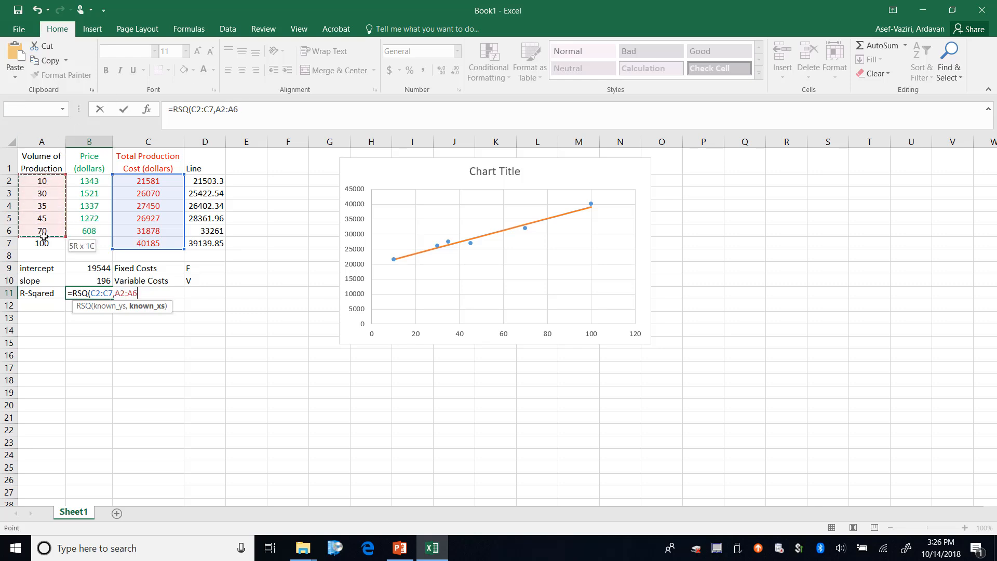
pyautogui.press('Enter')
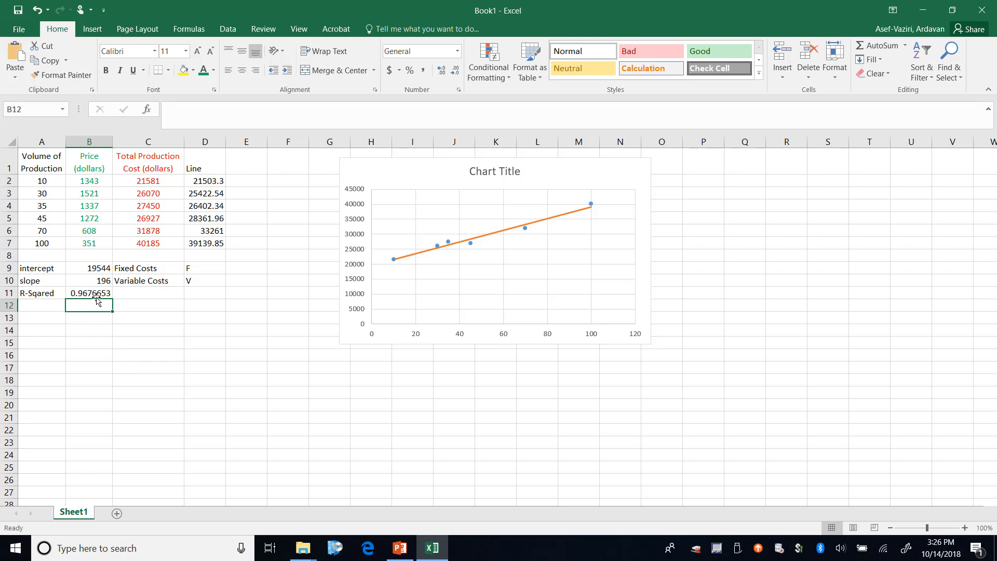
# Step: Format the R-squared result with fewer decimals as a percentage, 96.8%
pyautogui.click(454, 71)
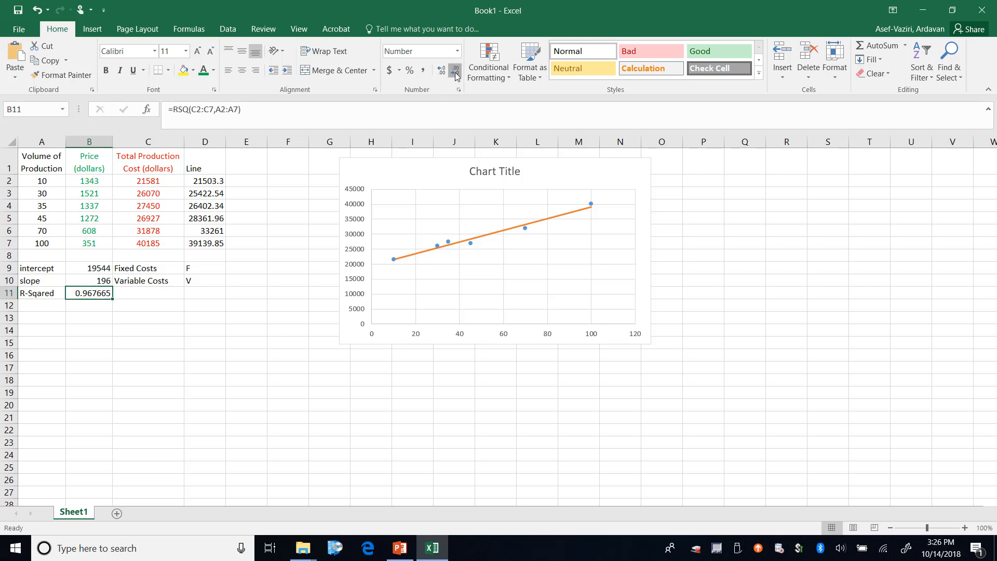
pyautogui.click(454, 71)
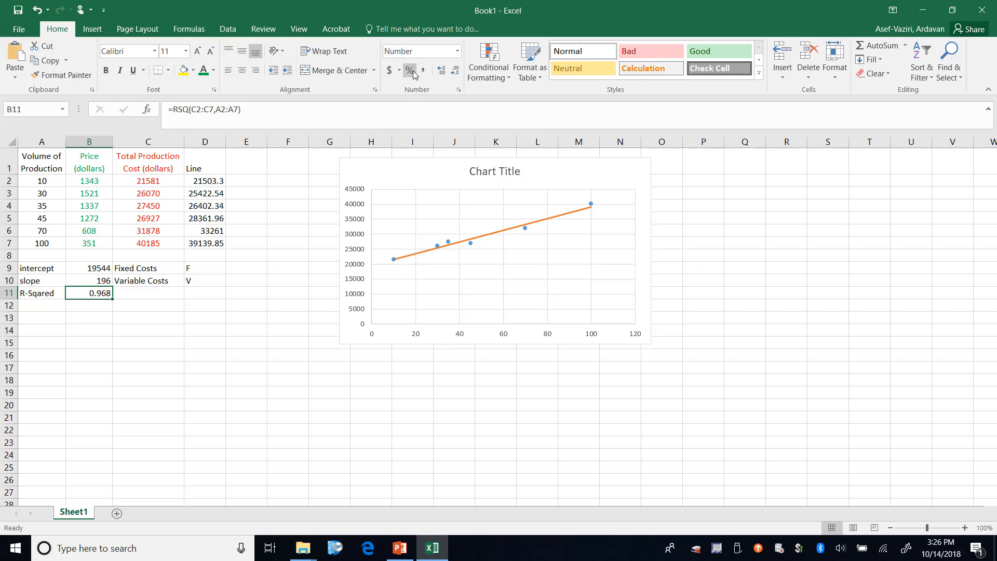
pyautogui.click(409, 70)
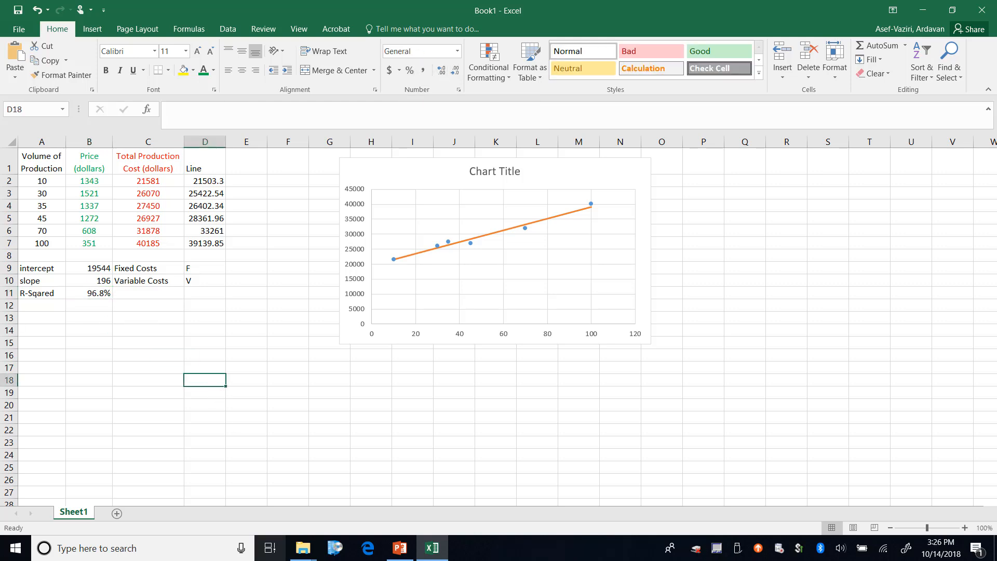
pyautogui.click(41, 305)
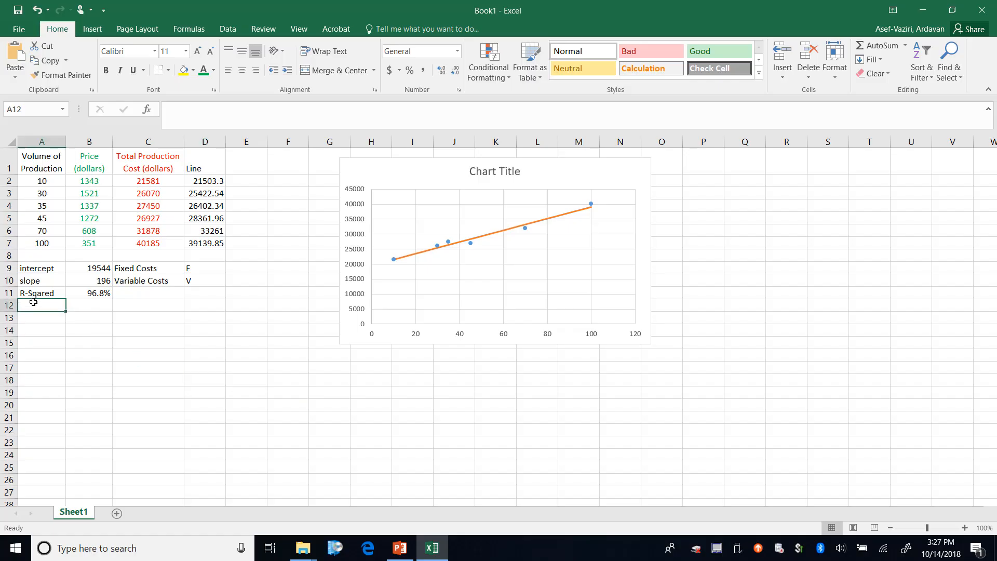
# Step: Label row 12 StdDev and compute STEYX of costs C2:C7 on volumes A2:A7, shown as 1283.25 with fewer decimals
pyautogui.write('Slope')
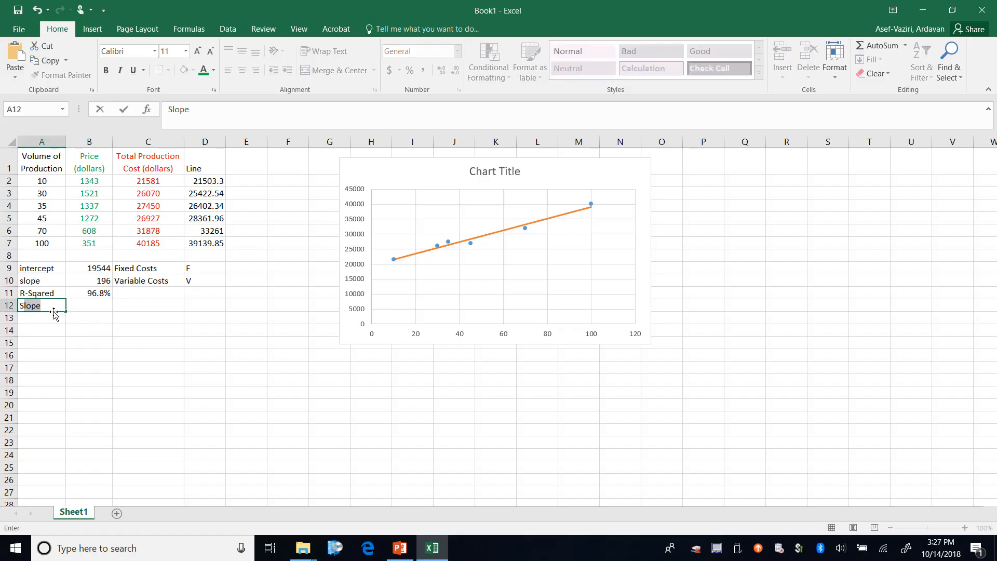
pyautogui.write('StdDev')
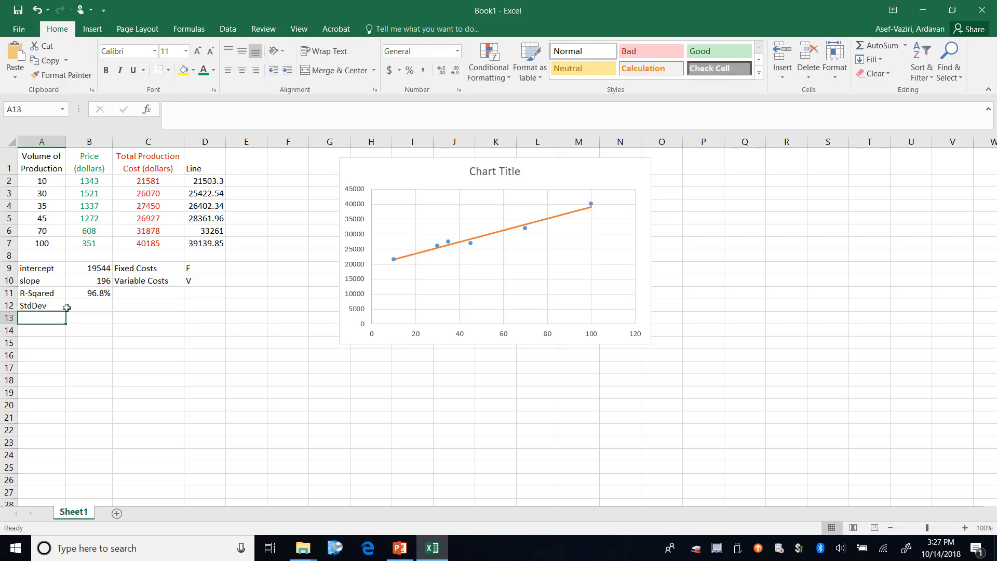
pyautogui.moveTo(124, 303)
pyautogui.write('=')
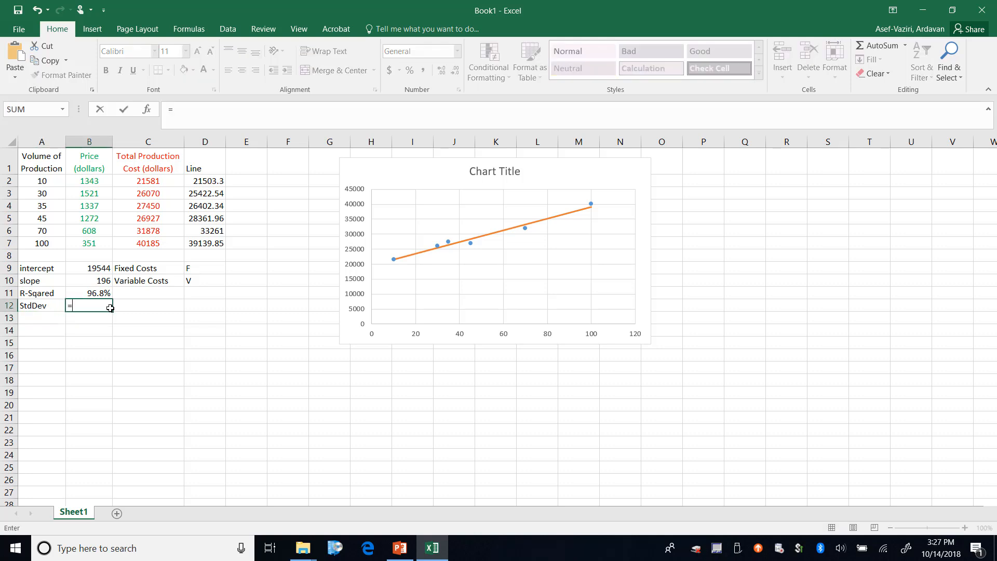
pyautogui.write('st')
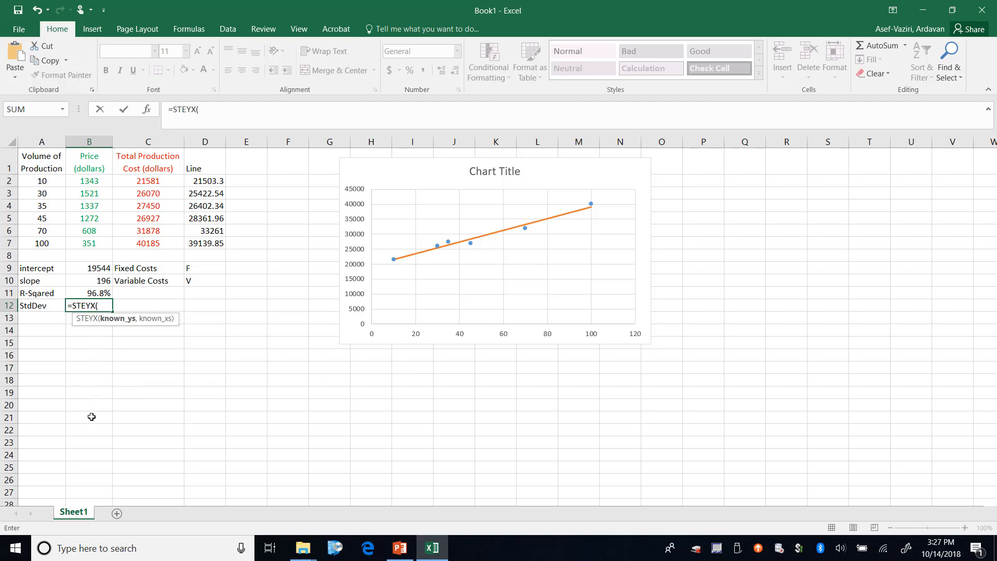
pyautogui.moveTo(104, 207)
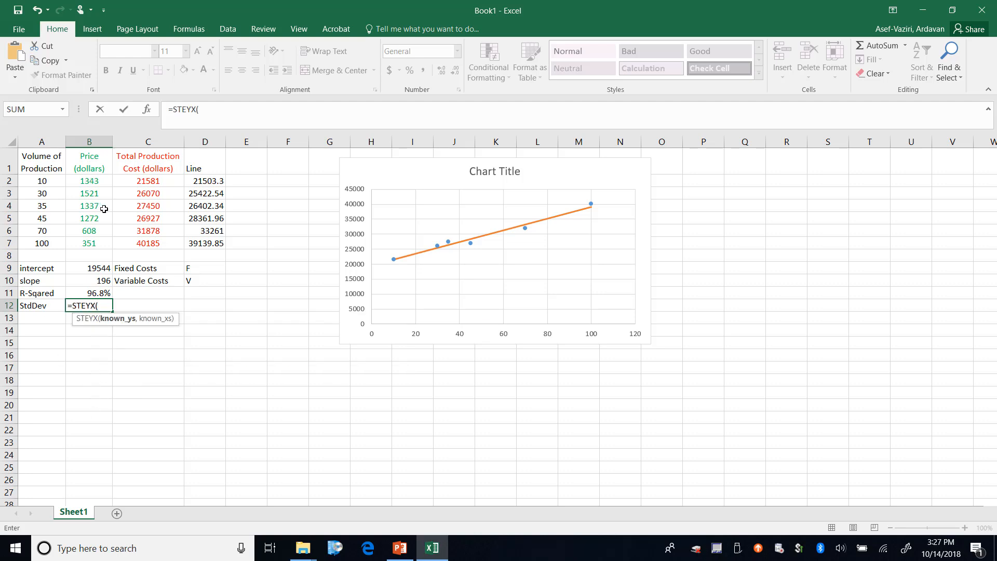
pyautogui.click(148, 181)
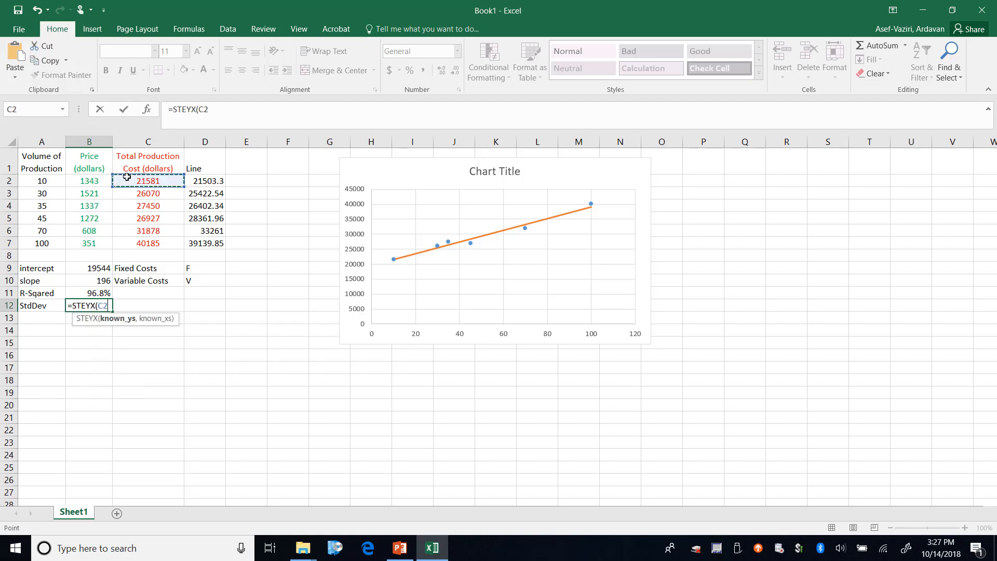
pyautogui.moveTo(148, 181); pyautogui.dragTo(148, 243)
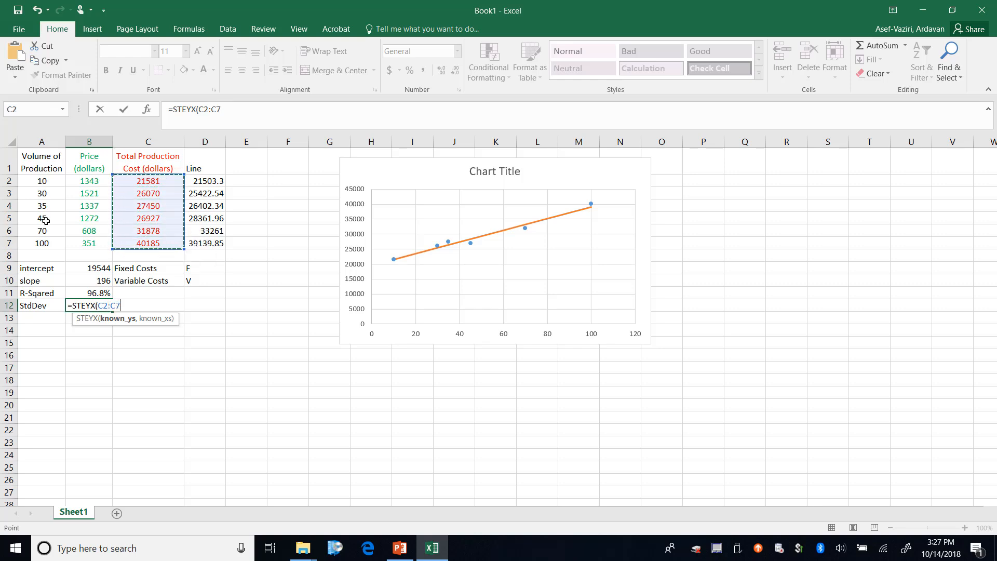
pyautogui.moveTo(41, 179); pyautogui.dragTo(41, 218)
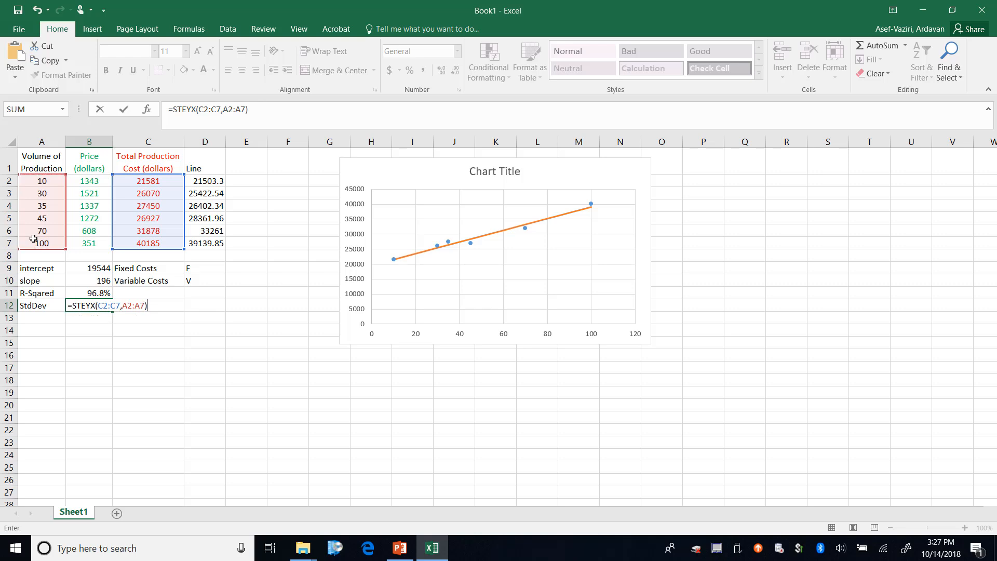
pyautogui.press('Enter')
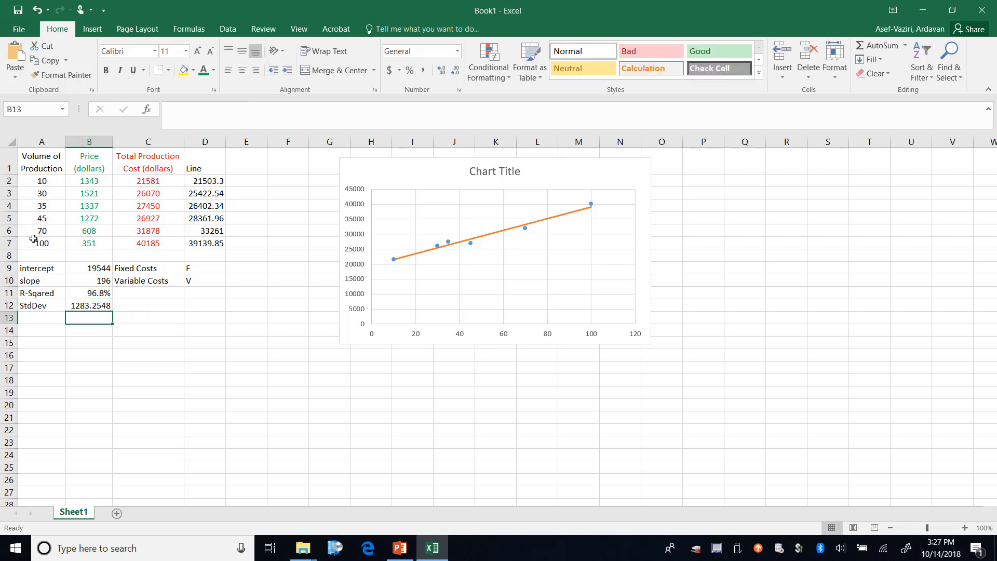
pyautogui.click(89, 305)
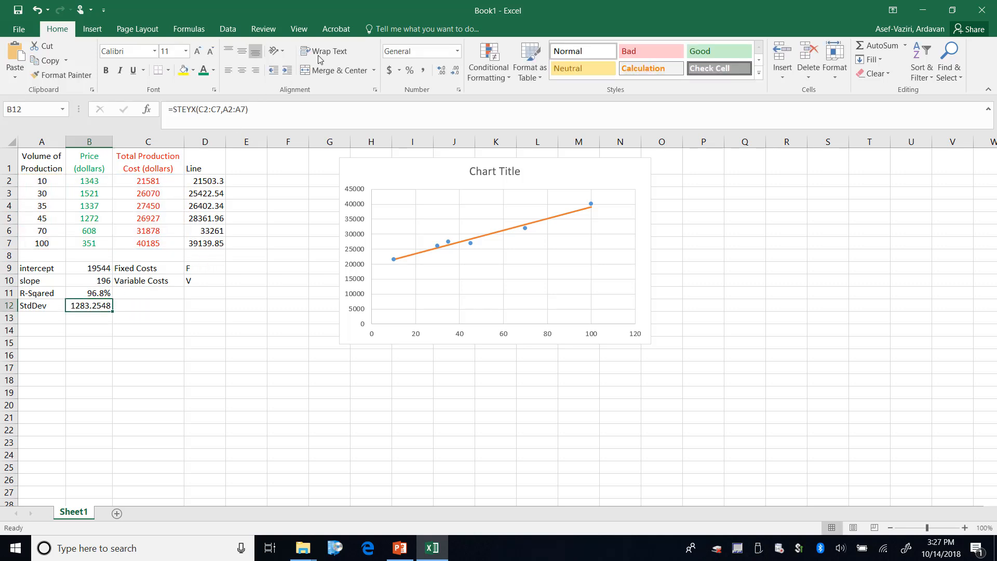
pyautogui.click(455, 71)
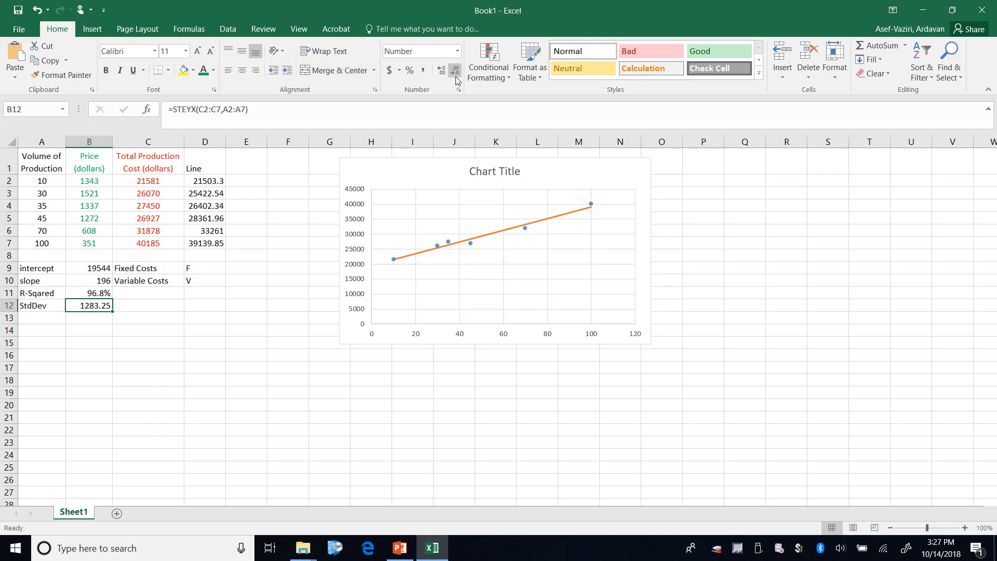
pyautogui.click(399, 548)
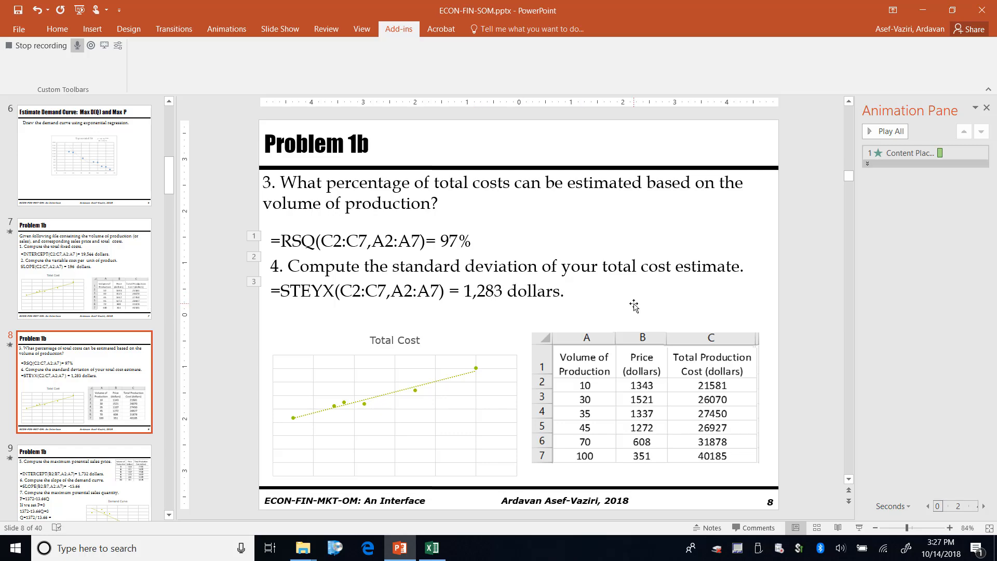
pyautogui.click(431, 547)
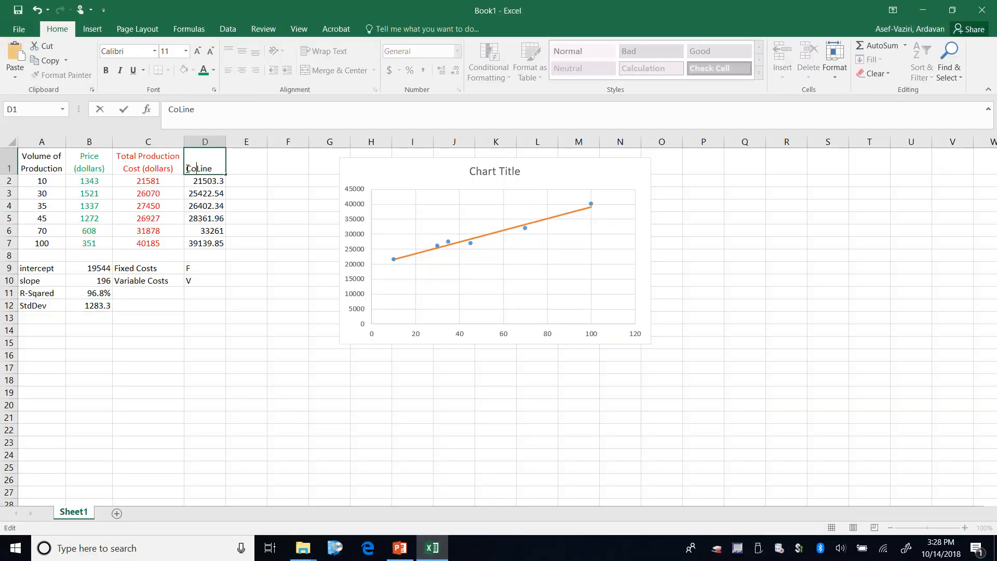
# Step: Confirm the Cost Line header and copy the intercept-to-StdDev block down to A15
pyautogui.press('Enter')
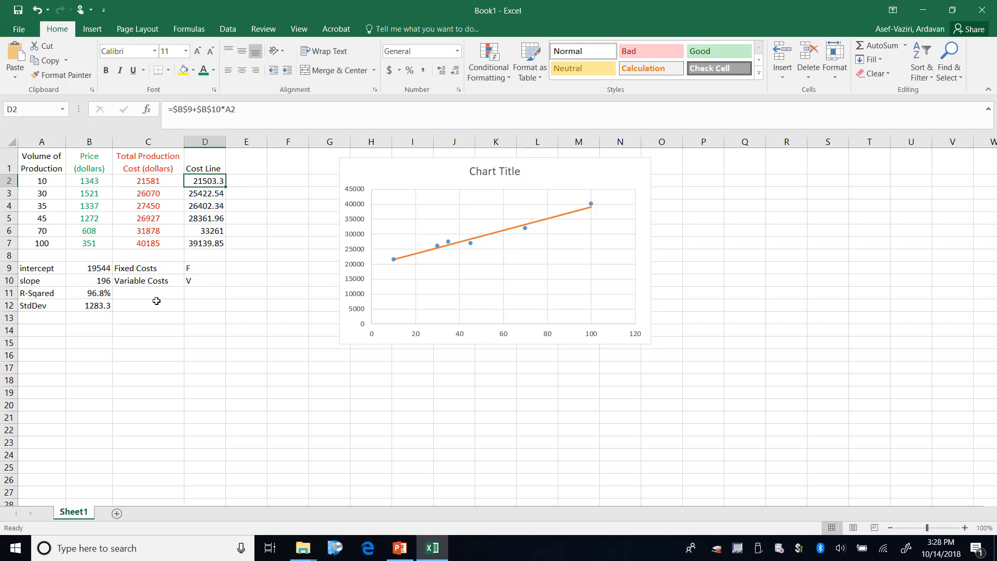
pyautogui.moveTo(36, 268); pyautogui.dragTo(172, 306)
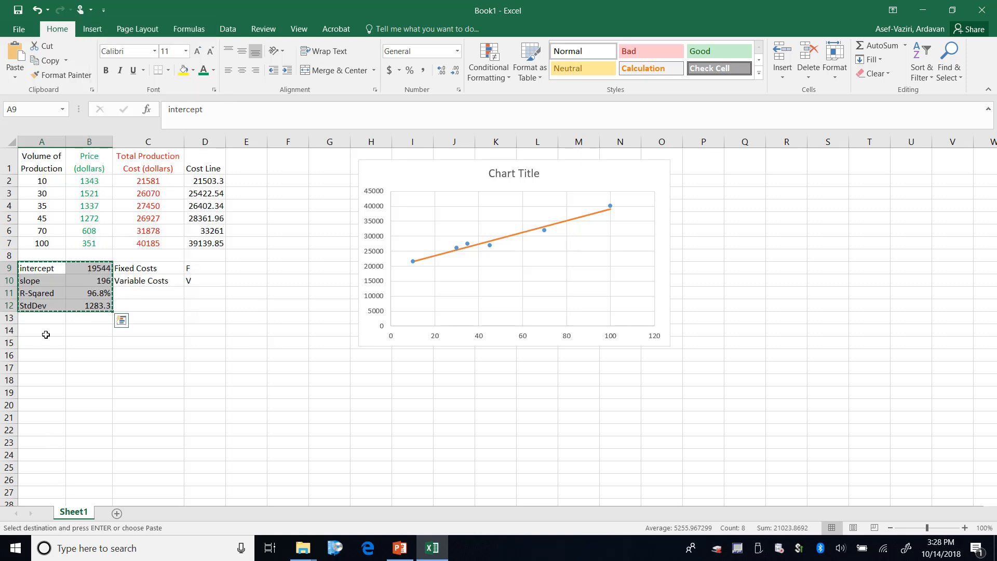
pyautogui.click(41, 343)
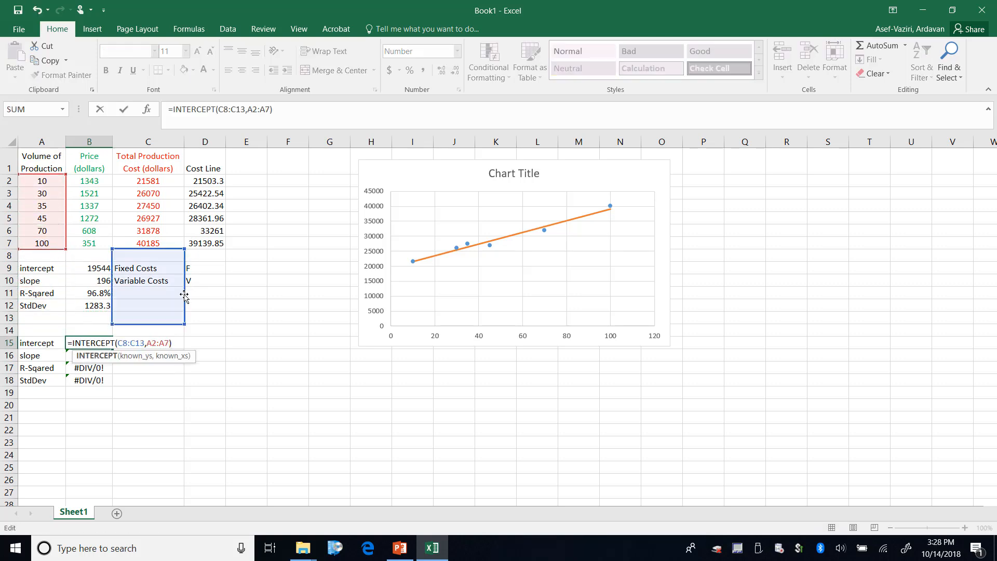
# Step: Edit the copied intercept, slope, R-squared and StdDev formulas to regress prices B2:B7 on volumes A2:A7
pyautogui.moveTo(90, 193); pyautogui.dragTo(89, 243)
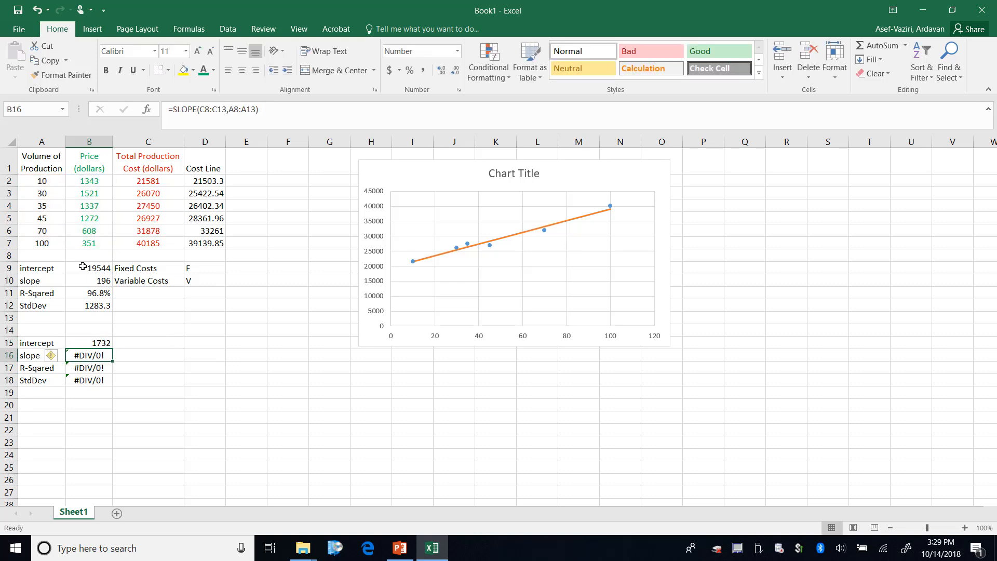
pyautogui.doubleClick(89, 355)
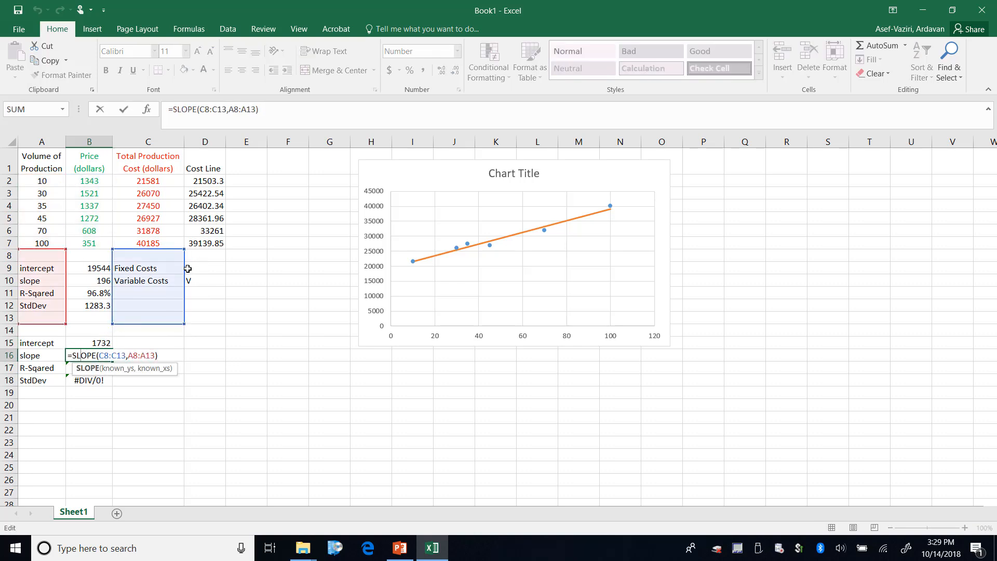
pyautogui.press('Enter')
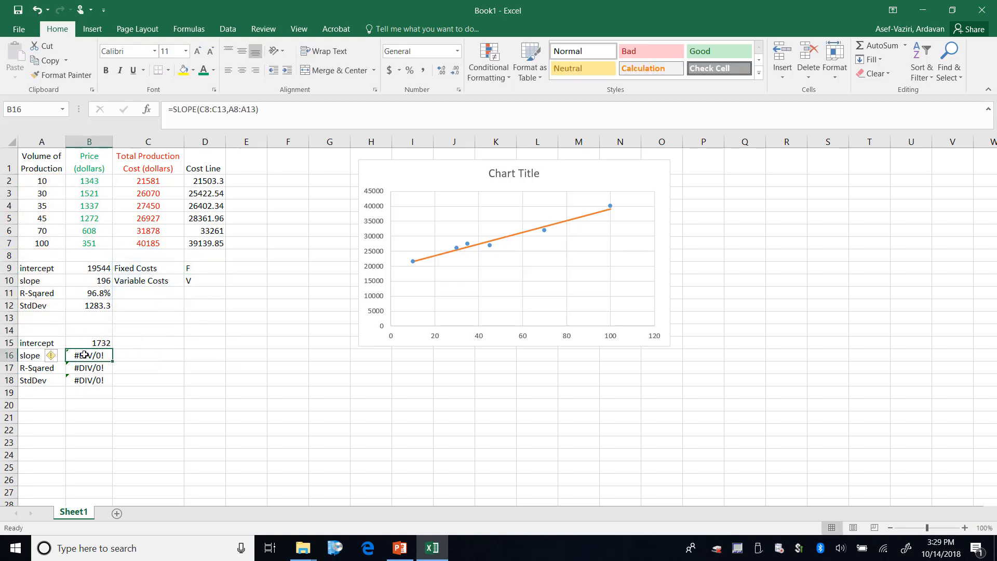
pyautogui.doubleClick(89, 355)
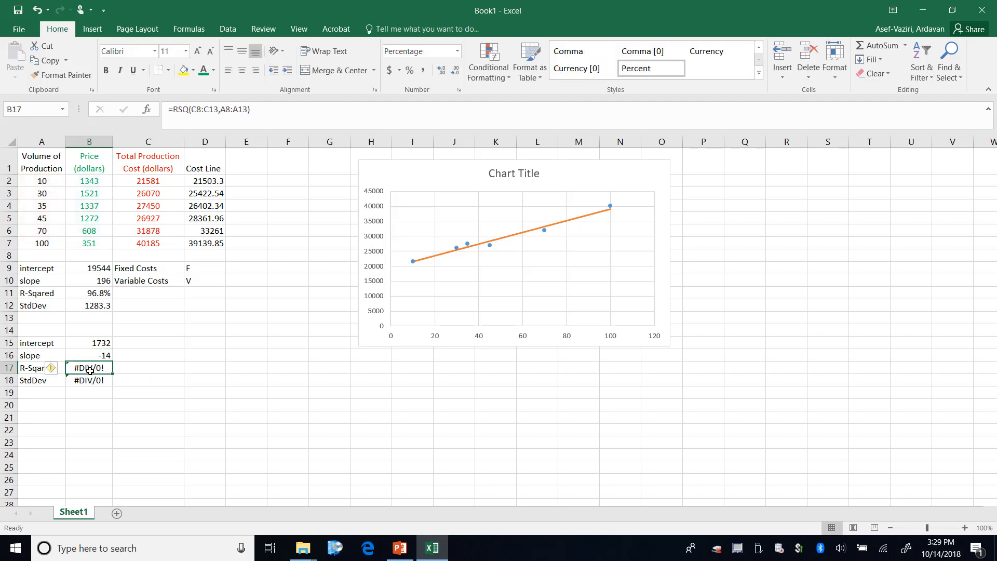
pyautogui.doubleClick(88, 368)
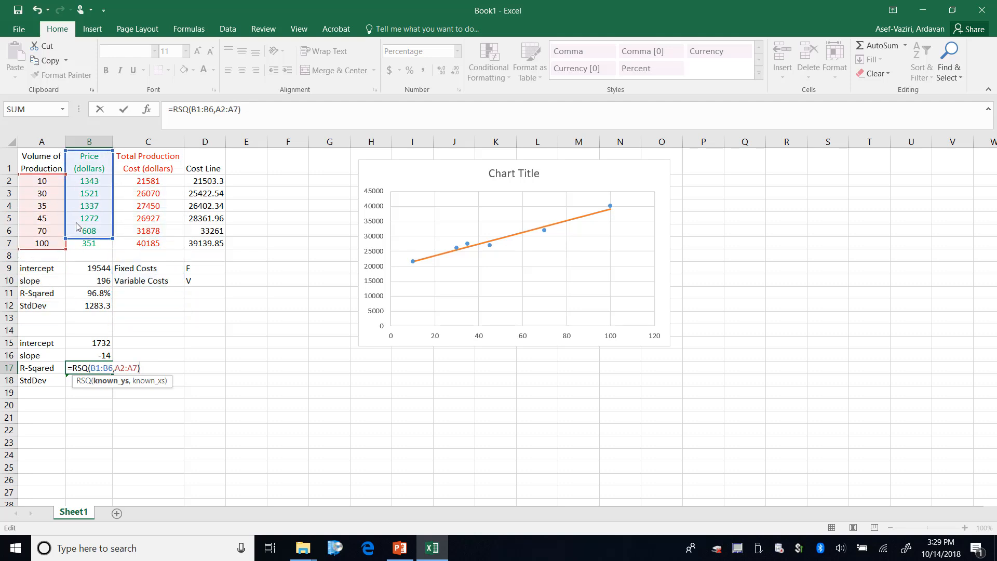
pyautogui.press('Enter')
pyautogui.write('=STEYX(B2:B7,A8:A13)')
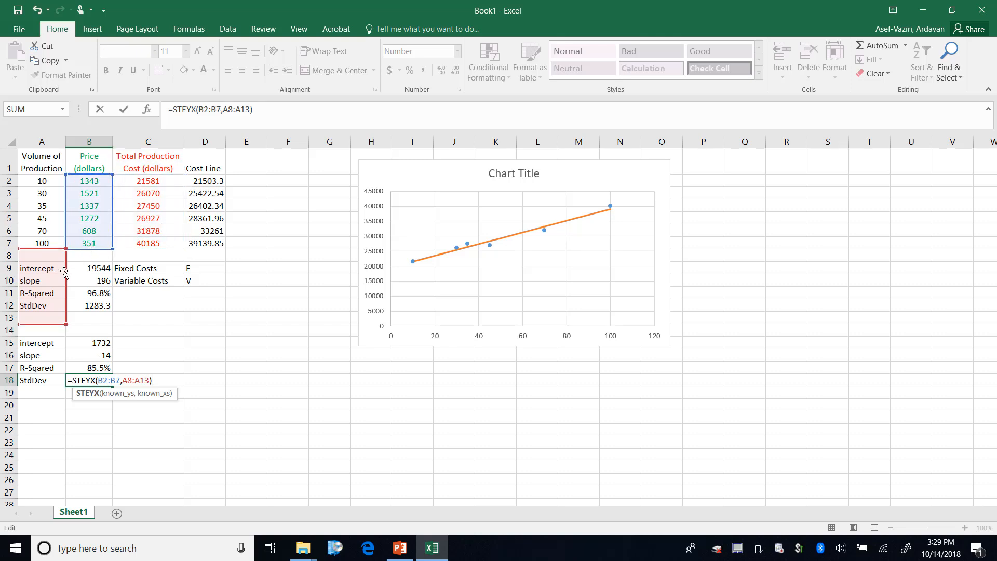
pyautogui.moveTo(42, 181); pyautogui.dragTo(41, 243)
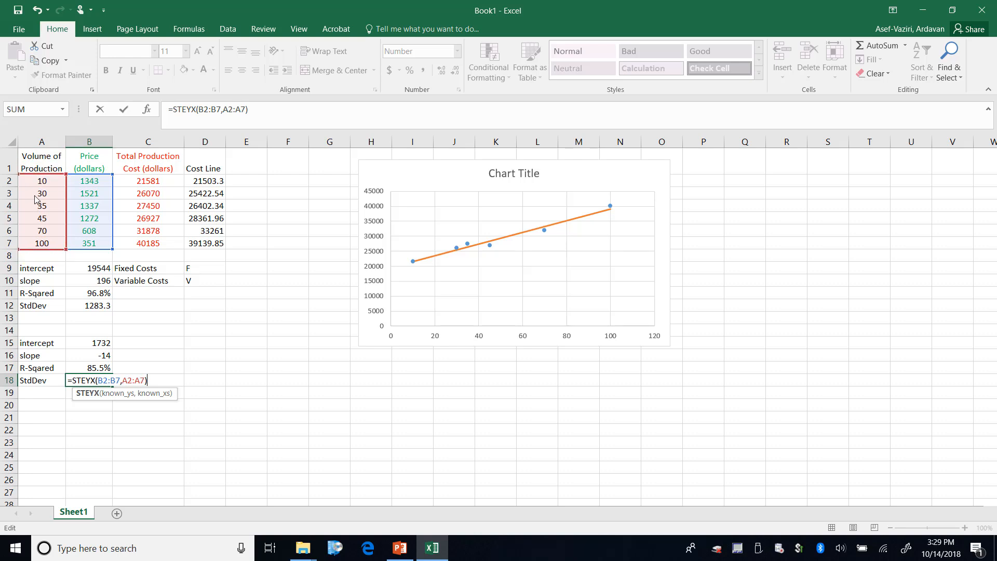
pyautogui.press('Enter')
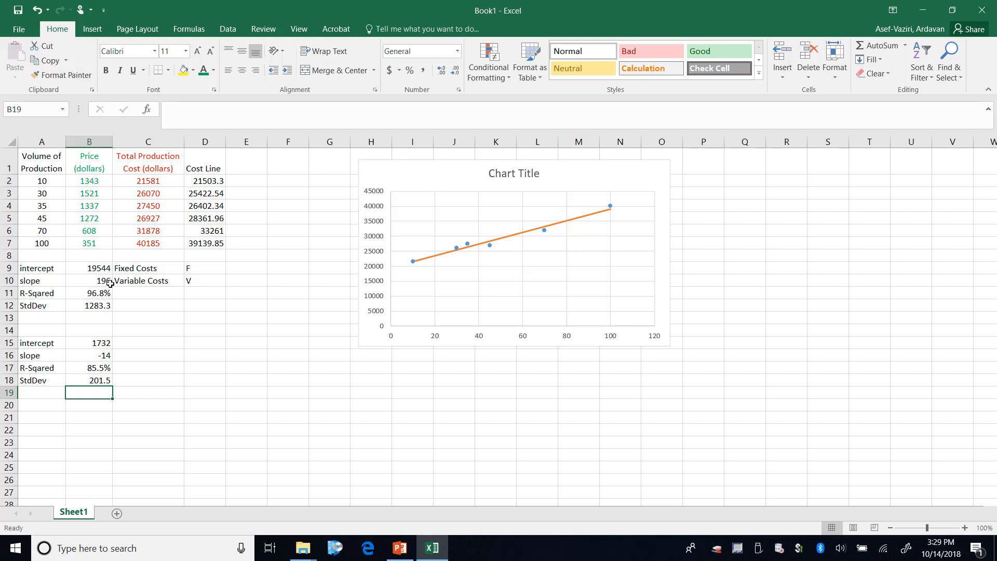
# Step: Make the cost intercept formula's cost and volume ranges absolute, giving intercept 19544
pyautogui.doubleClick(89, 267)
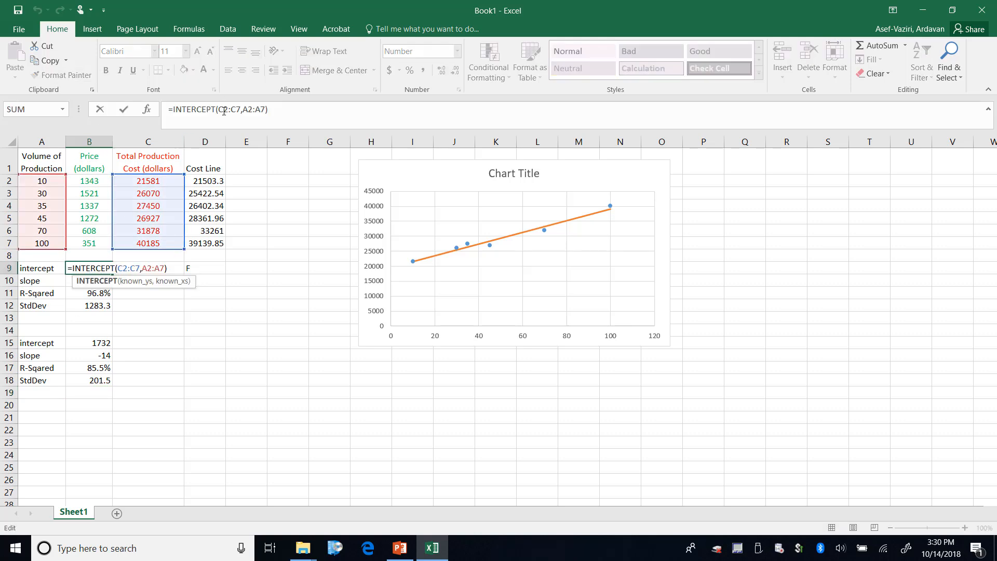
pyautogui.press('F4')
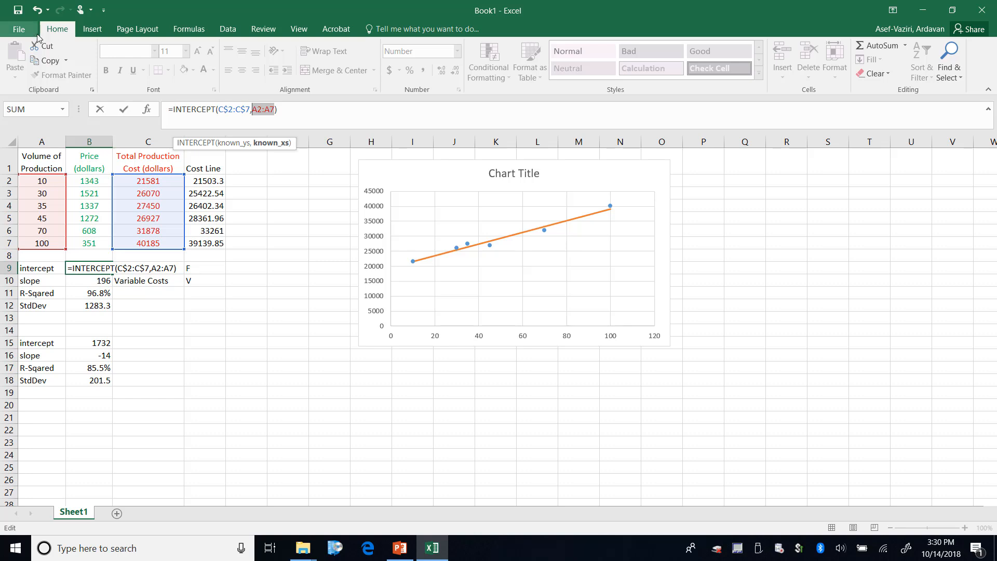
pyautogui.press('F4')
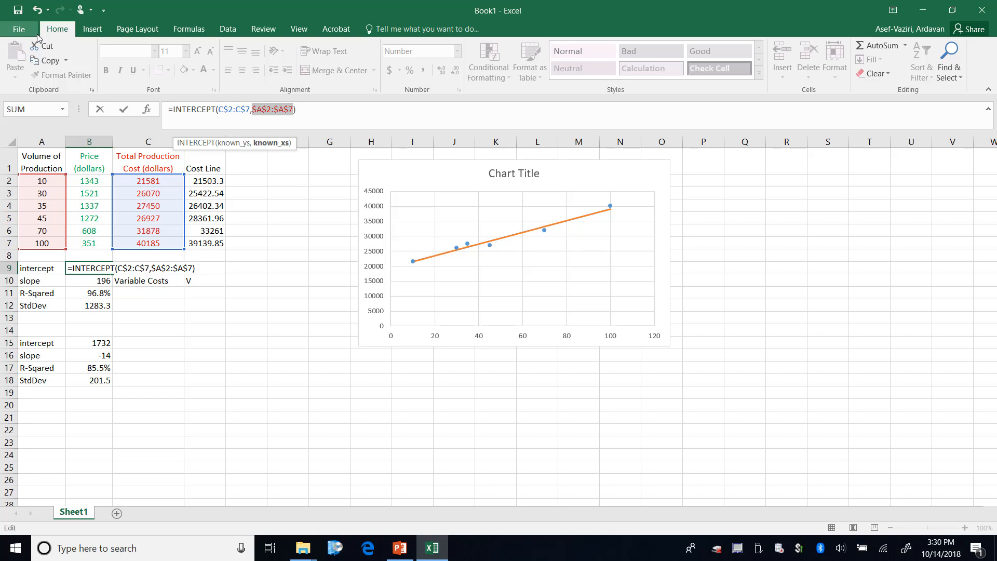
pyautogui.press('Enter')
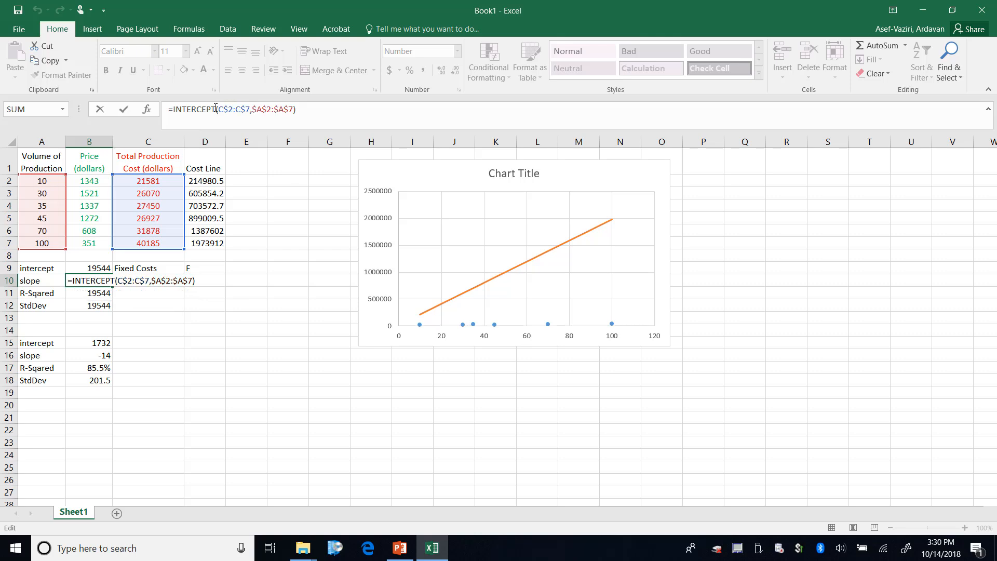
# Step: Redo the cost SLOPE, RSQ and STEYX formulas with the absolute ranges: slope 196, R-Squared 1, StdDev 1283
pyautogui.write('slo')
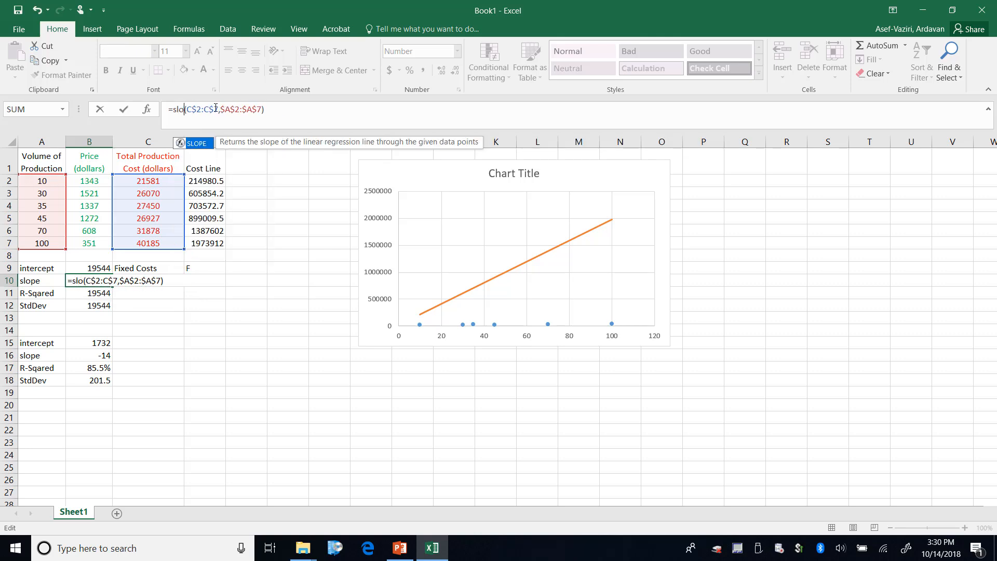
pyautogui.press('Enter')
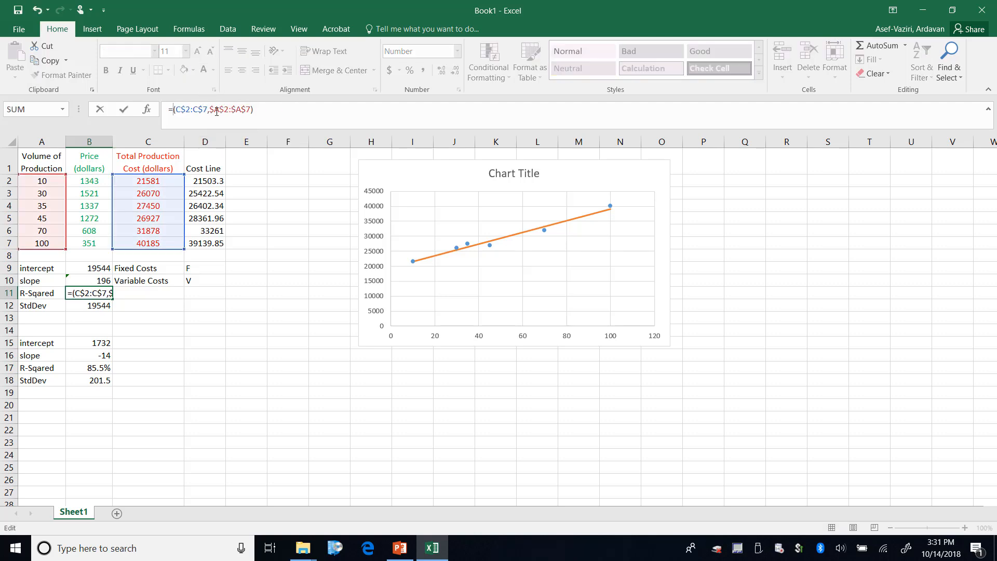
pyautogui.write('rs')
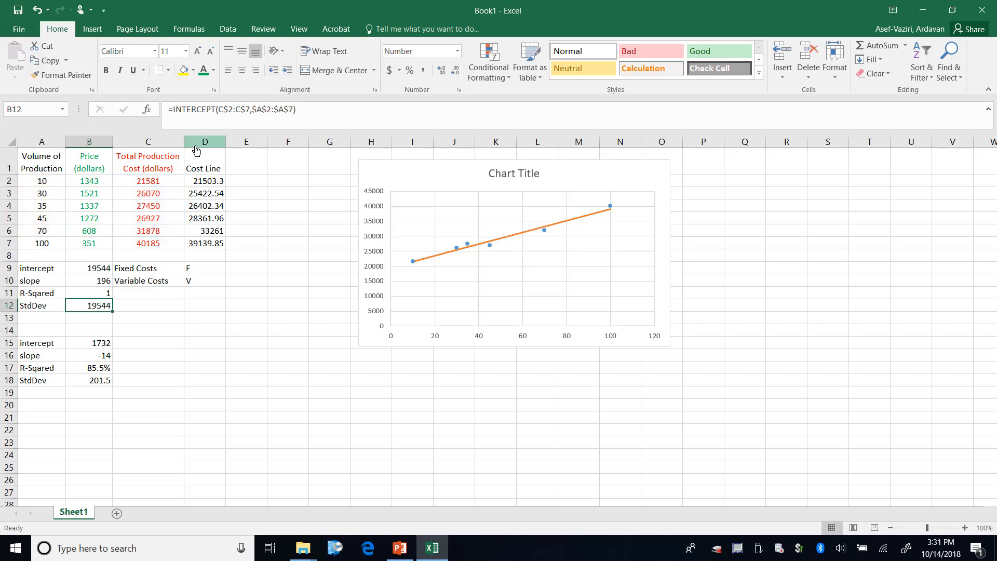
pyautogui.doubleClick(89, 305)
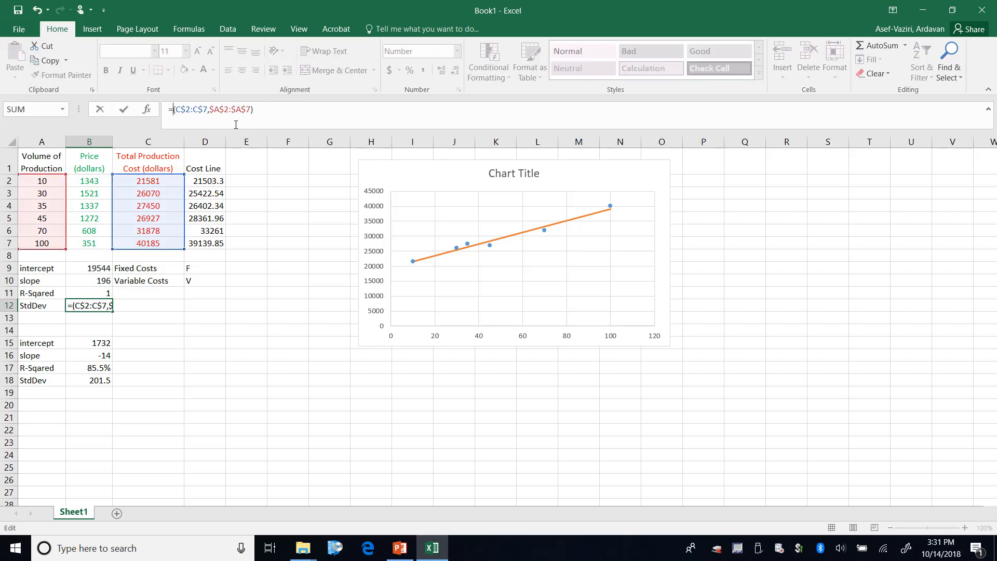
pyautogui.write('st')
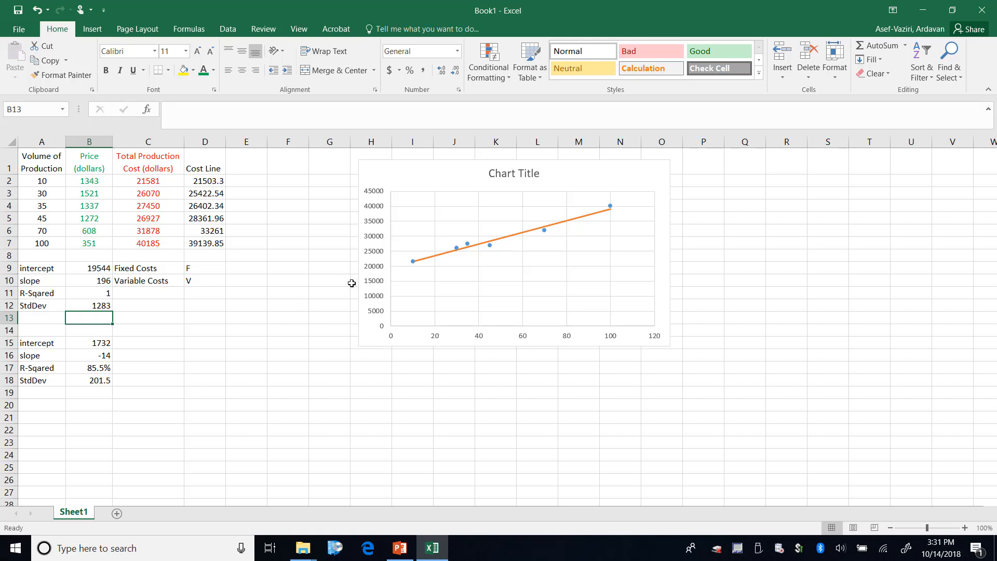
pyautogui.moveTo(269, 285)
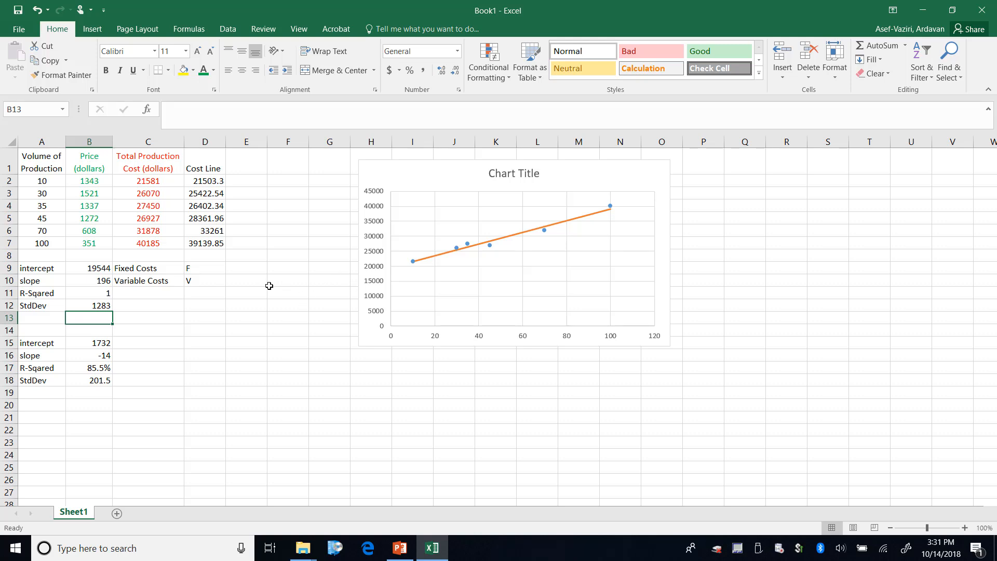
pyautogui.moveTo(87, 268)
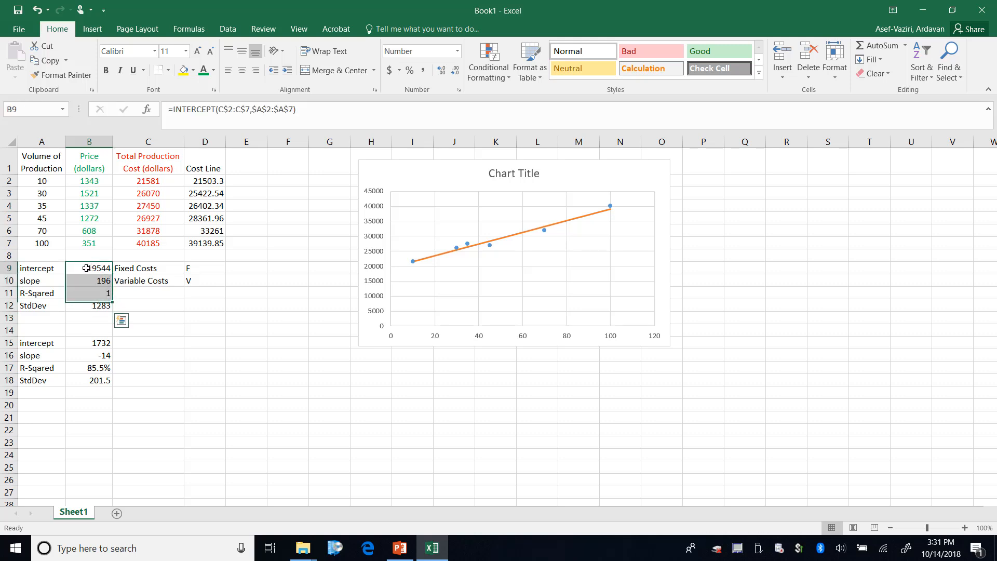
# Step: Move the cost statistics to C9:C12 and paste their formulas into the price statistics block at B15
pyautogui.moveTo(90, 268); pyautogui.dragTo(204, 305)
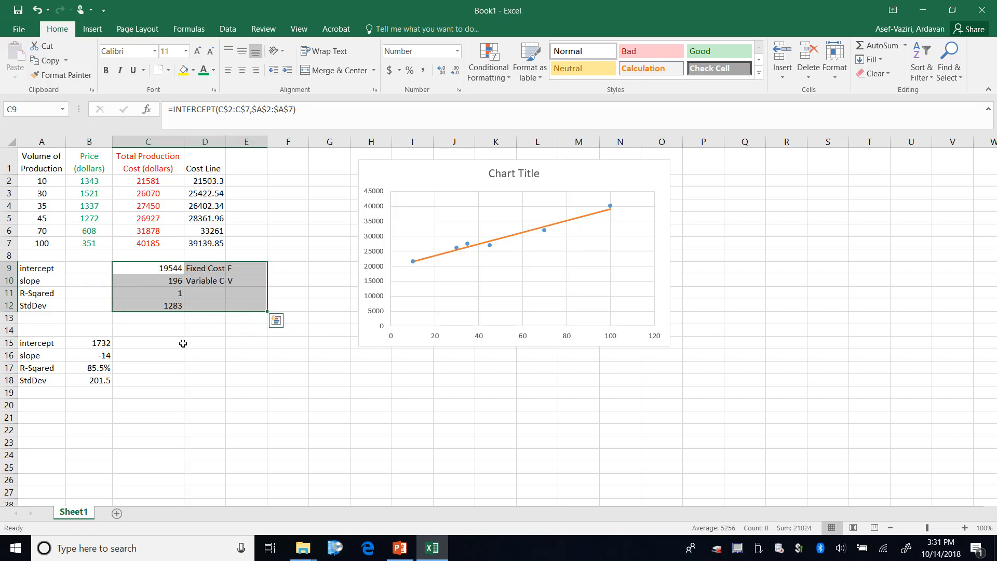
pyautogui.moveTo(166, 254)
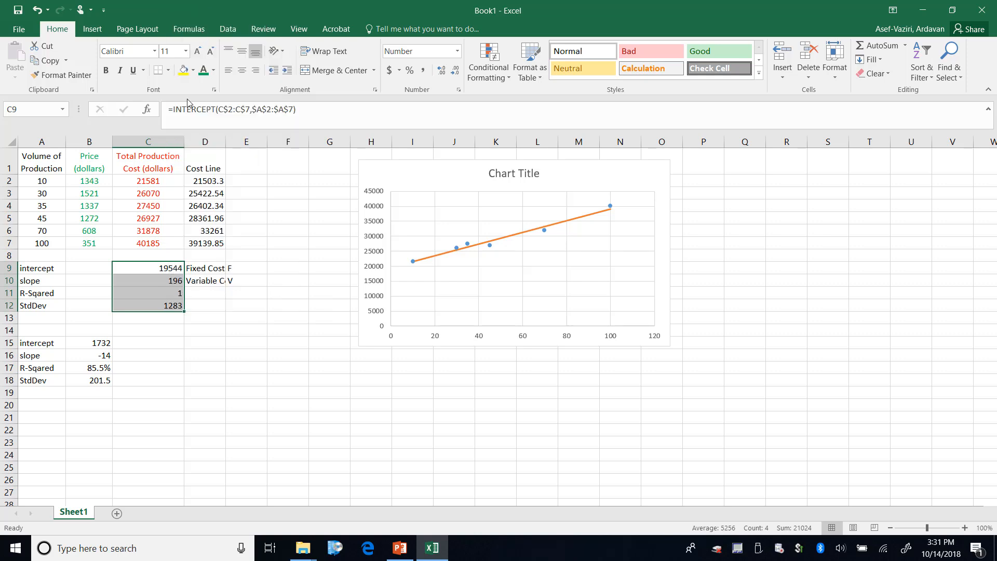
pyautogui.click(88, 342)
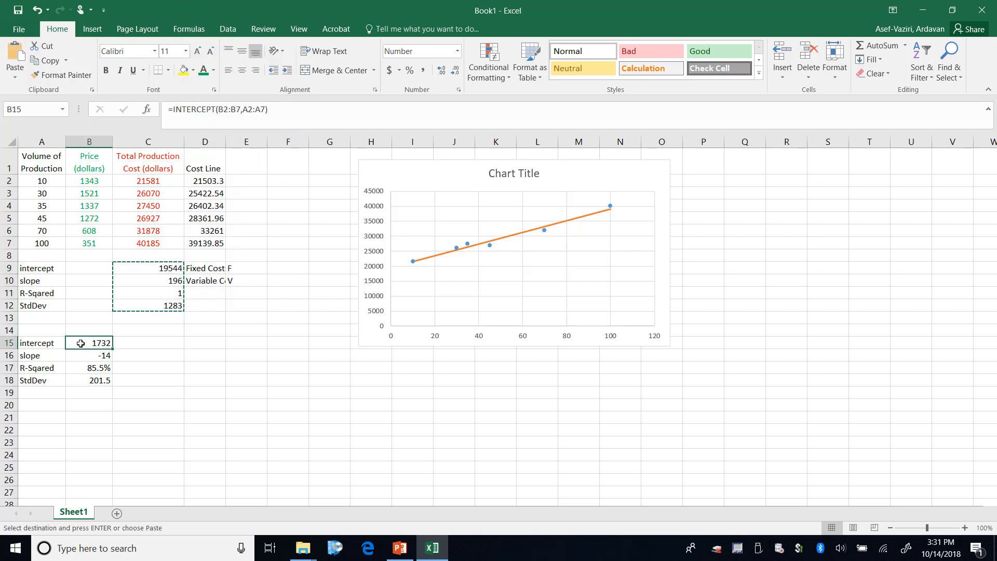
pyautogui.click(247, 418)
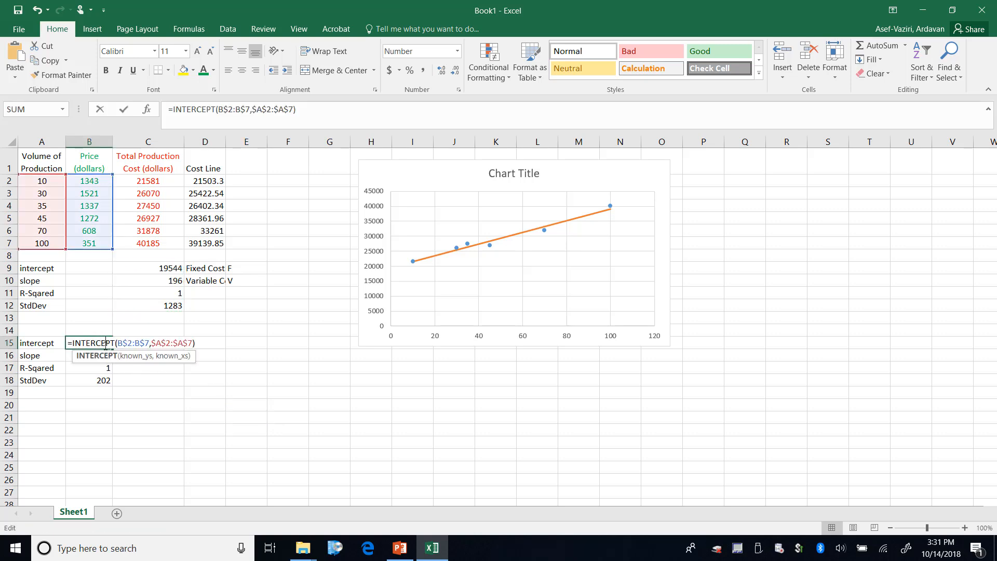
pyautogui.press('Enter')
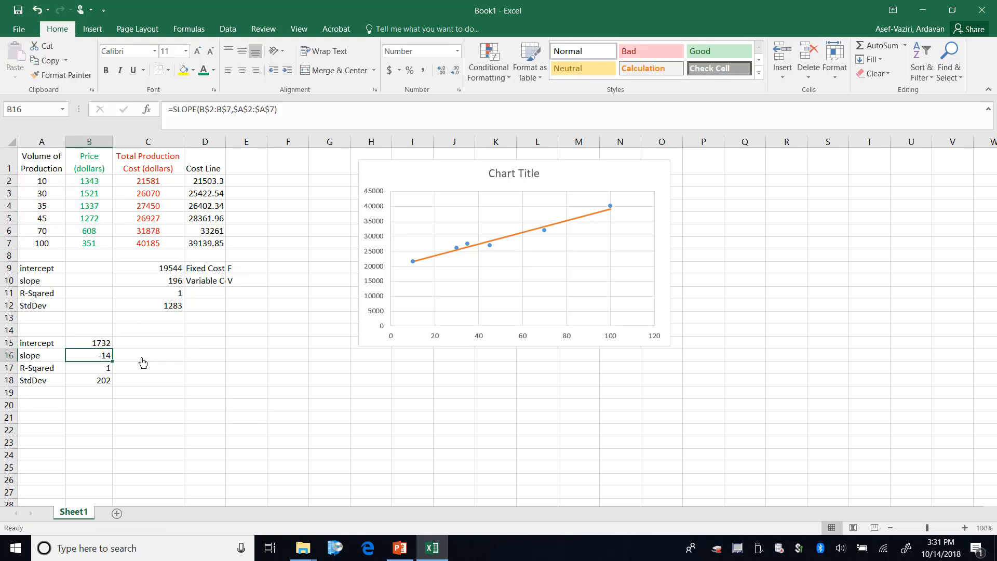
# Step: Check the price slope, R-squared, StdDev and intercept formulas after pasting
pyautogui.doubleClick(88, 355)
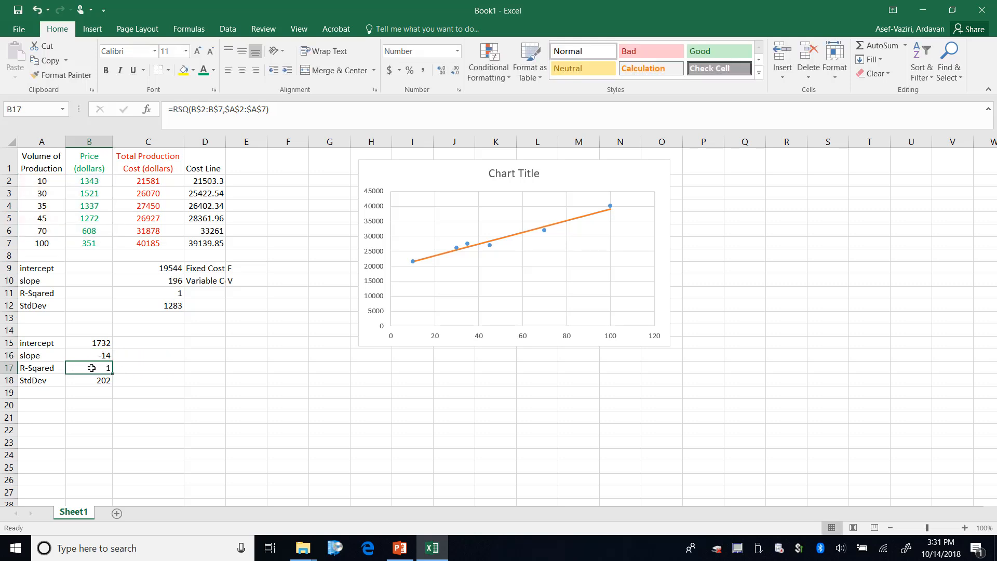
pyautogui.click(89, 380)
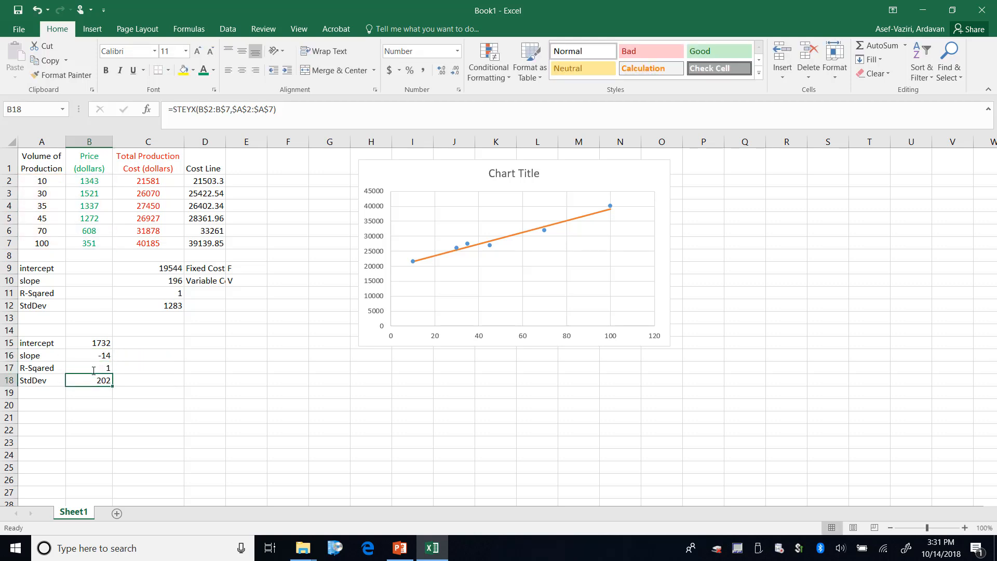
pyautogui.click(89, 343)
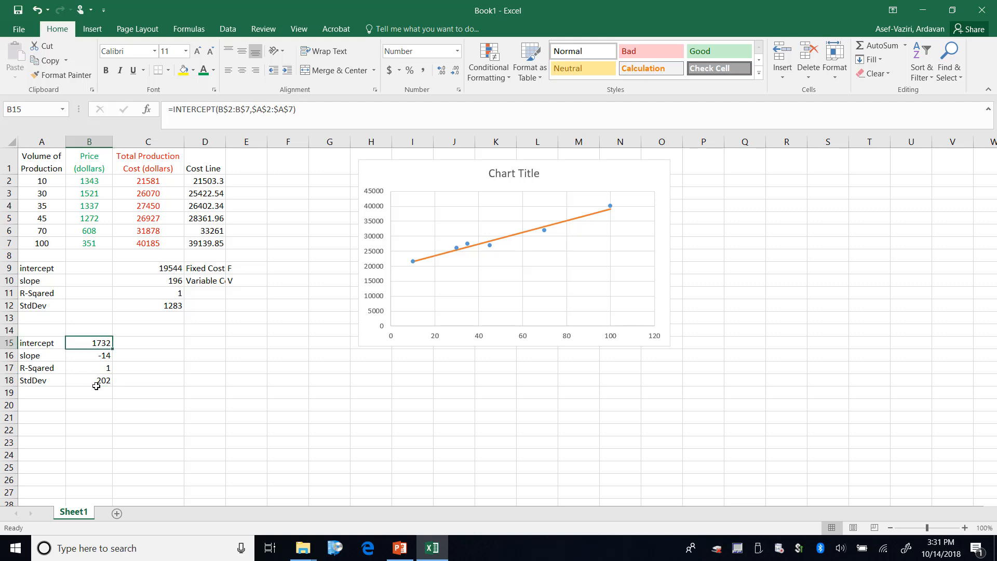
pyautogui.click(88, 392)
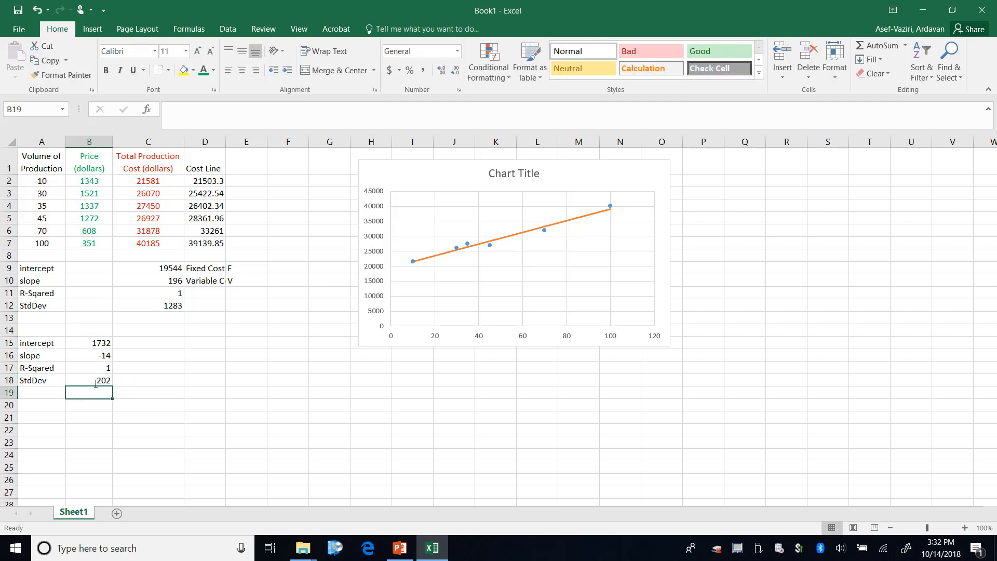
# Step: Show both R-squared values with two decimals: 0.86 for price and 0.97 for cost
pyautogui.click(88, 368)
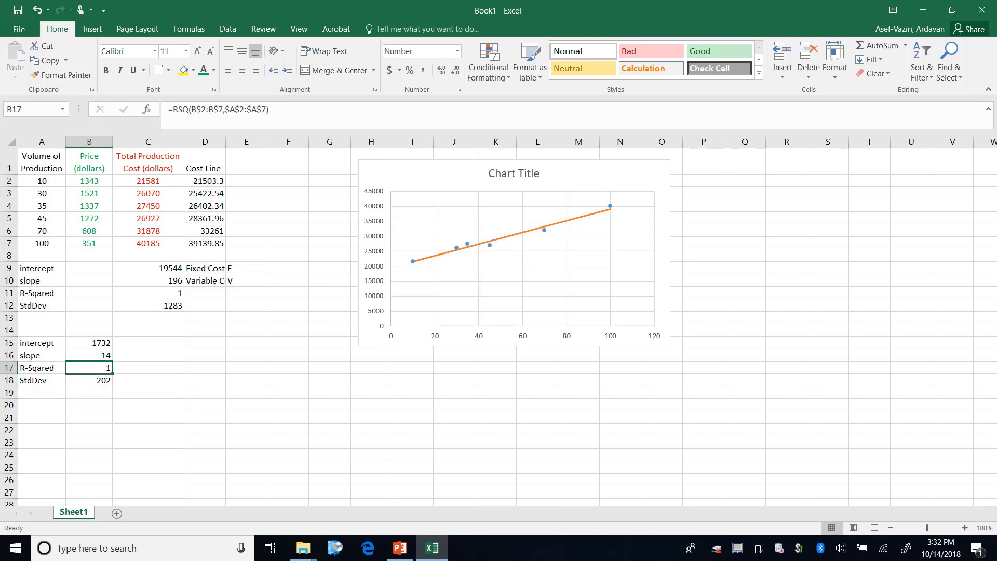
pyautogui.click(441, 70)
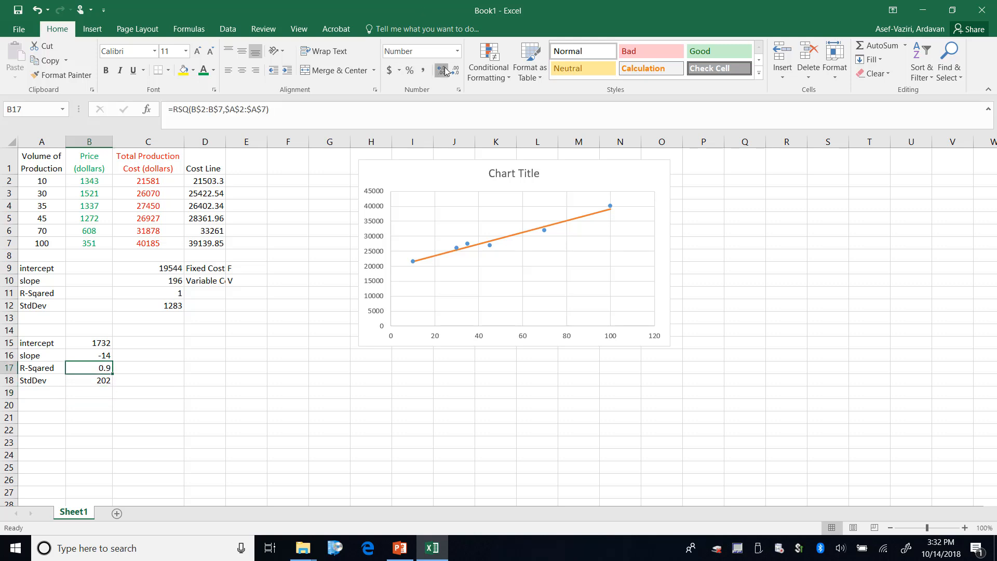
pyautogui.click(148, 293)
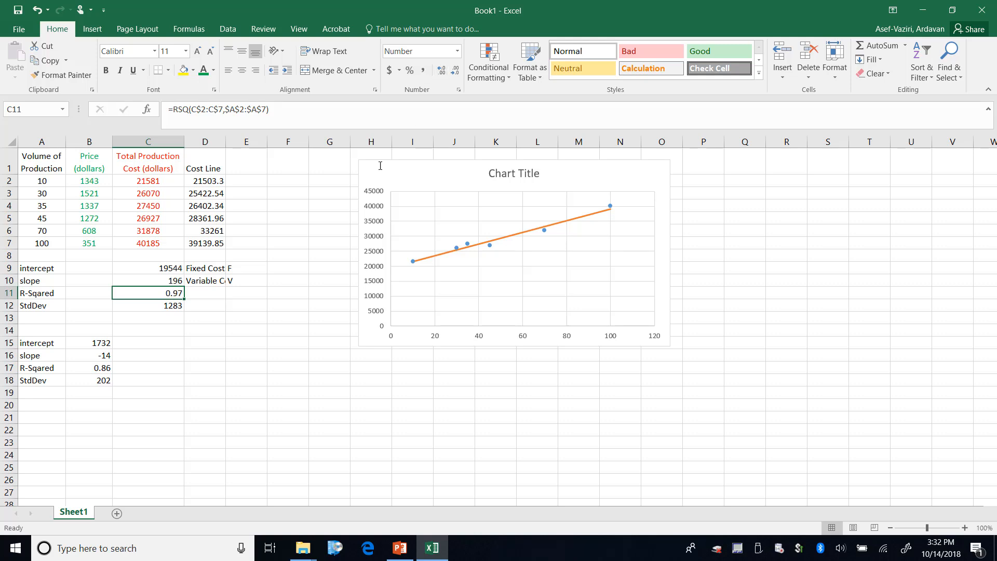
pyautogui.click(287, 341)
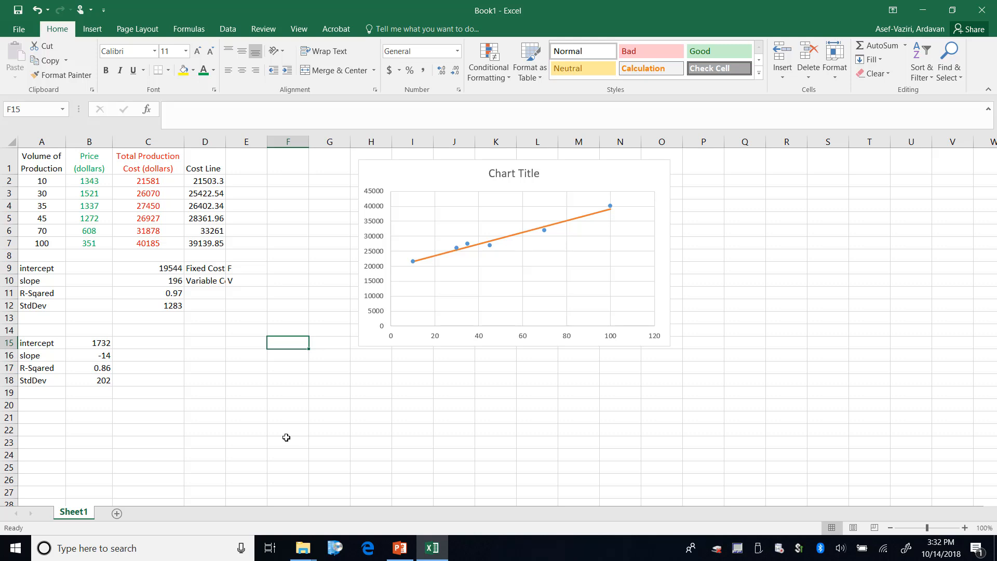
pyautogui.moveTo(74, 387)
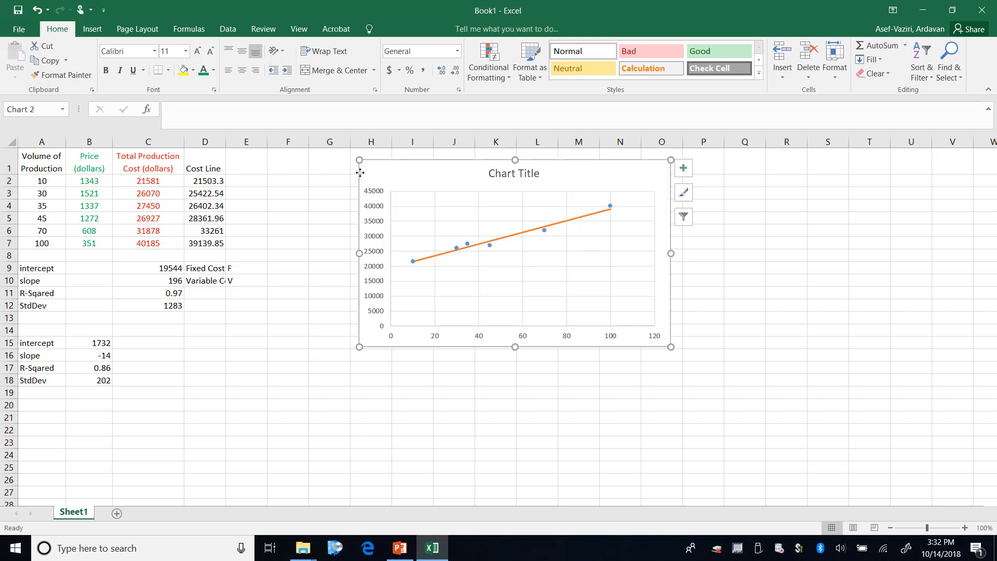
# Step: Select the cost scatter chart and paste a duplicate of it below the original
pyautogui.click(455, 468)
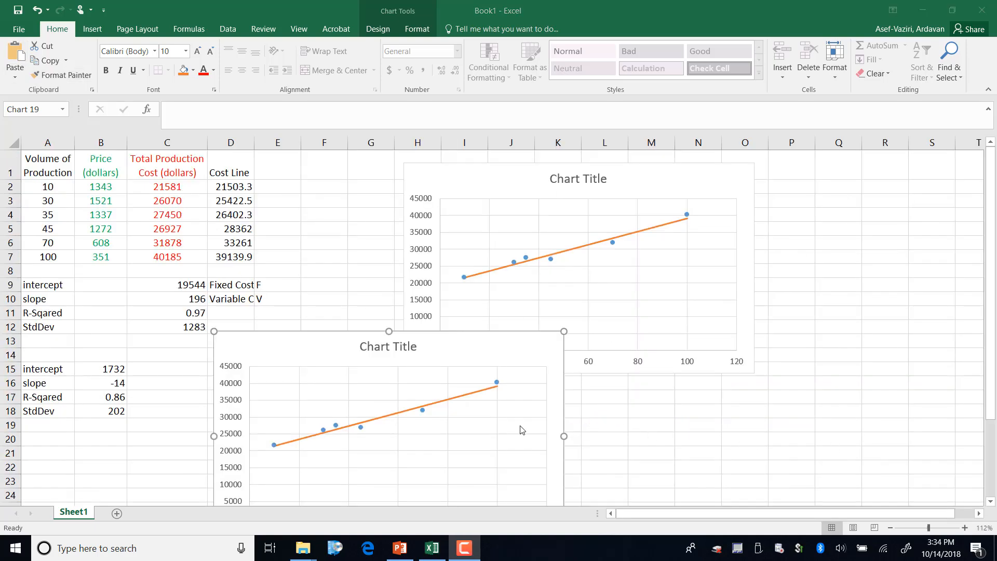
pyautogui.moveTo(422, 411)
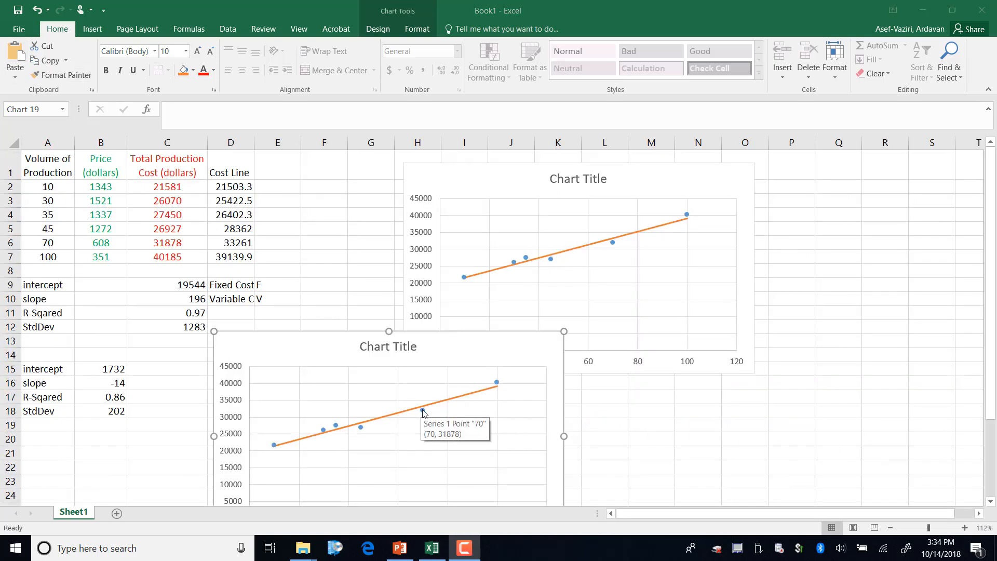
# Step: Select the data points in the duplicate chart so their markers can be set to None
pyautogui.click(419, 410)
pyautogui.write('D')
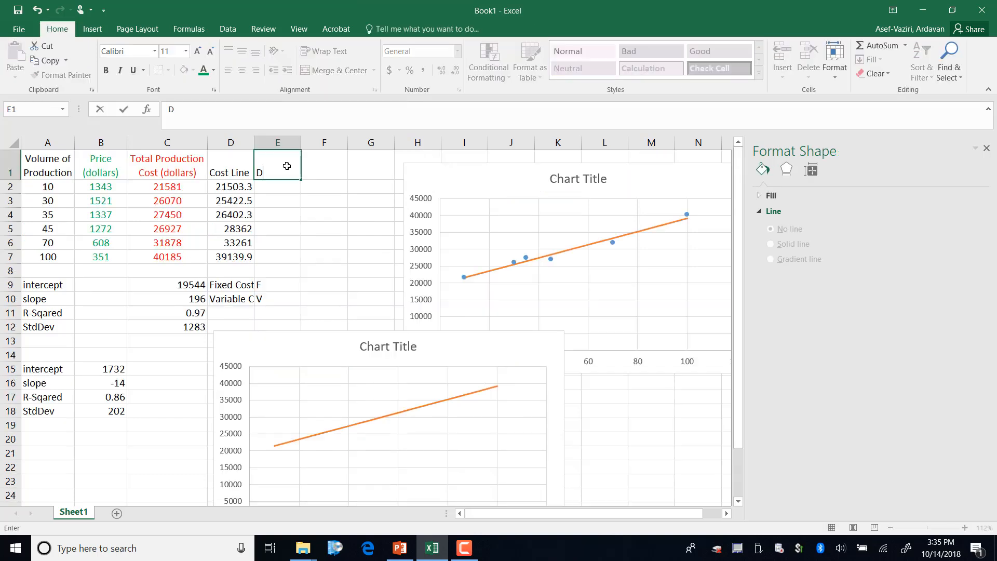
# Step: Title column E 'Demand Line'
pyautogui.write('emand')
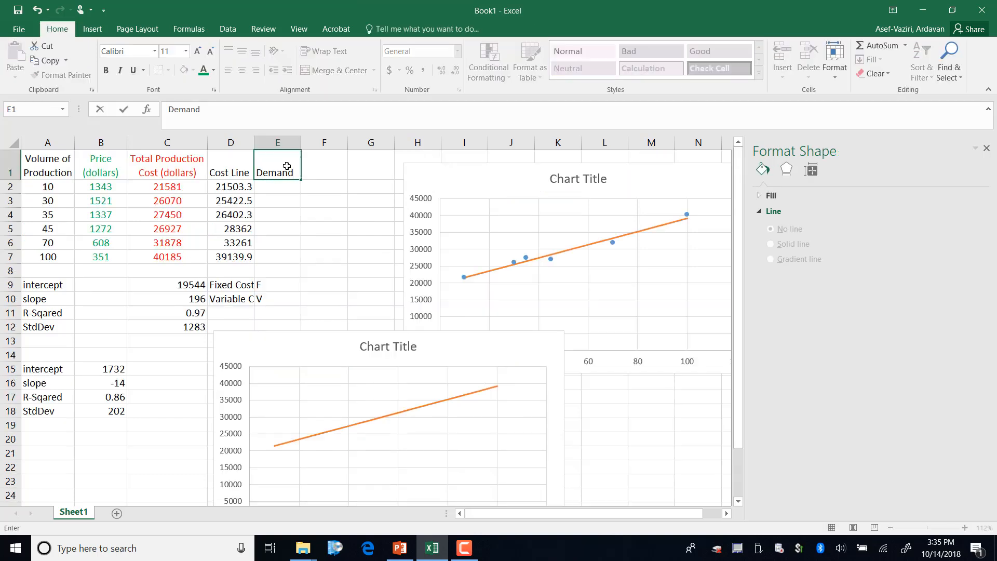
pyautogui.write('L')
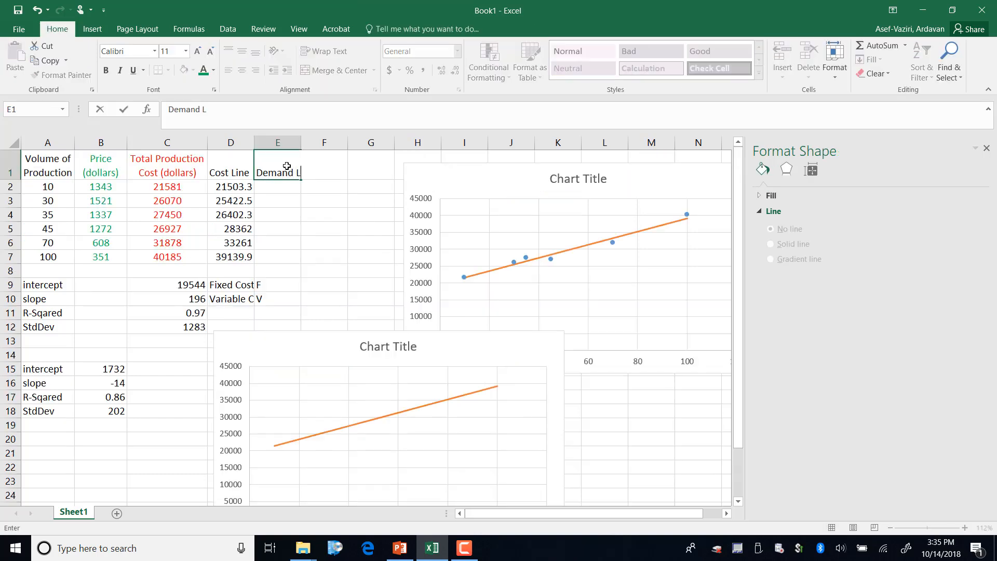
pyautogui.write('ine')
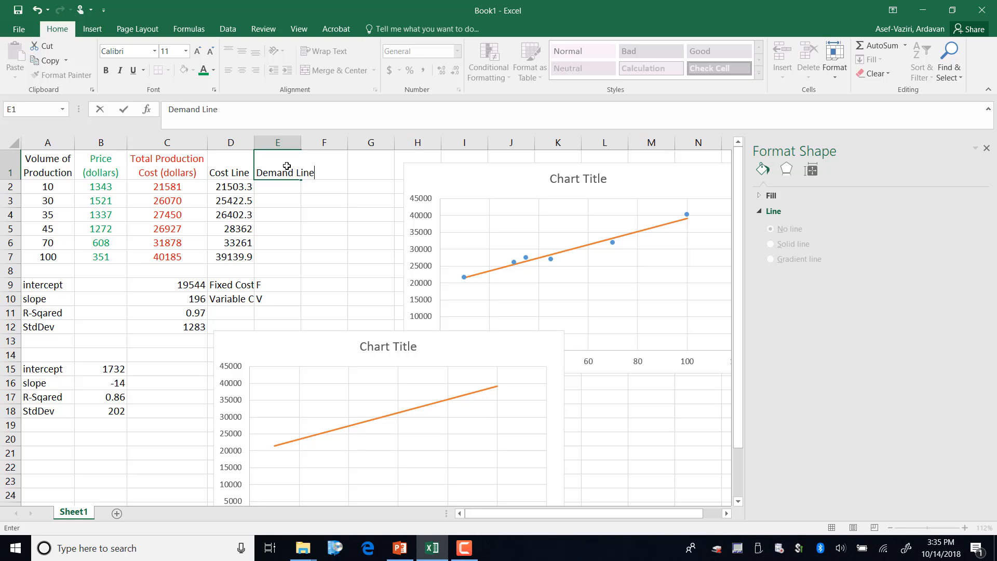
# Step: Enter the demand line formula =$B$15+$B$16*A2 in E2, giving fitted price 1595.66
pyautogui.write('=')
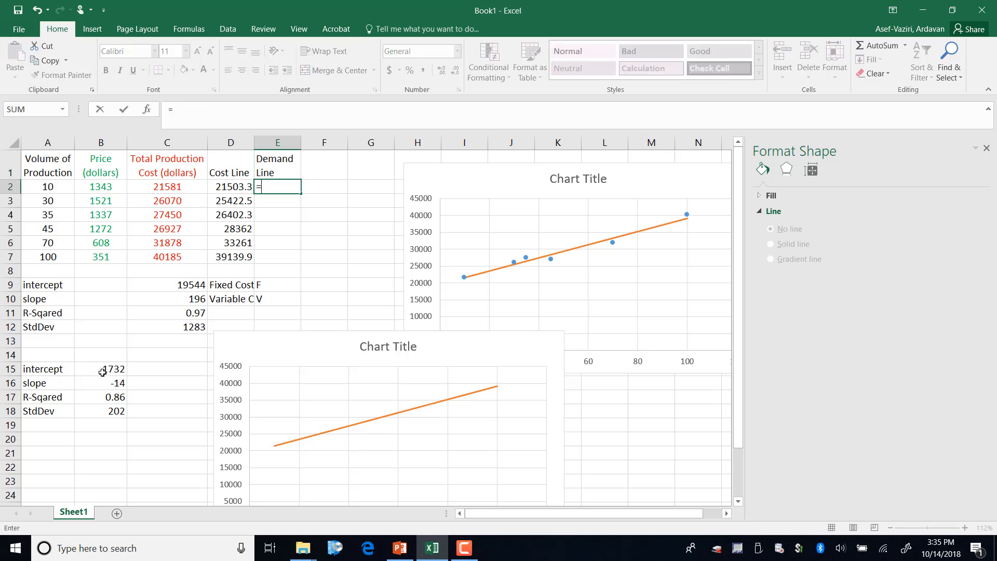
pyautogui.click(101, 368)
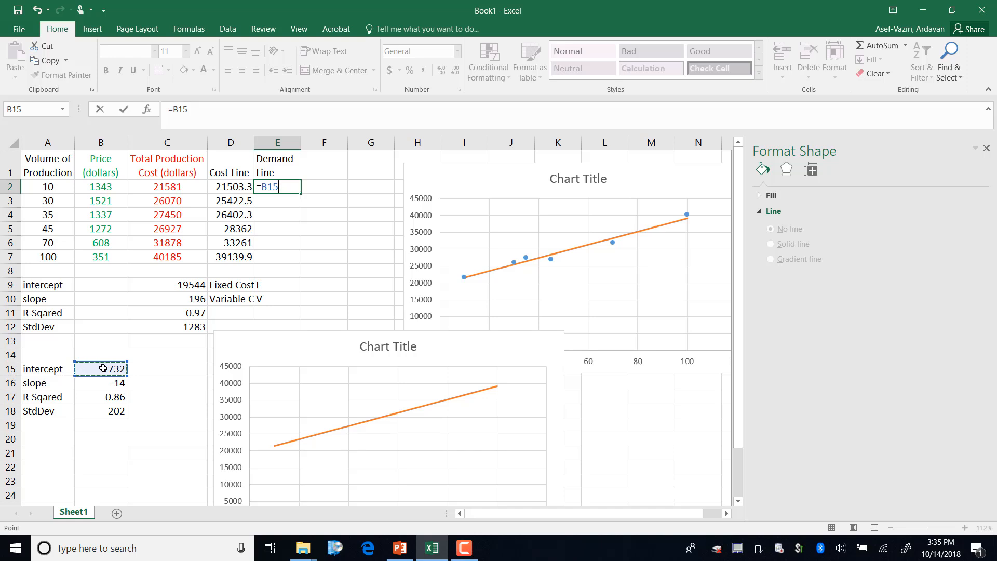
pyautogui.press('F4')
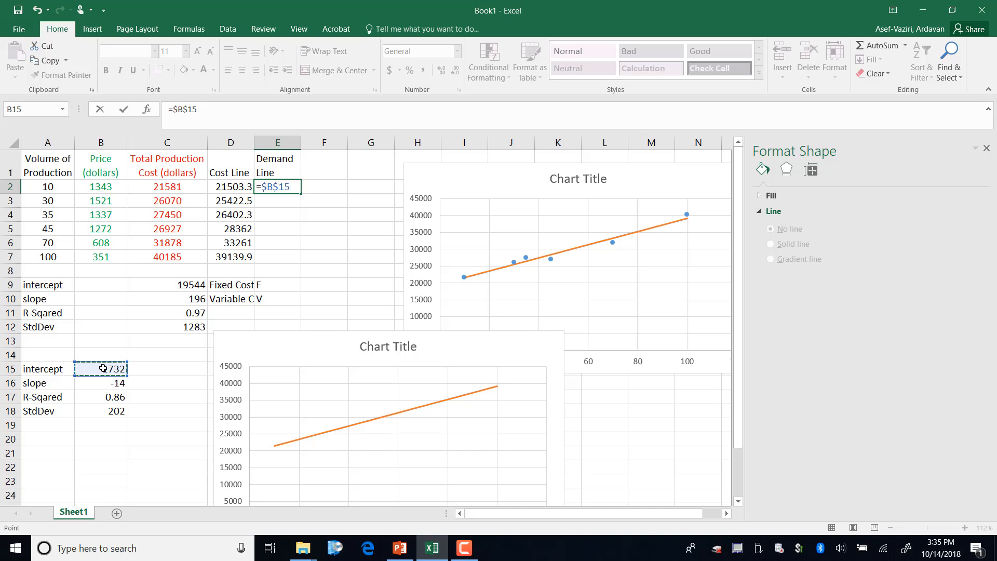
pyautogui.write('+')
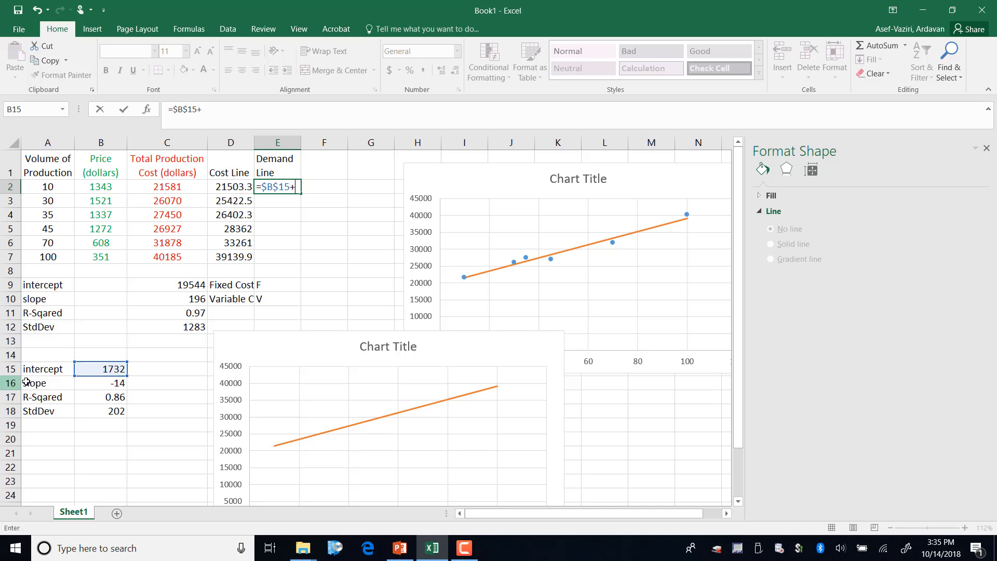
pyautogui.click(91, 382)
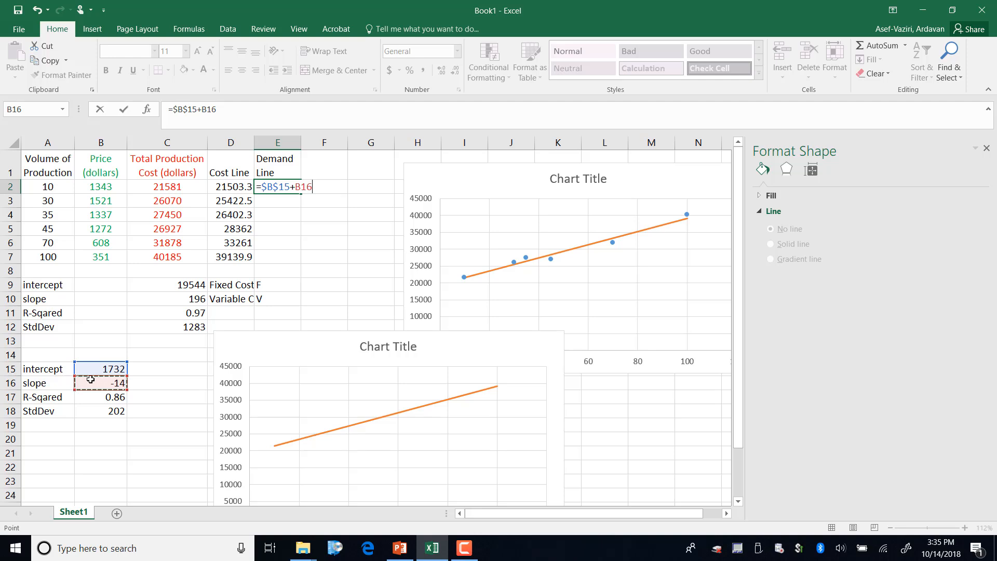
pyautogui.press('F4')
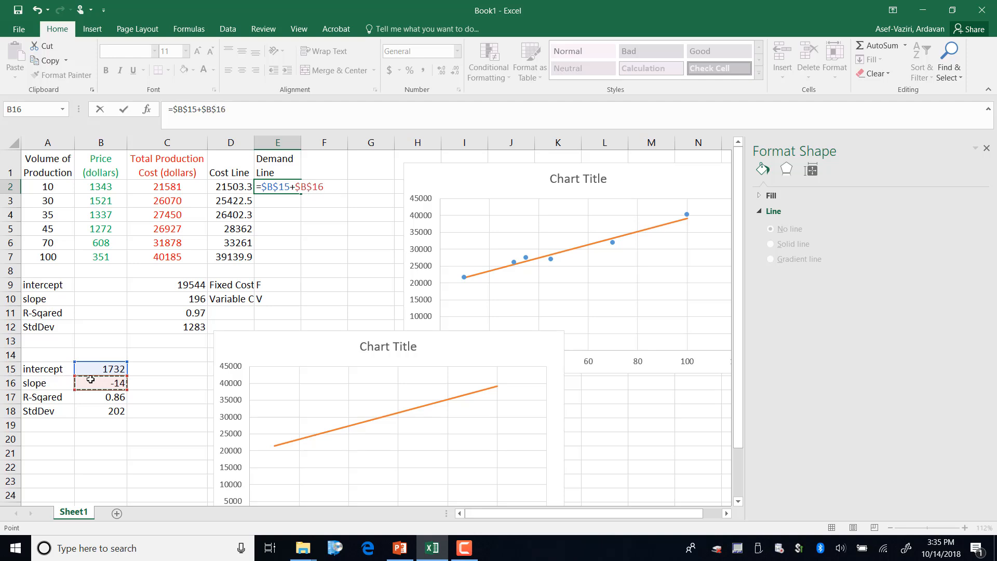
pyautogui.write('*')
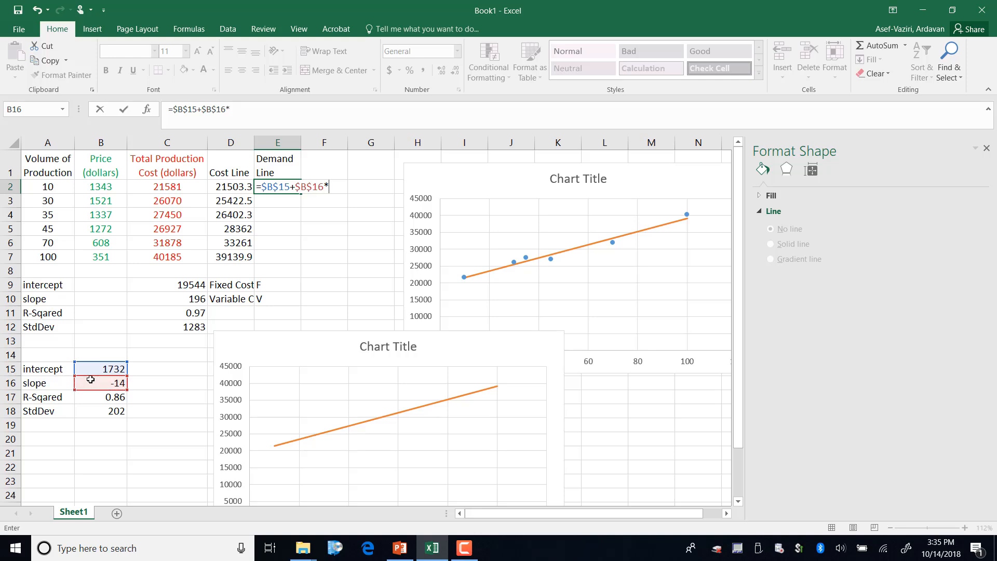
pyautogui.click(47, 187)
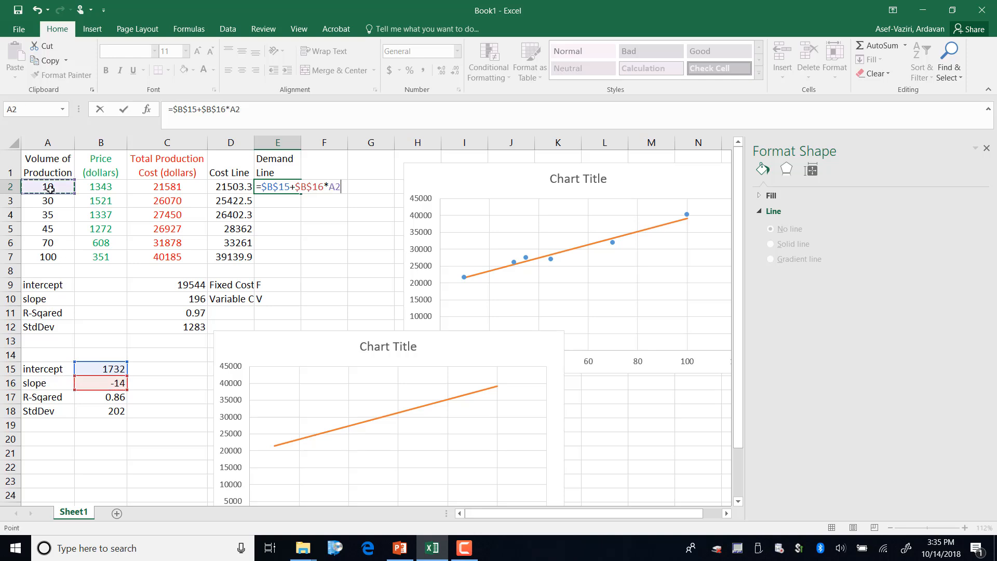
pyautogui.press('Enter')
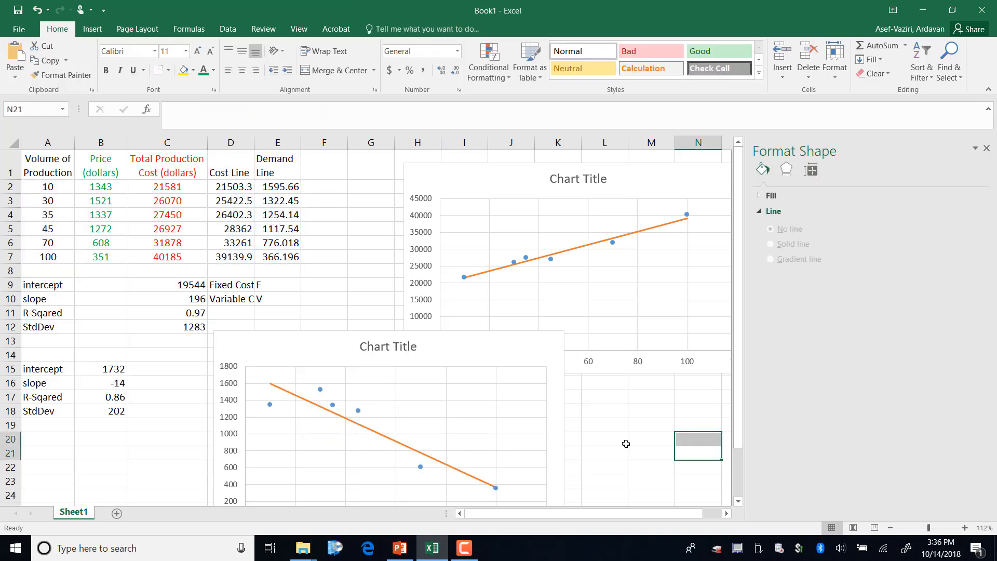
pyautogui.moveTo(452, 166)
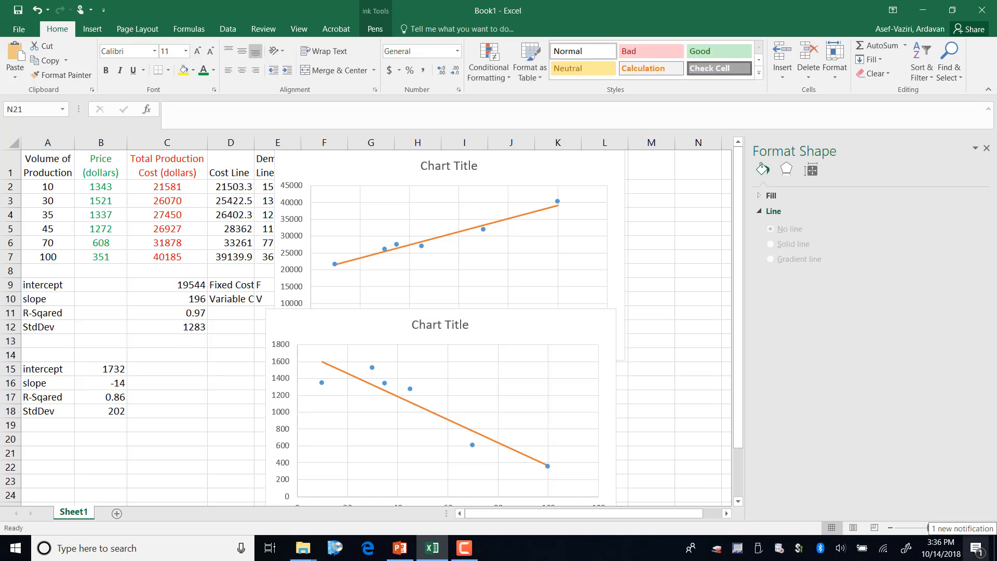
# Step: Trace the falling demand line over the chart with the pen
pyautogui.moveTo(304, 350); pyautogui.dragTo(324, 364)
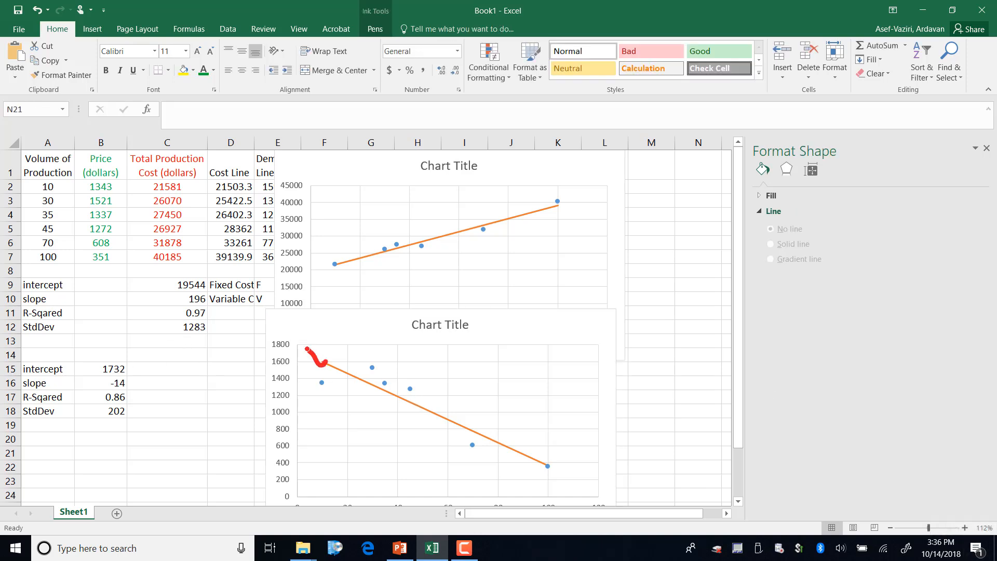
pyautogui.moveTo(321, 362); pyautogui.dragTo(416, 407)
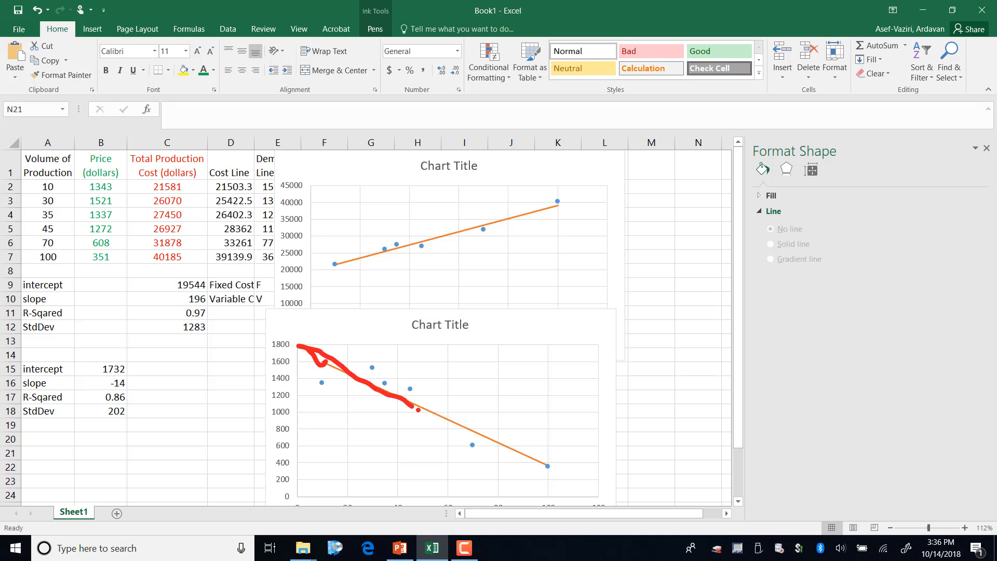
pyautogui.moveTo(417, 407); pyautogui.dragTo(502, 438)
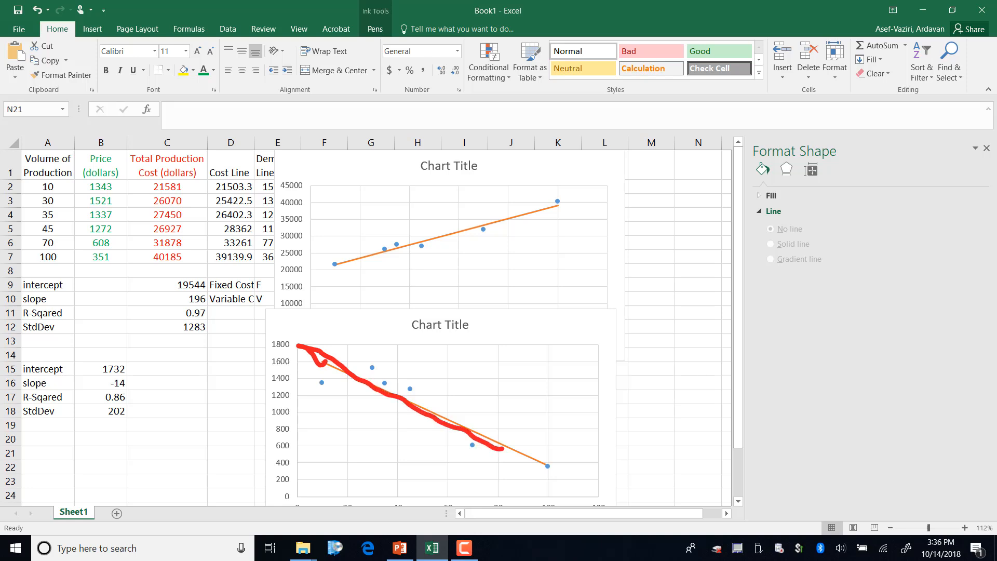
pyautogui.moveTo(86, 356); pyautogui.dragTo(137, 392)
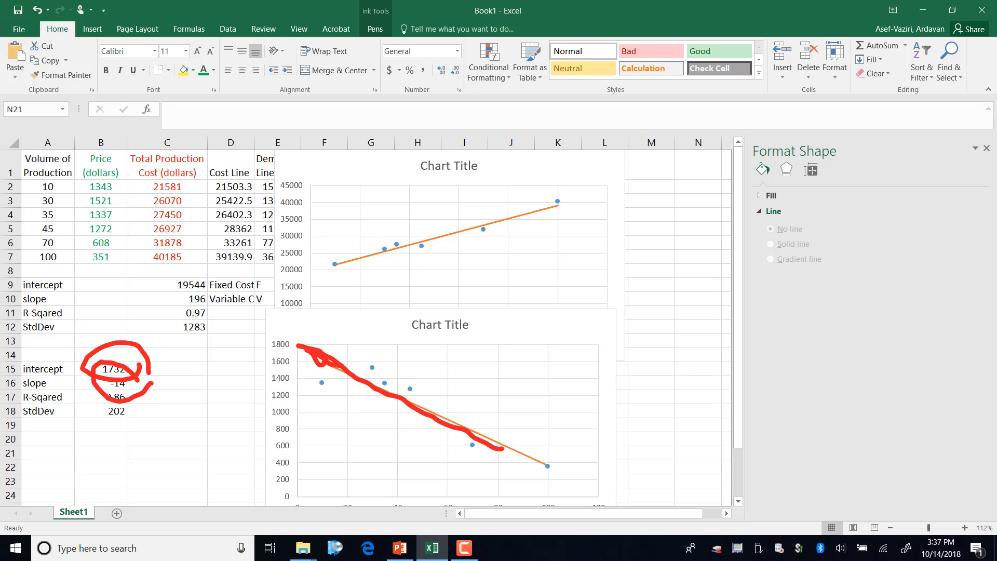
# Step: Circle the intercept 1732, write -14 below the statistics and extend the traced line toward the axis
pyautogui.moveTo(99, 432); pyautogui.dragTo(162, 419)
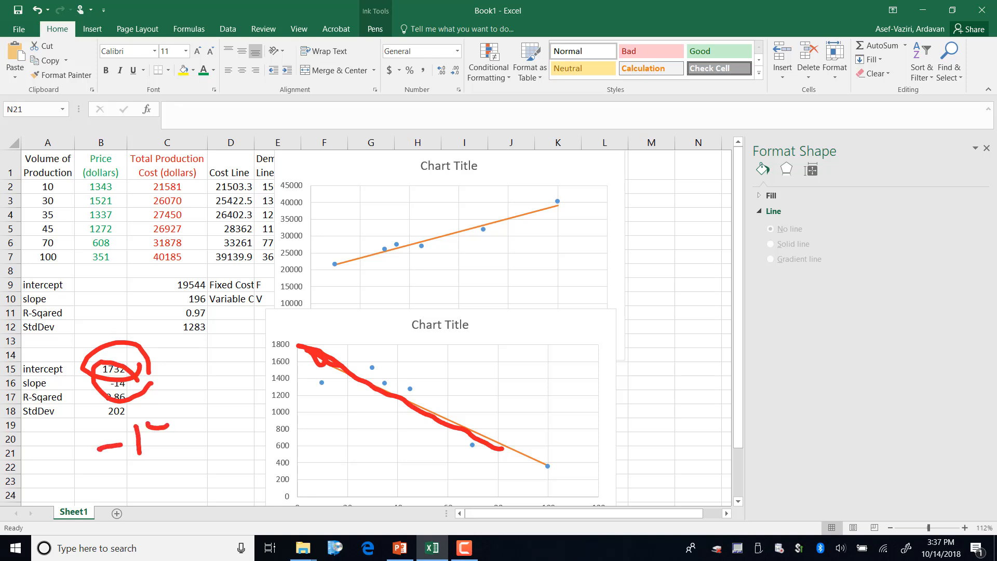
pyautogui.moveTo(134, 422); pyautogui.dragTo(156, 452)
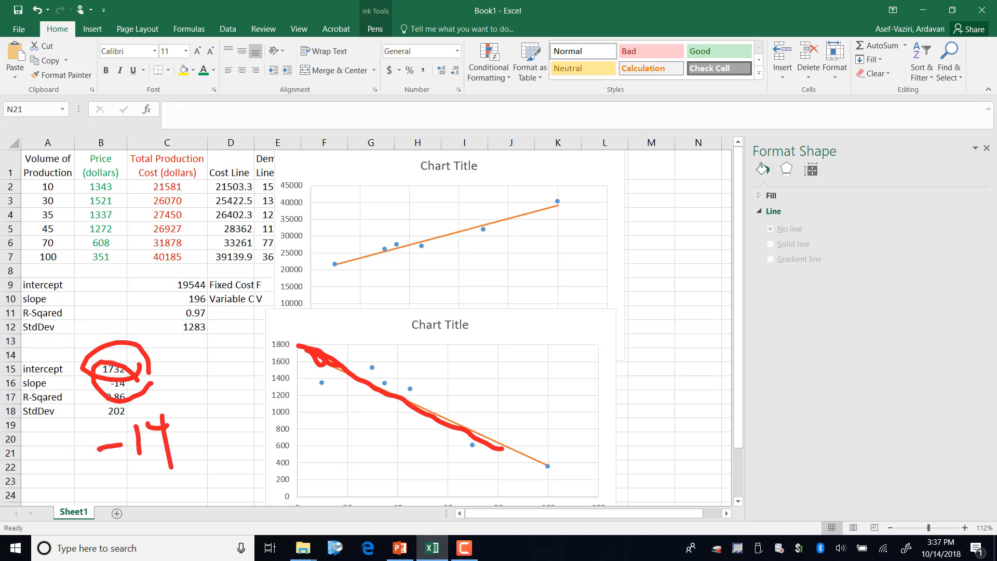
pyautogui.scroll(-3)
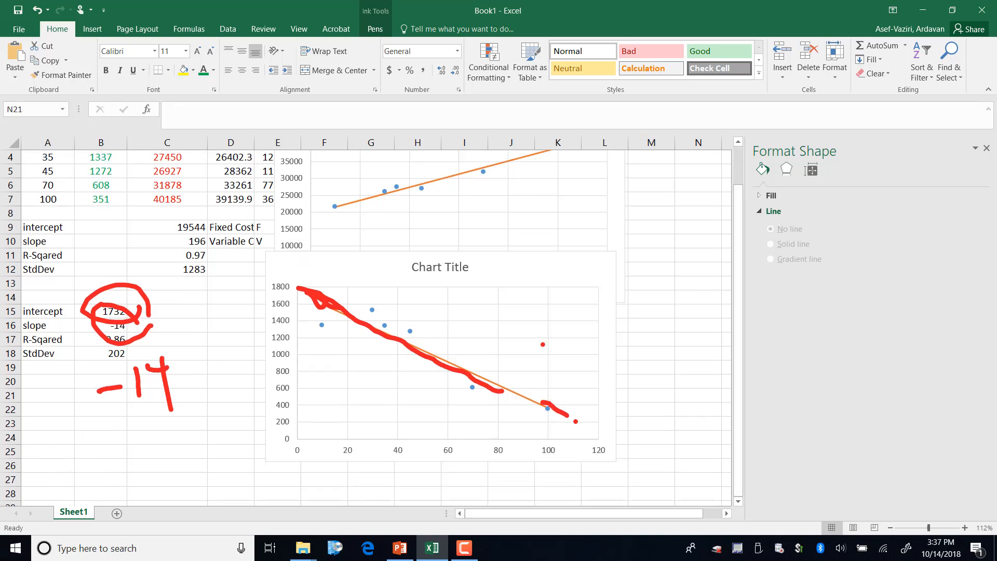
pyautogui.moveTo(566, 401); pyautogui.dragTo(605, 432)
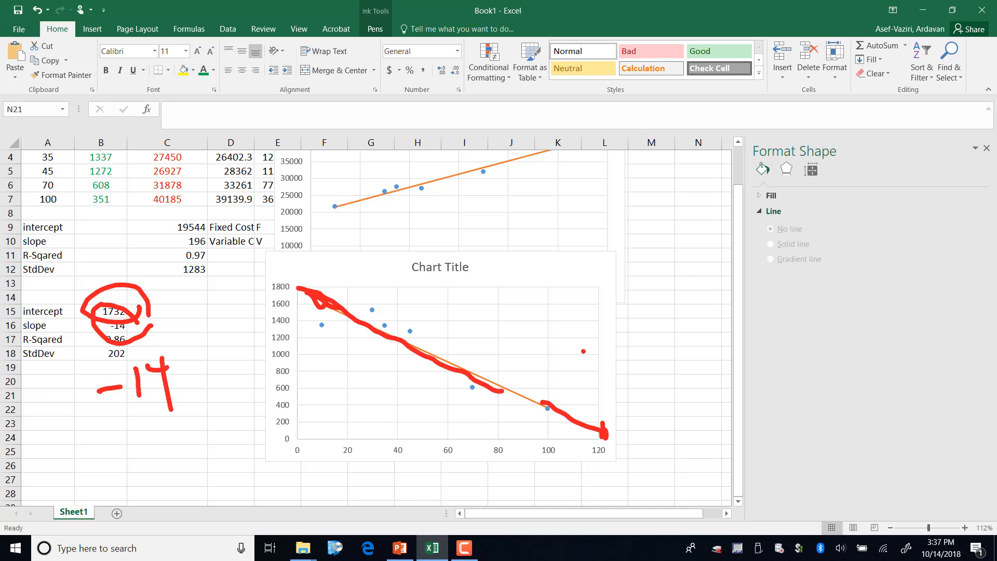
# Step: Erase the handwritten ink annotations from the Pens options
pyautogui.click(375, 29)
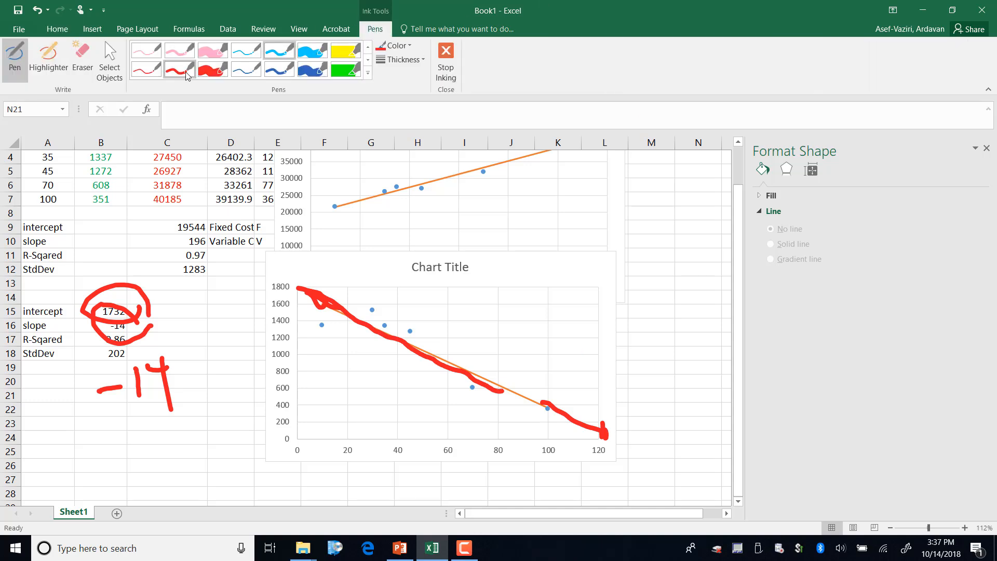
pyautogui.click(82, 58)
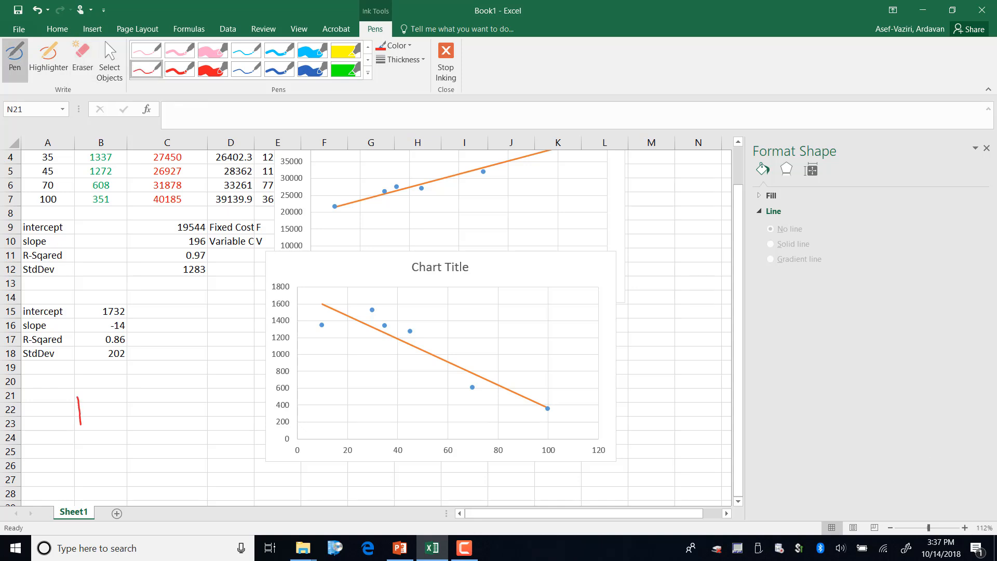
# Step: Handwrite 1732 − 14X = 0 below the statistics and circle zero on the chart axis
pyautogui.moveTo(70, 395); pyautogui.dragTo(89, 422)
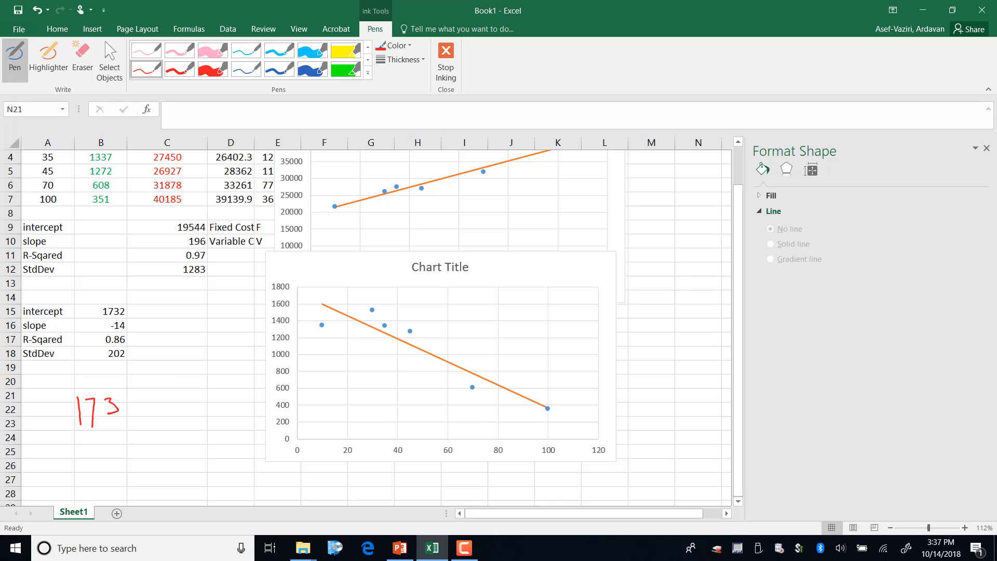
pyautogui.moveTo(111, 401); pyautogui.dragTo(156, 414)
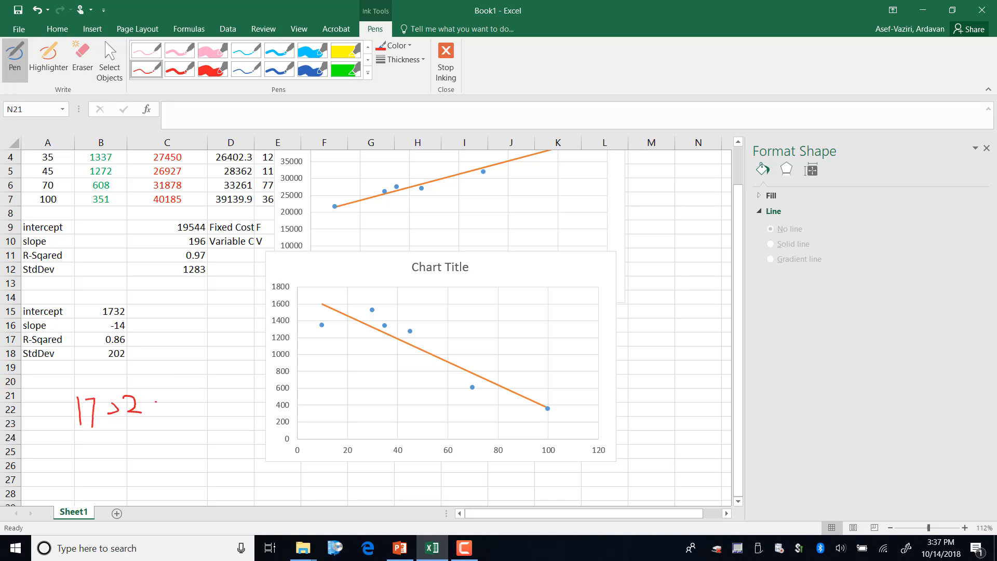
pyautogui.moveTo(162, 400); pyautogui.dragTo(204, 387)
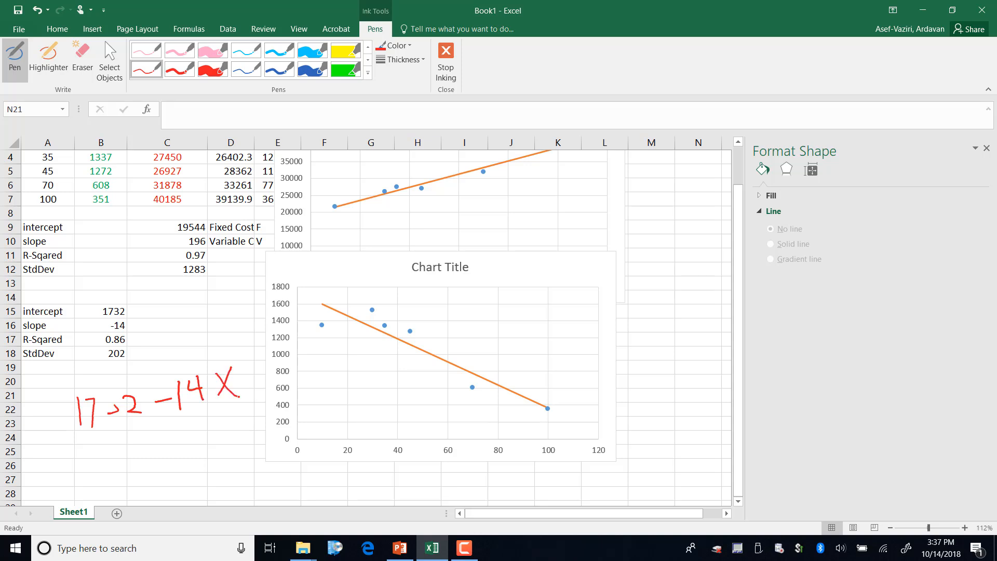
pyautogui.moveTo(547, 409); pyautogui.dragTo(588, 438)
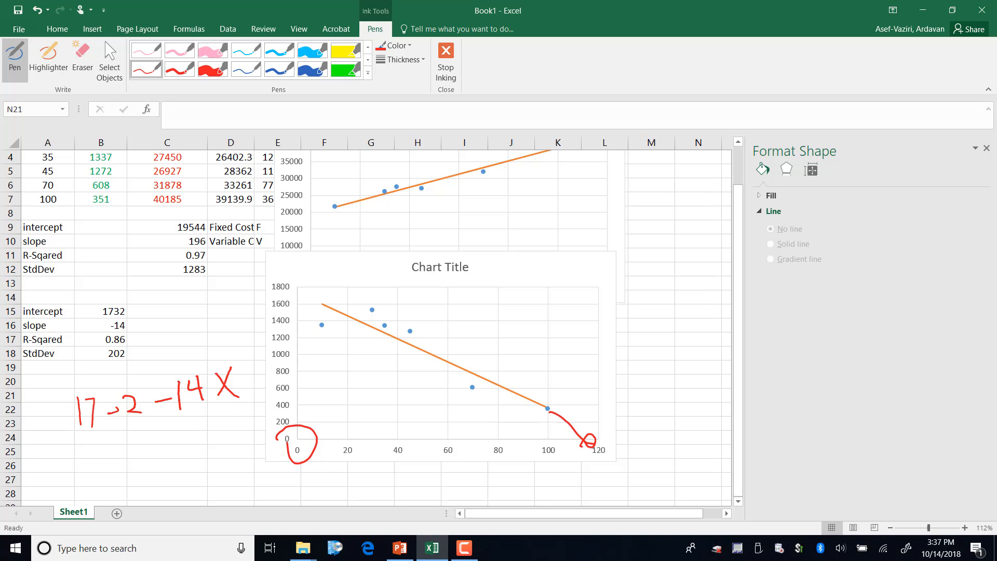
pyautogui.moveTo(239, 378); pyautogui.dragTo(254, 371)
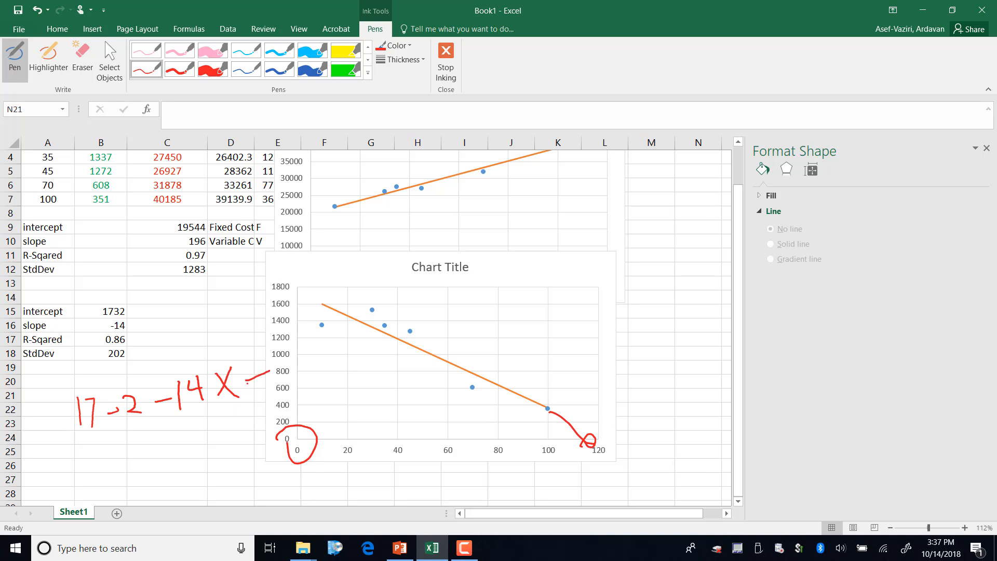
pyautogui.moveTo(245, 384); pyautogui.dragTo(299, 375)
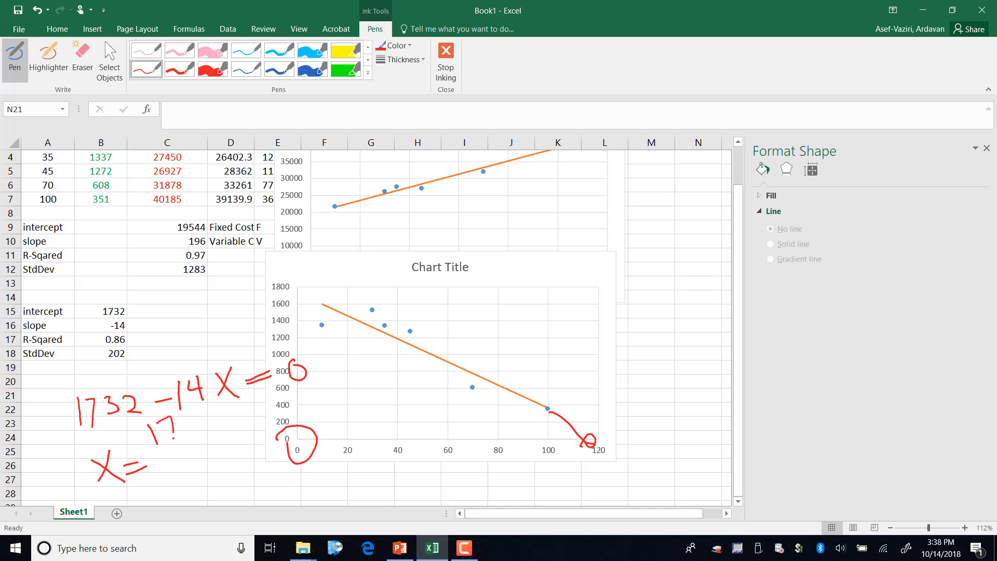
# Step: Handwrite X = 1732/14 beneath the equation
pyautogui.moveTo(155, 419); pyautogui.dragTo(200, 438)
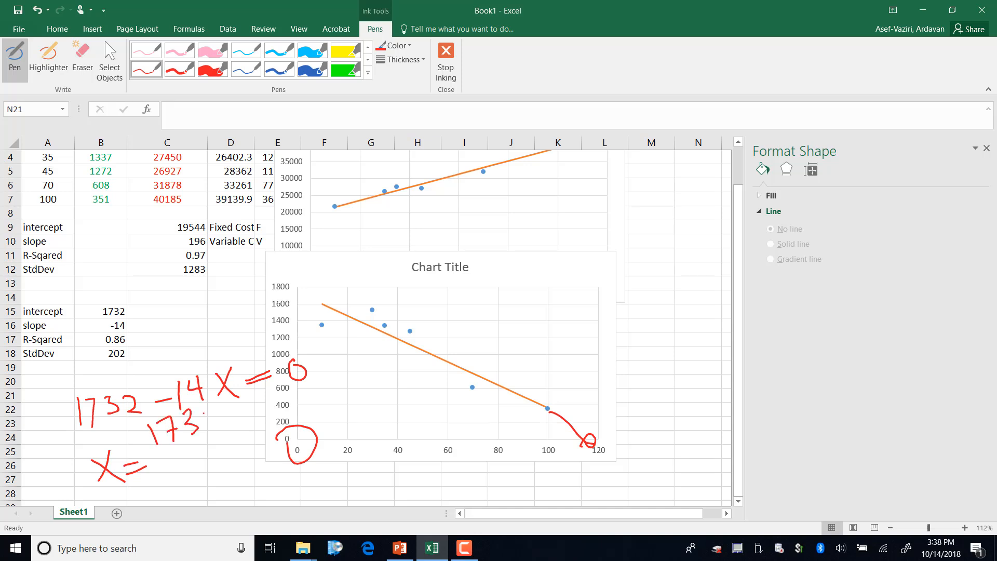
pyautogui.moveTo(162, 414); pyautogui.dragTo(228, 438)
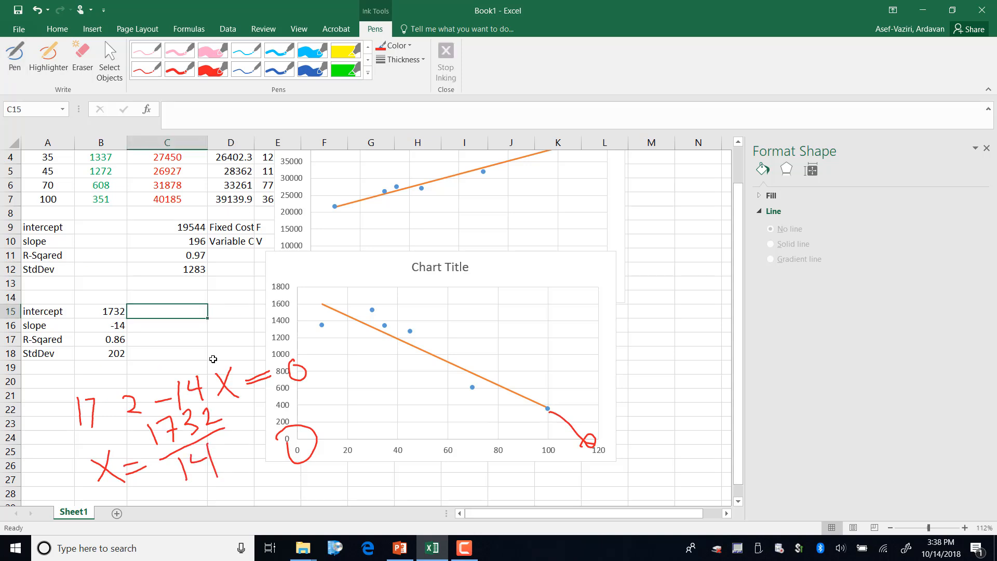
# Step: Compute the maximum sales quantity in C15 as =B15/(-B16), rounded to 127
pyautogui.write('=')
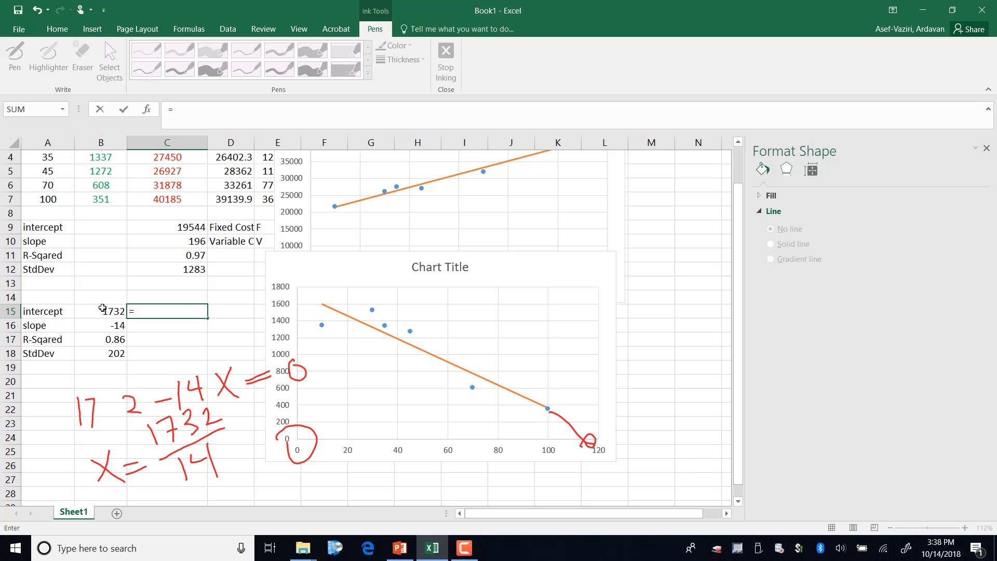
pyautogui.write('B15/')
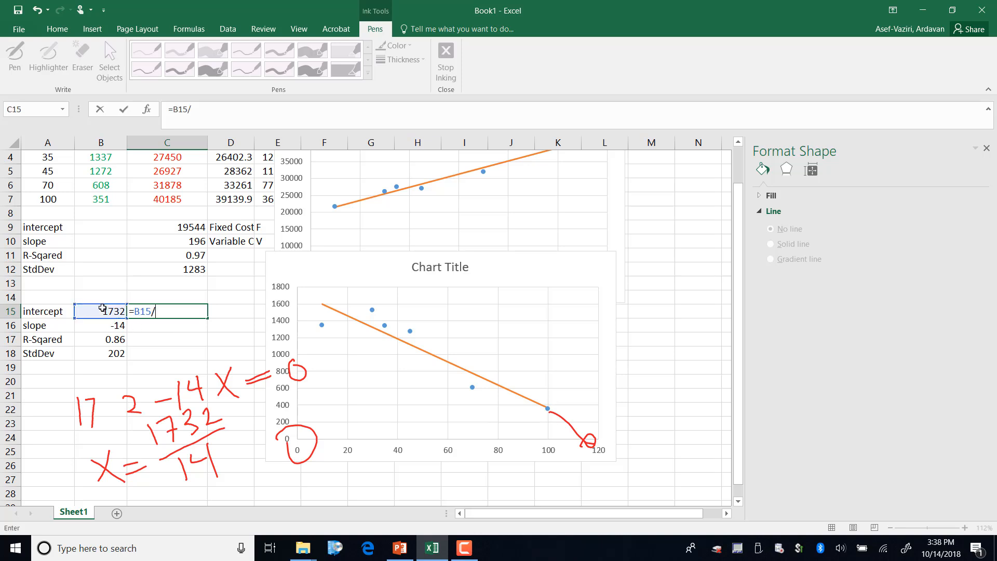
pyautogui.write('(-B16')
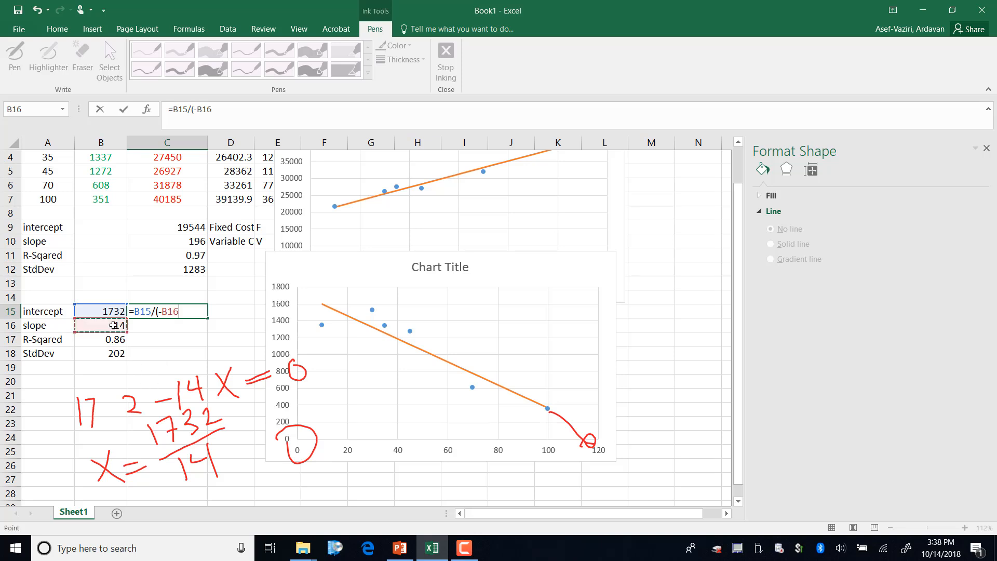
pyautogui.press('Enter')
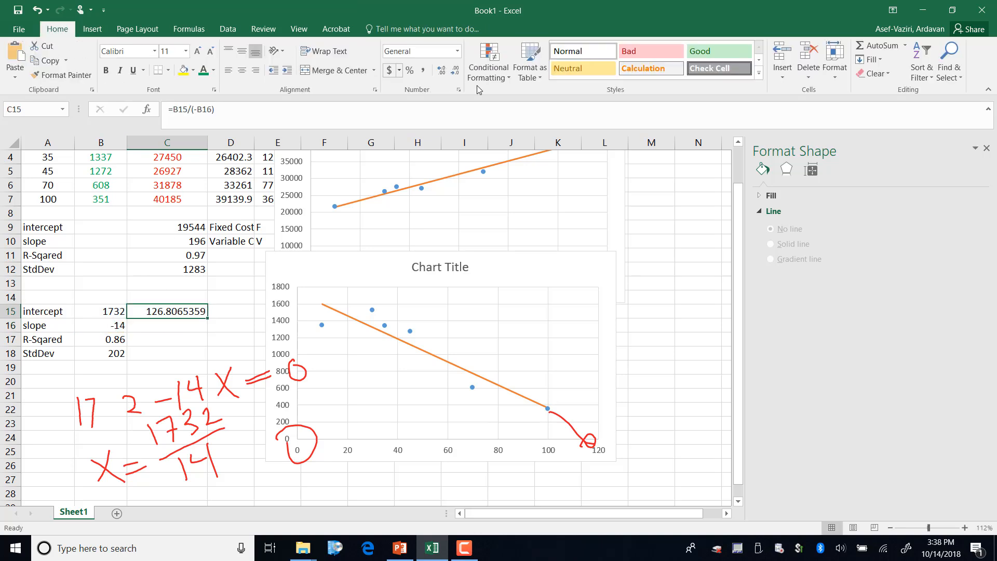
pyautogui.click(455, 70)
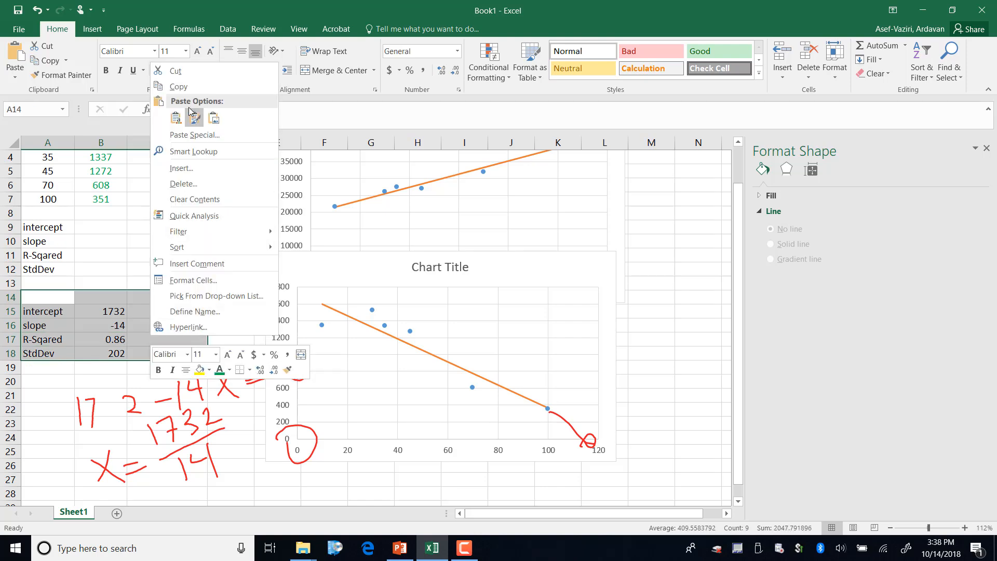
# Step: Copy the demand regression results block and switch to the PowerPoint slide
pyautogui.click(193, 117)
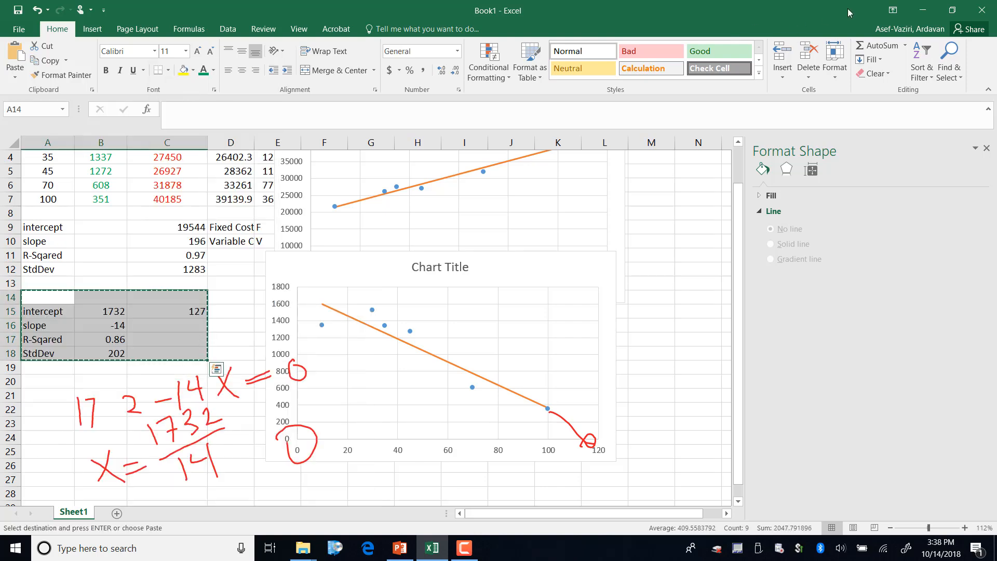
pyautogui.click(399, 548)
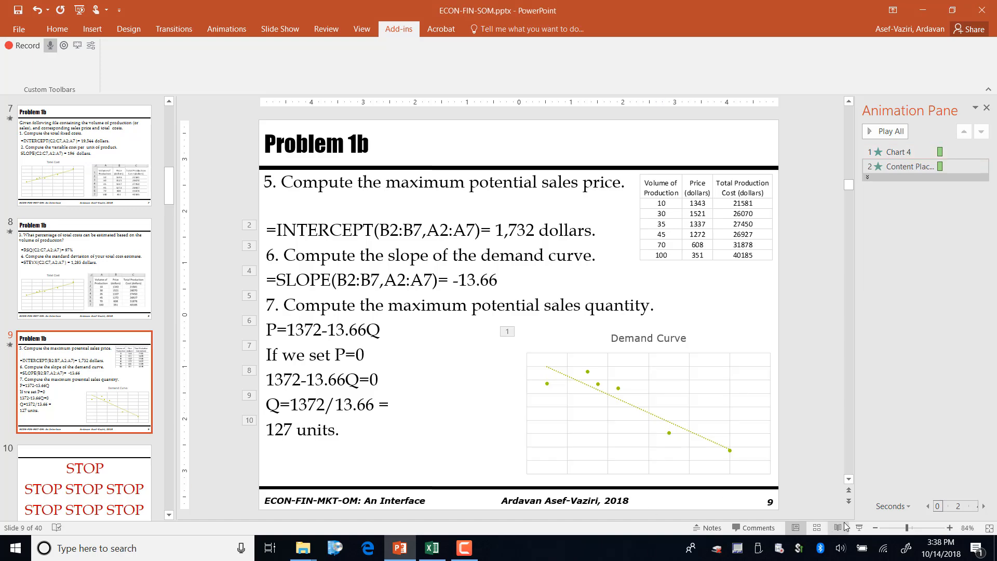